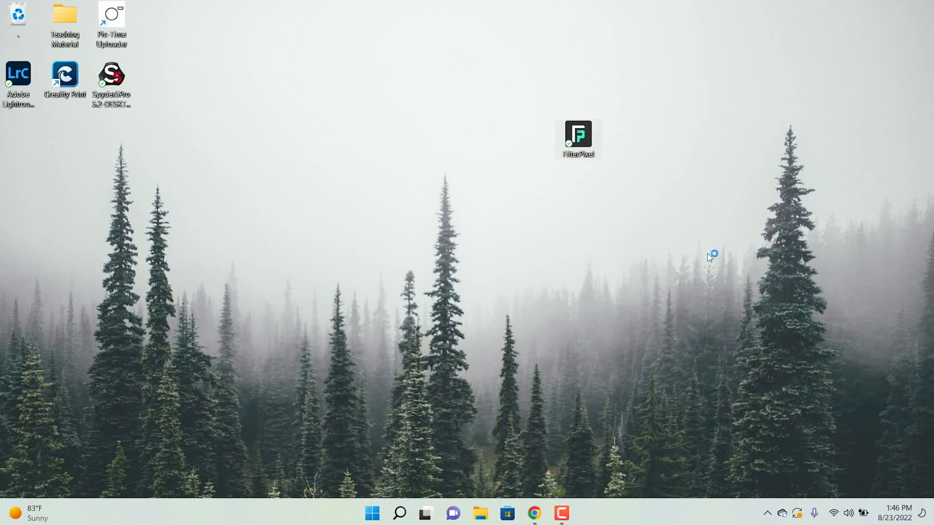
Launch FilterPixel from the desktop shortcut, showing the LA WEDDING project on its welcome screen
double_click(578, 135)
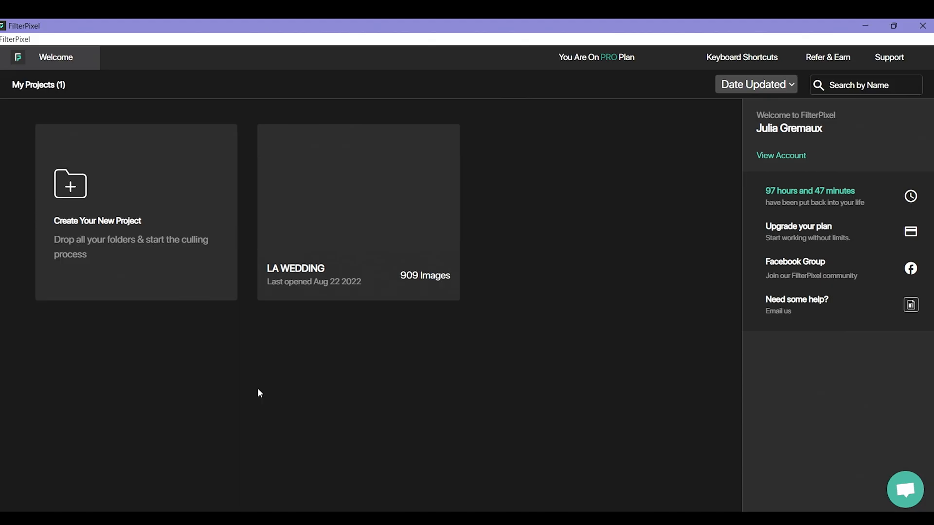
mouse_move(674, 378)
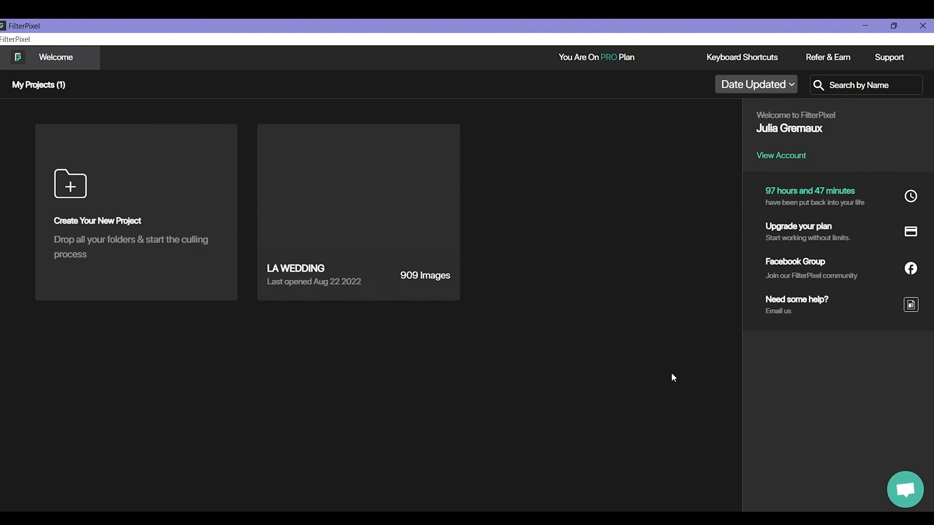
mouse_move(384, 175)
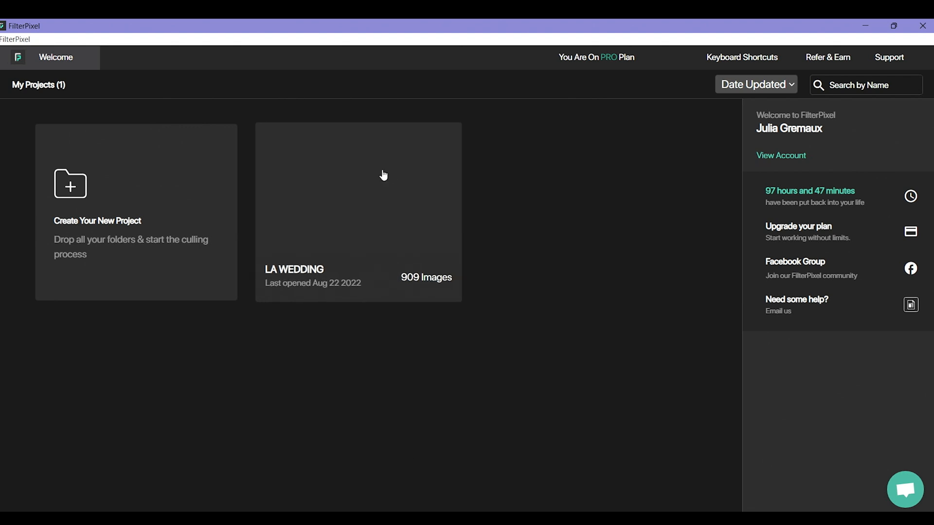
mouse_move(273, 388)
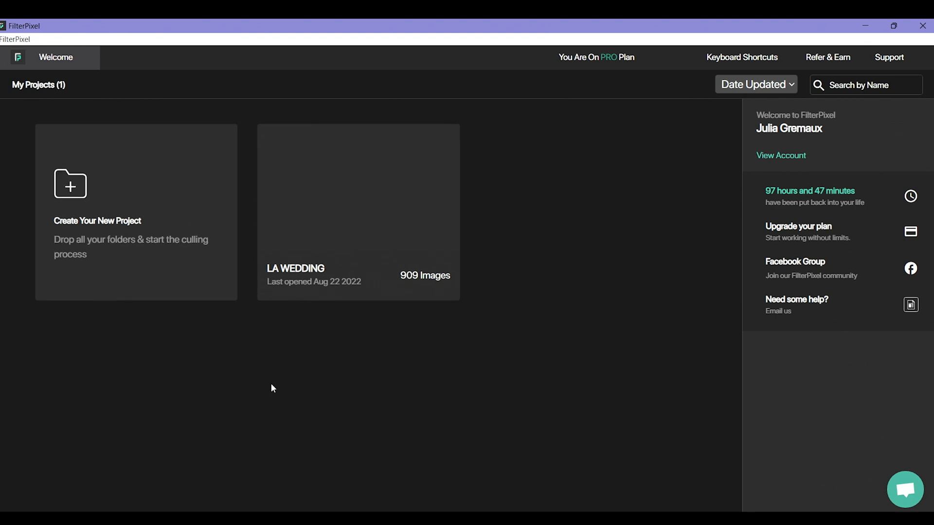
mouse_move(264, 248)
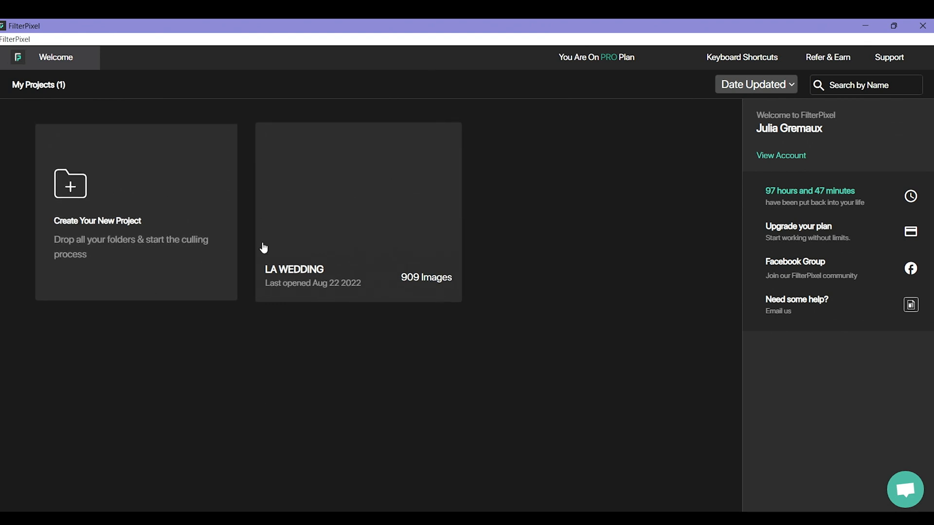
mouse_move(157, 307)
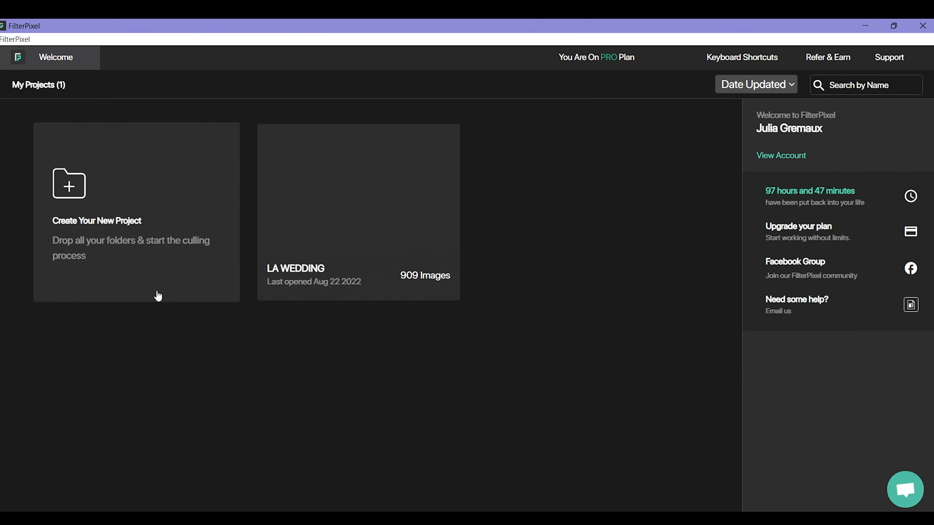
mouse_move(194, 236)
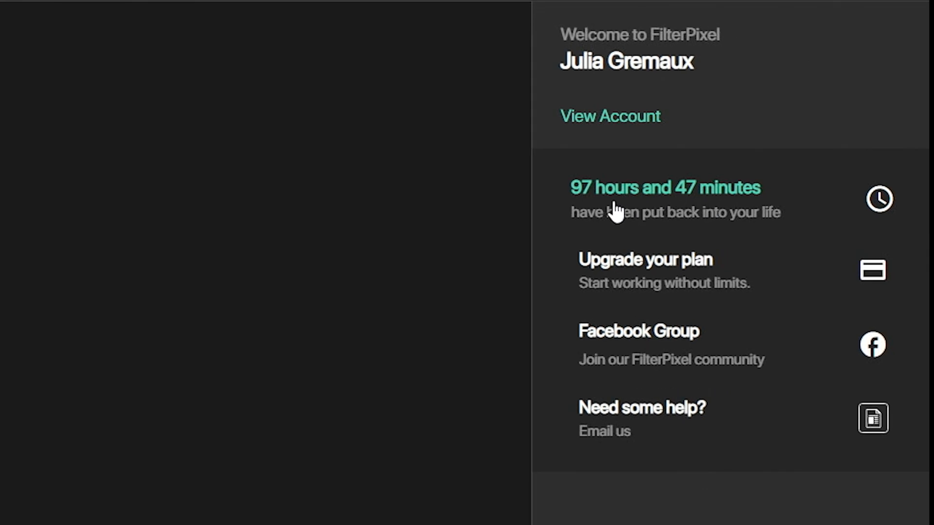
mouse_move(643, 209)
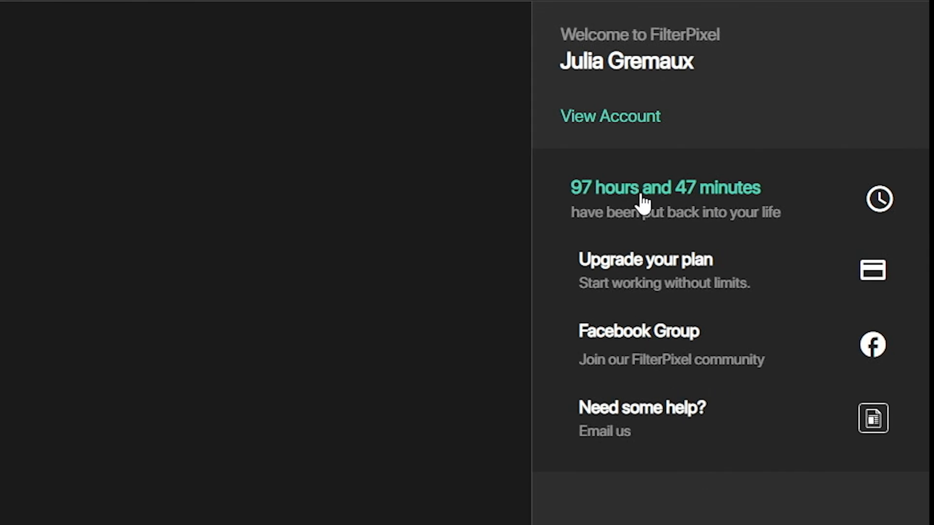
mouse_move(822, 201)
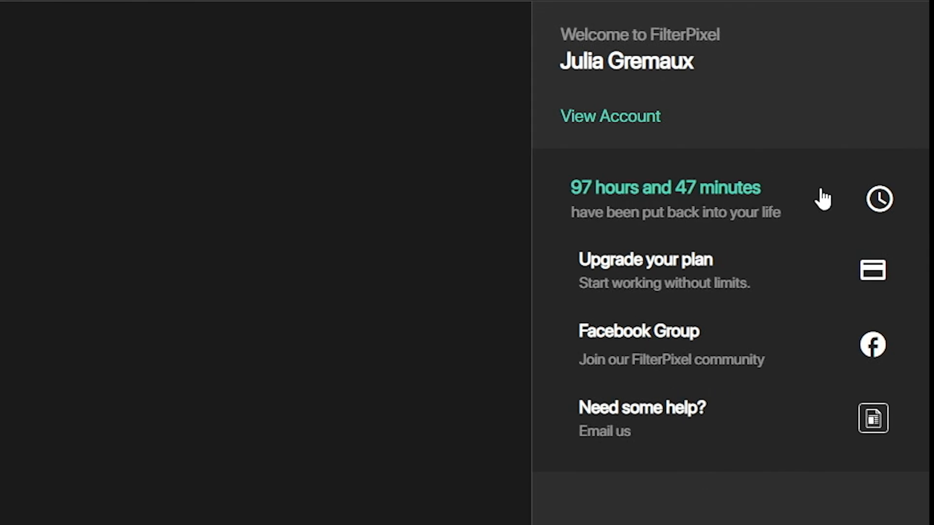
mouse_move(593, 239)
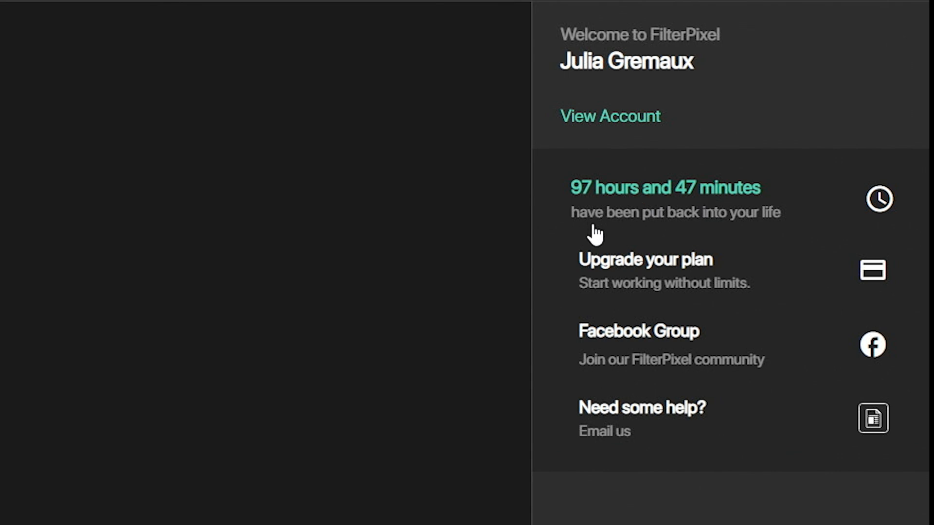
mouse_move(730, 238)
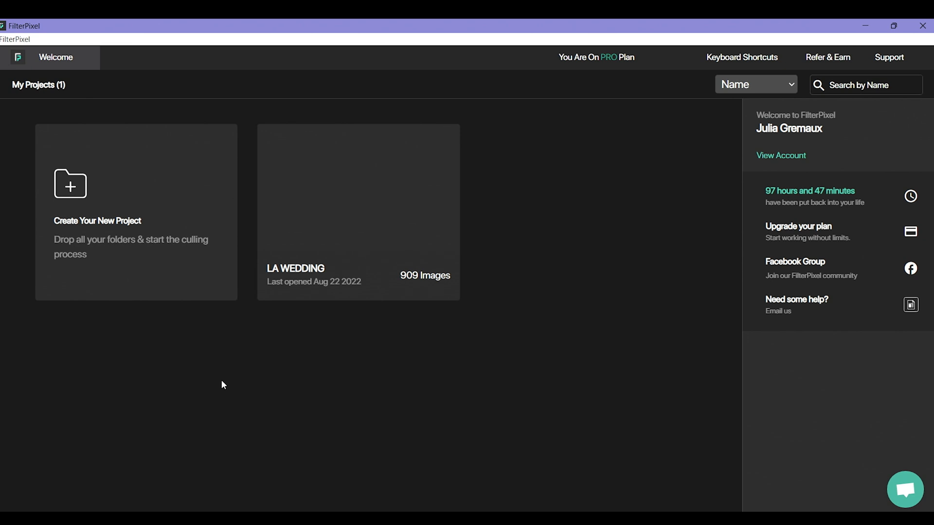
mouse_move(85, 207)
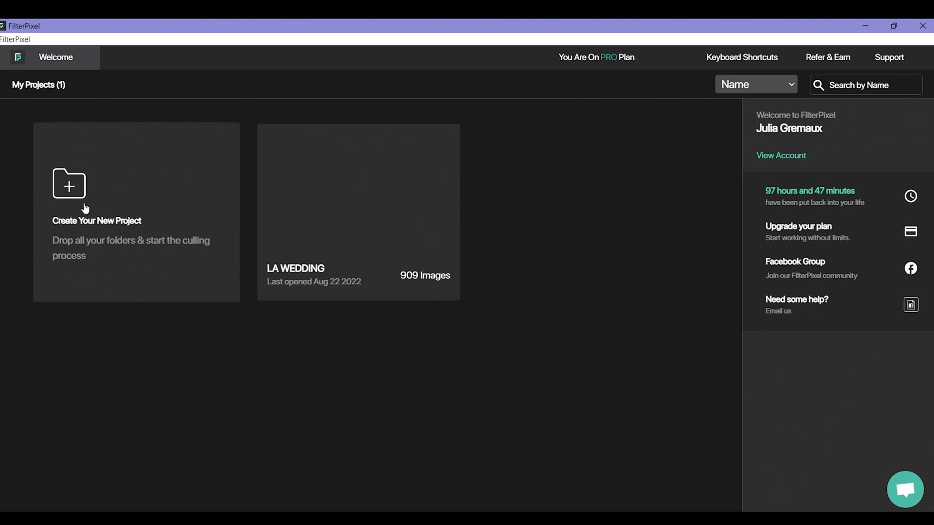
mouse_move(340, 355)
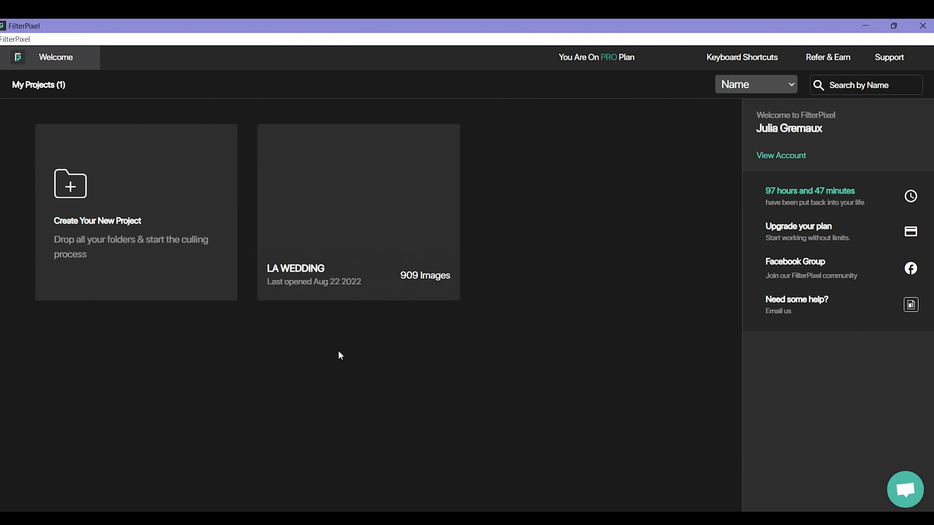
mouse_move(105, 213)
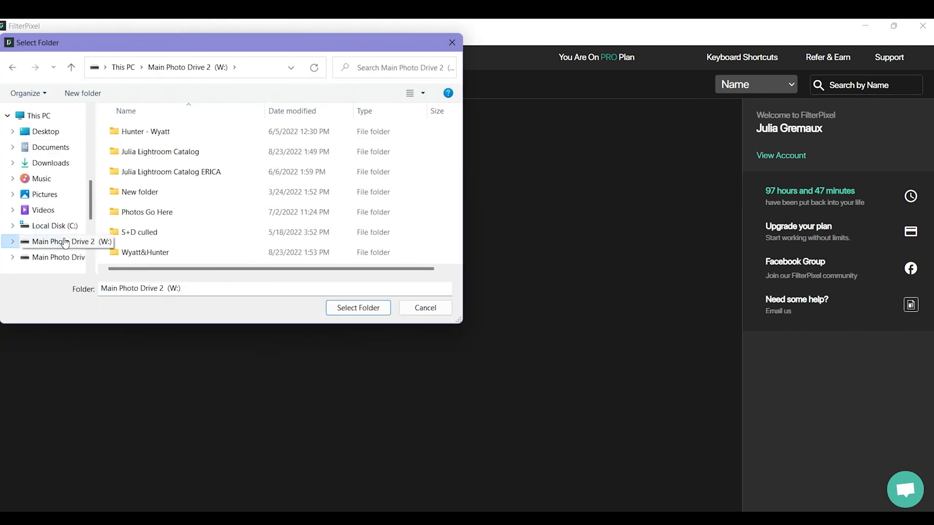
Browse into Photos Go Here > 2021 and pick the maternity shoot folder
double_click(147, 212)
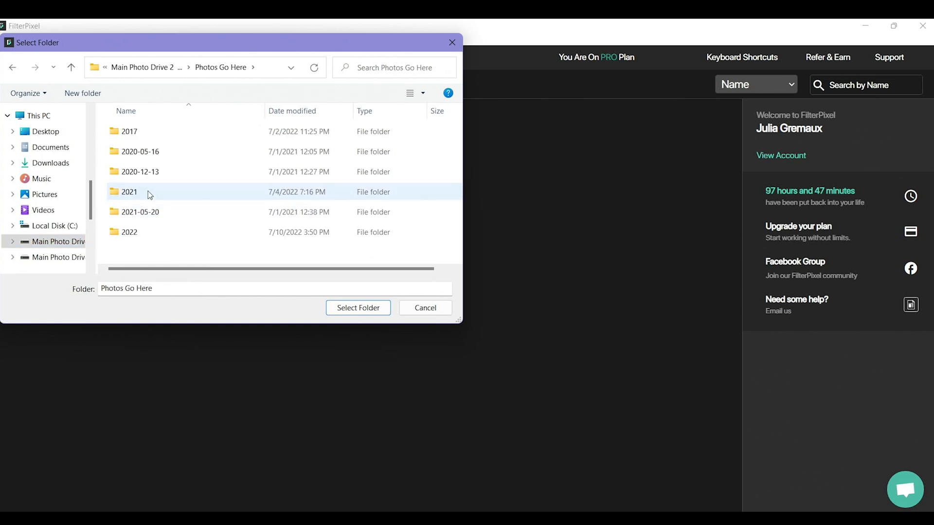
double_click(129, 192)
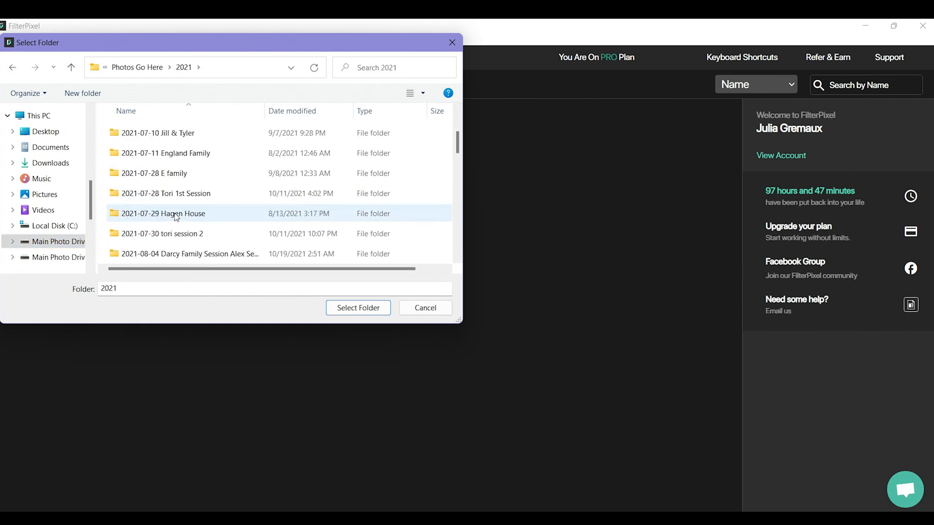
left_click(358, 308)
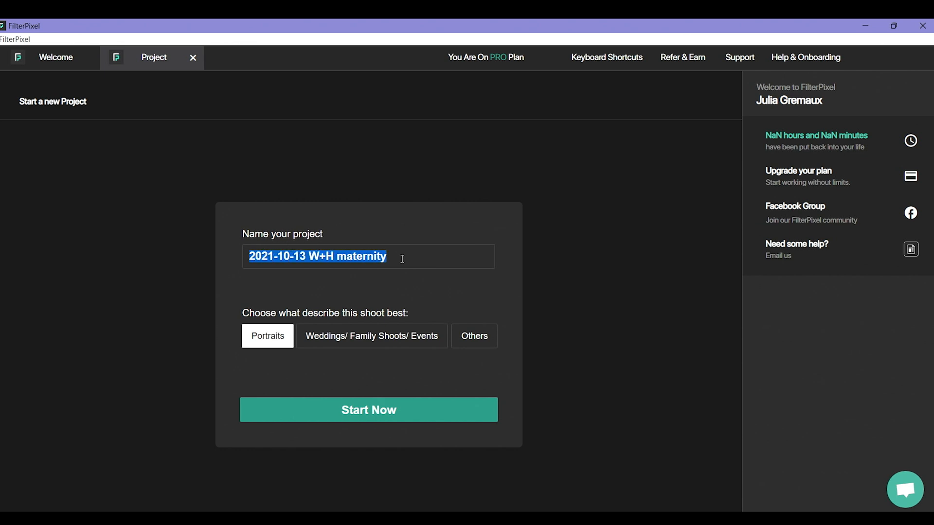
Keep the name '2021-10-13 W+H maternity' and choose the Portraits shoot type
left_click(397, 264)
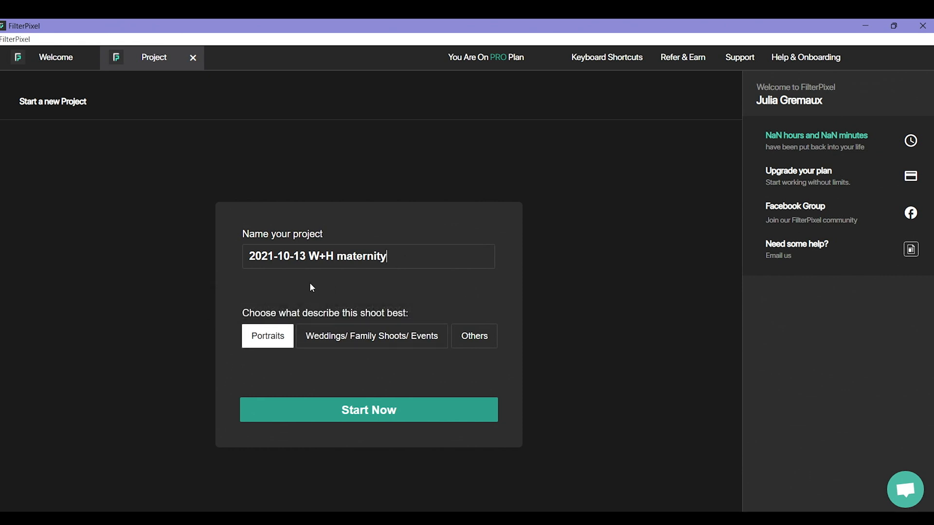
mouse_move(388, 310)
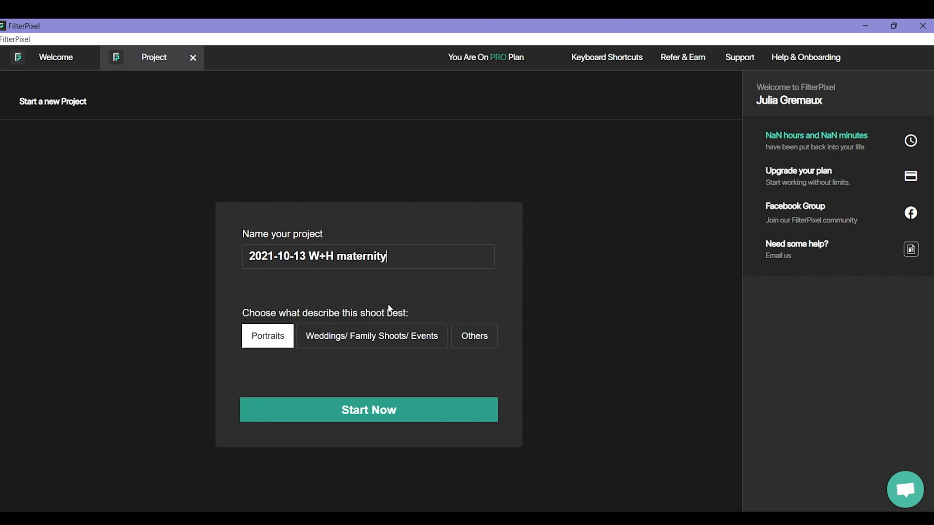
mouse_move(478, 303)
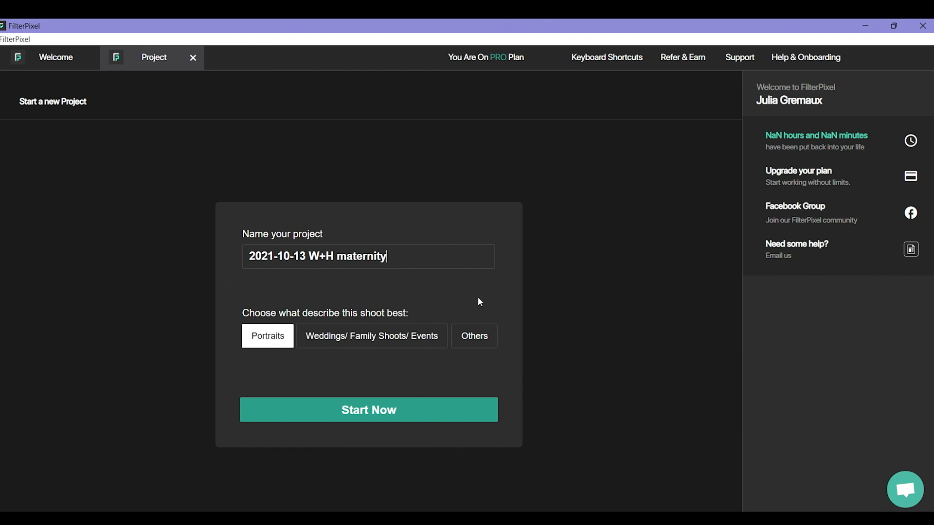
mouse_move(475, 336)
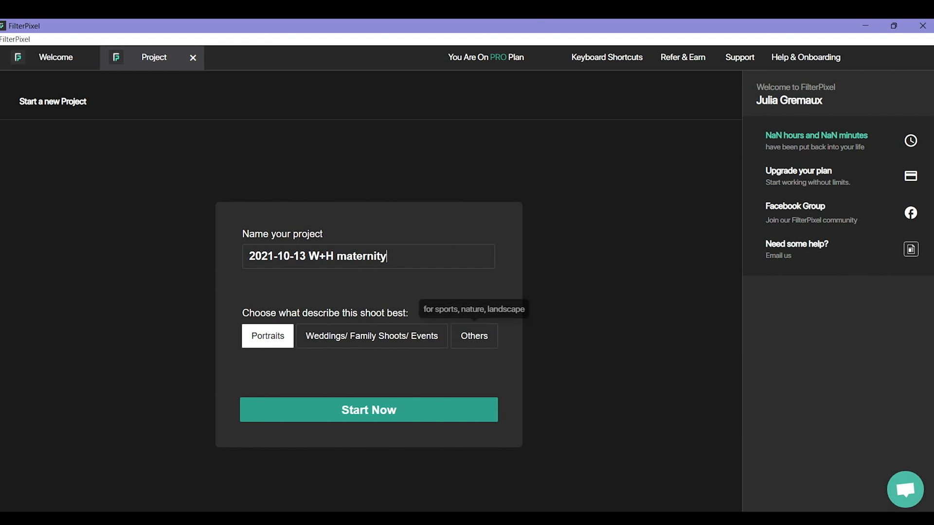
mouse_move(272, 350)
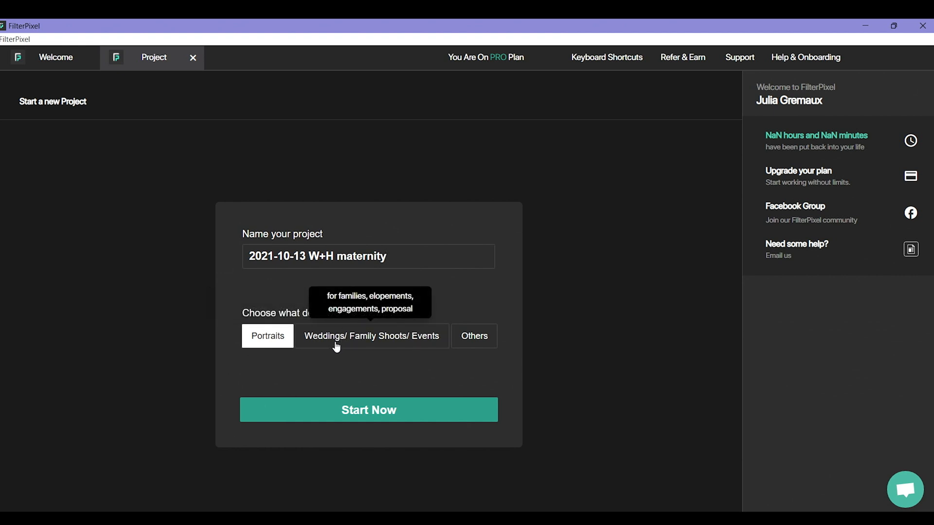
mouse_move(267, 346)
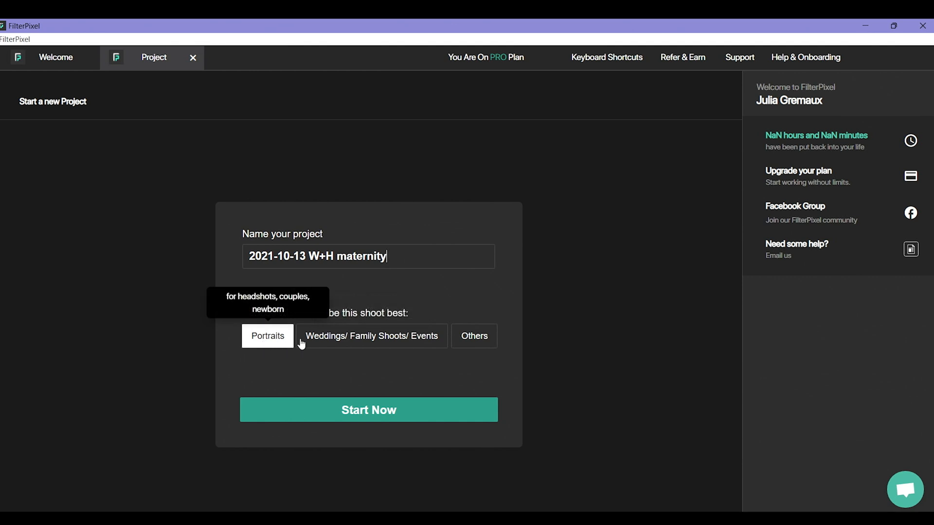
mouse_move(272, 344)
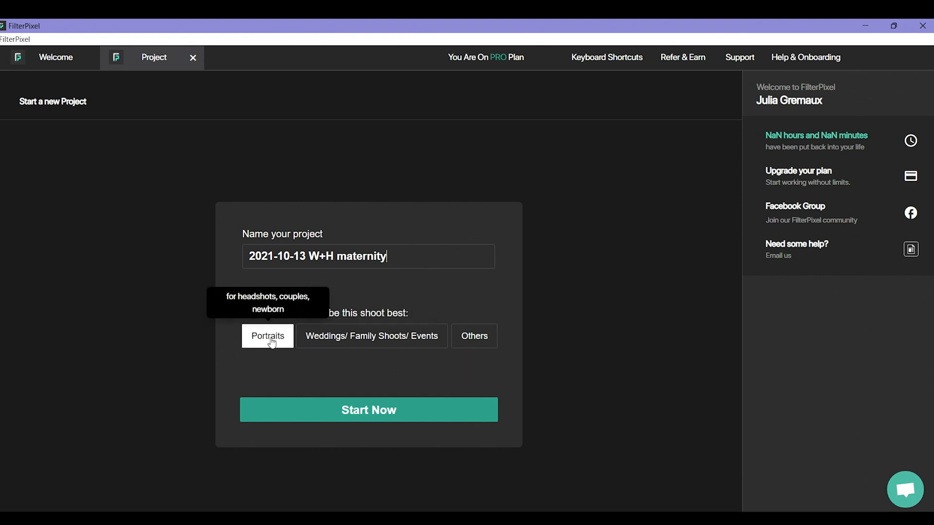
left_click(369, 409)
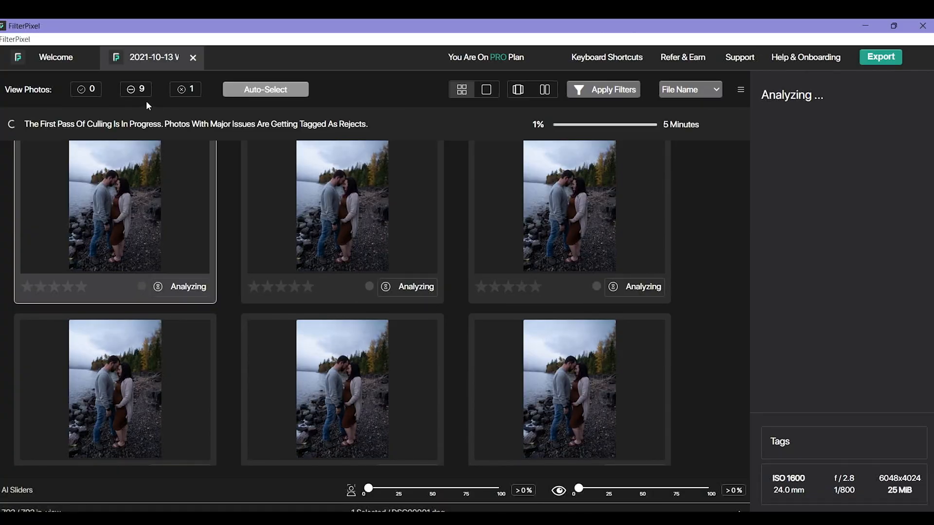
mouse_move(180, 93)
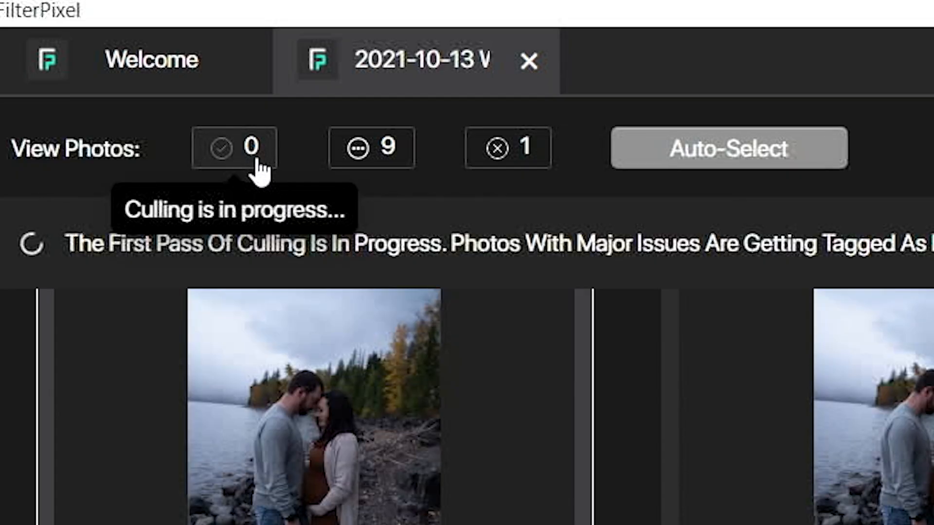
mouse_move(371, 175)
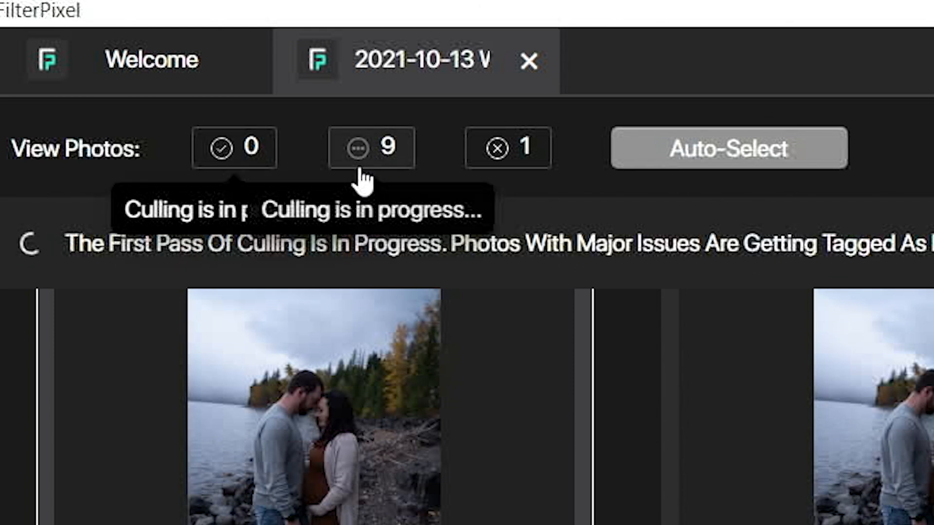
mouse_move(521, 187)
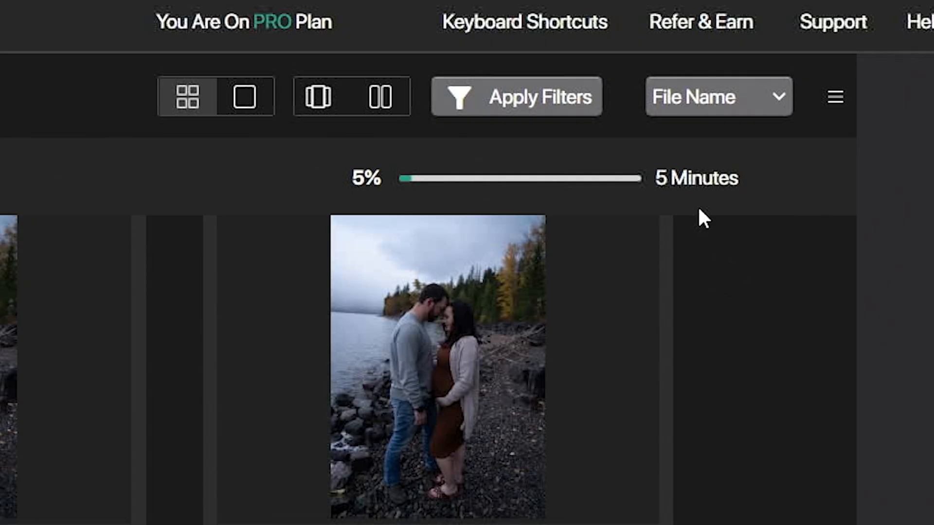
mouse_move(726, 217)
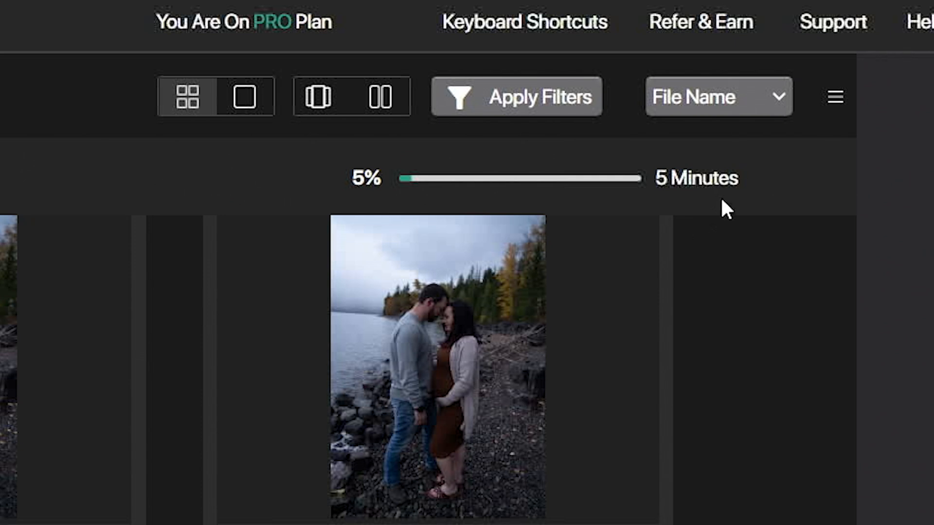
mouse_move(757, 244)
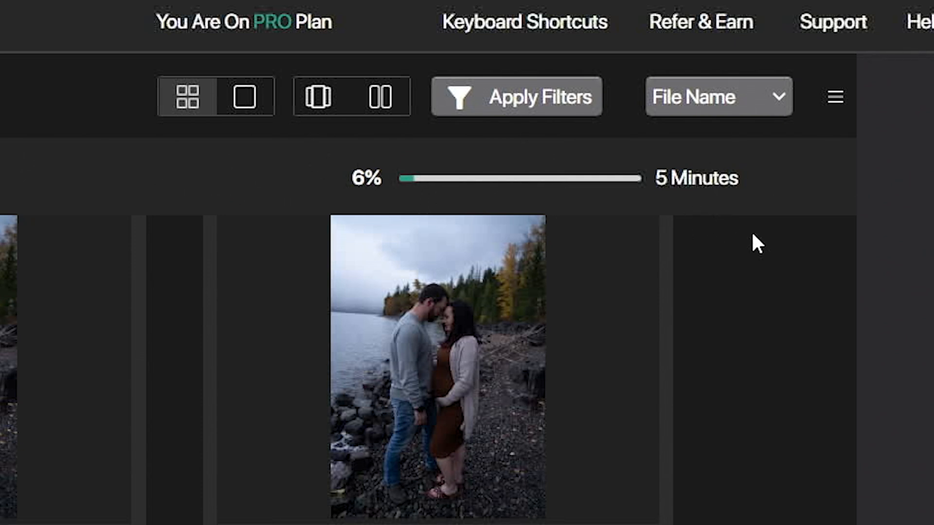
mouse_move(731, 217)
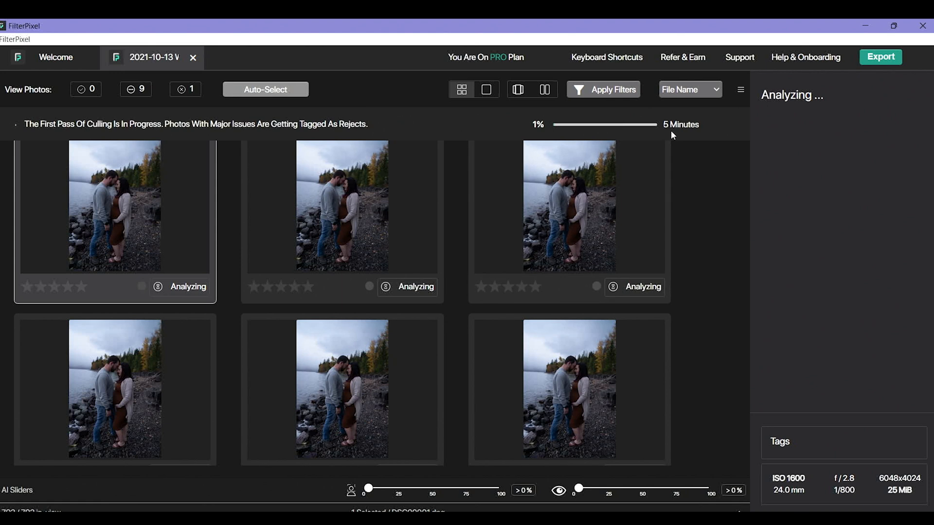
mouse_move(697, 167)
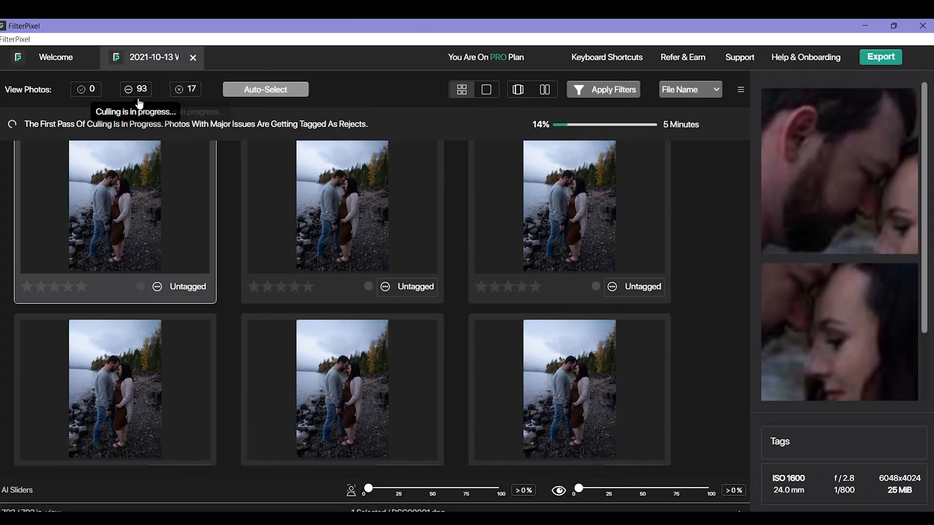
mouse_move(188, 107)
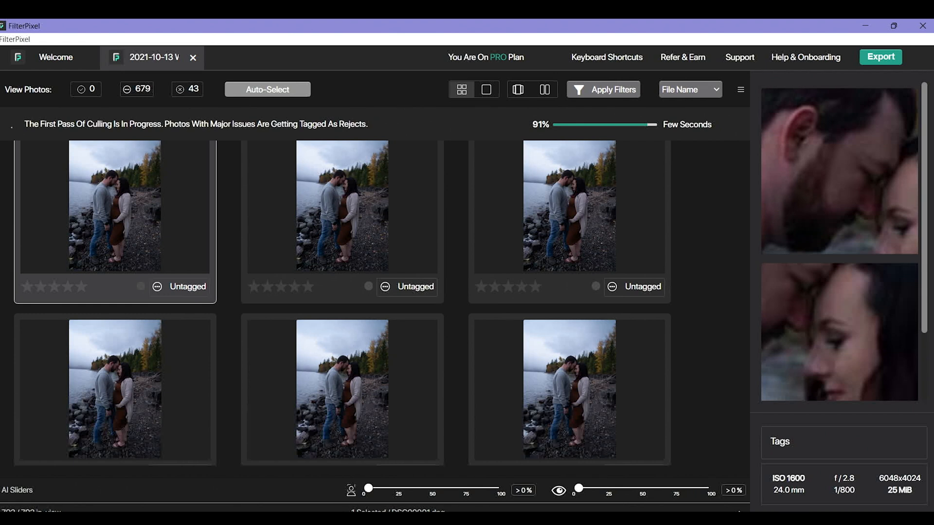
mouse_move(401, 102)
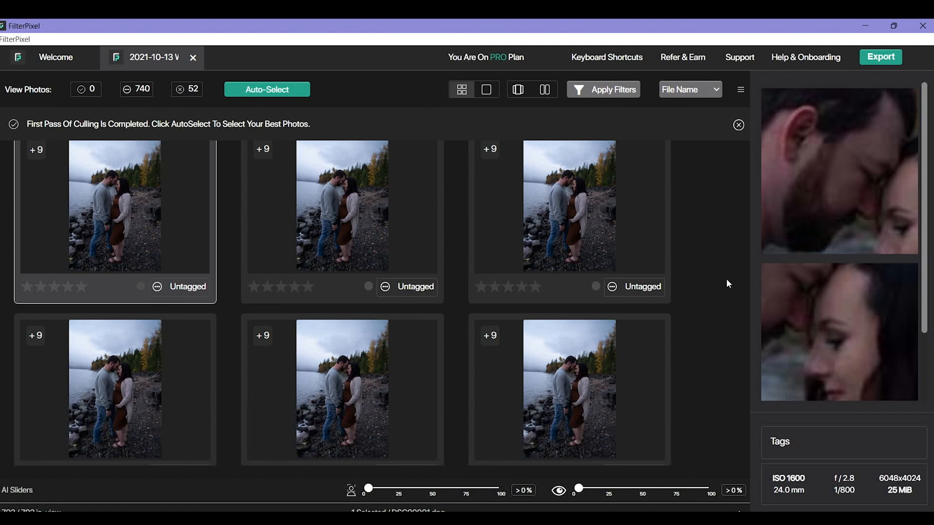
mouse_move(339, 96)
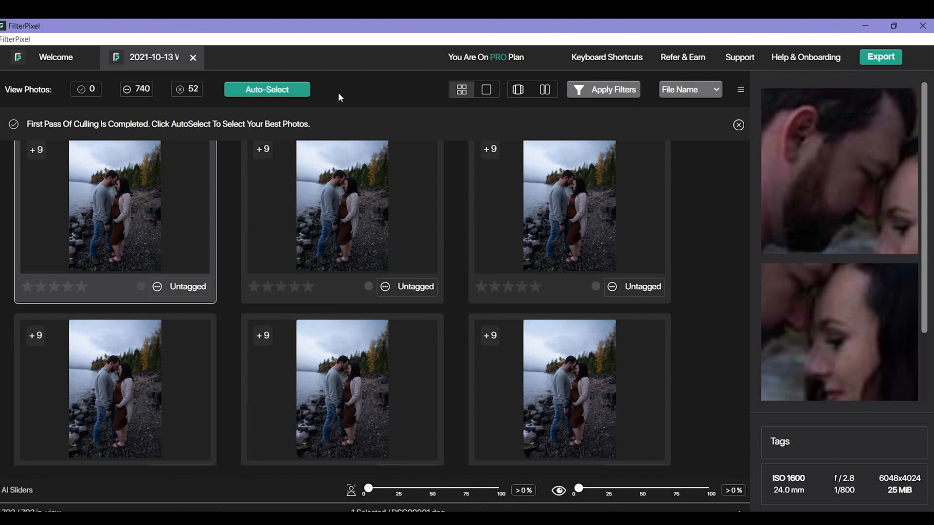
Scroll through the expanded stack of similar maternity shots after culling completes
scroll("down", 3)
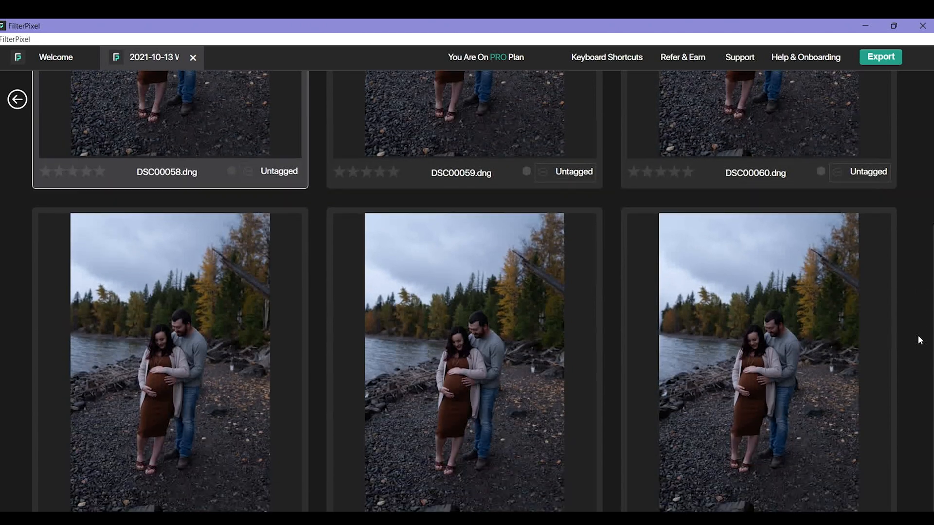
scroll("down", 3)
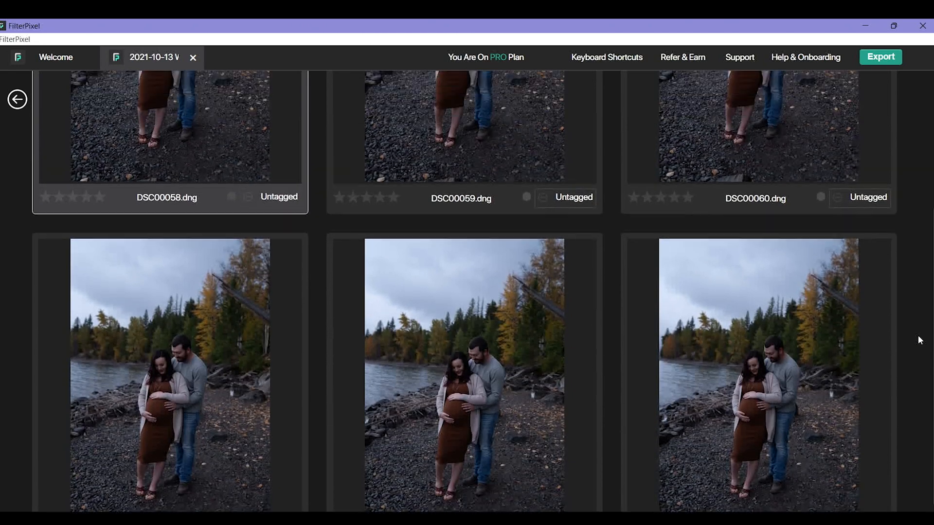
scroll("down", 3)
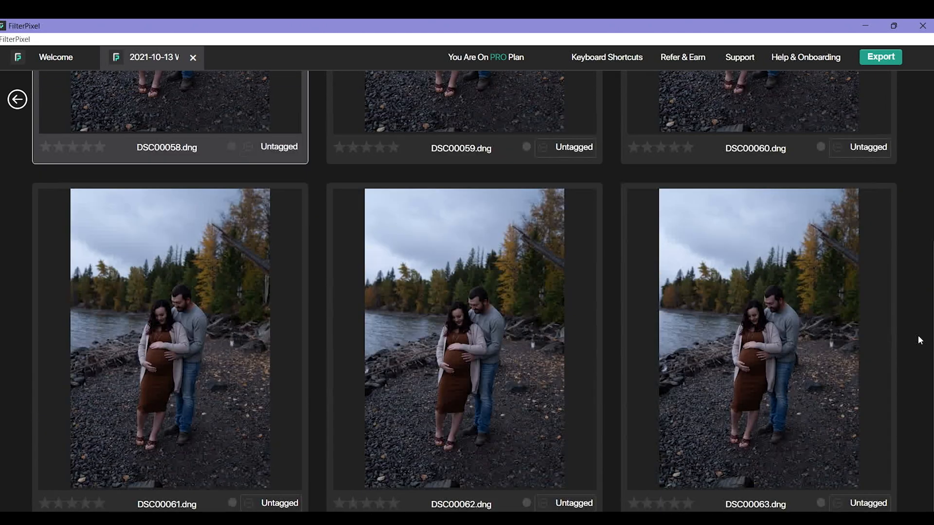
left_click(463, 339)
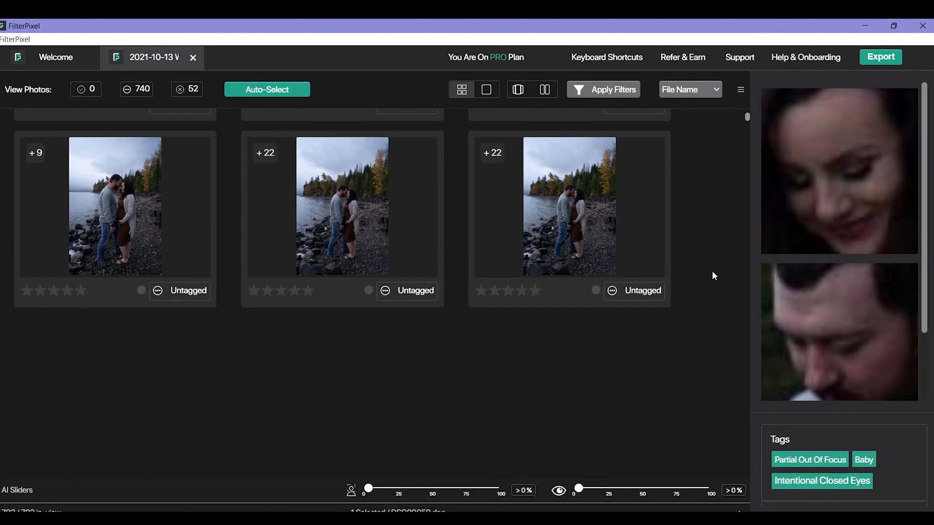
scroll("down", 3)
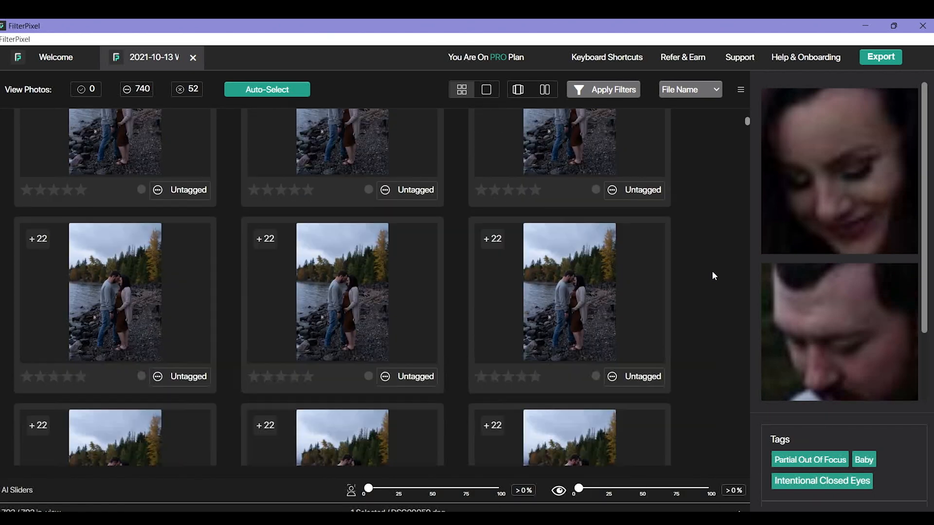
scroll("down", 3)
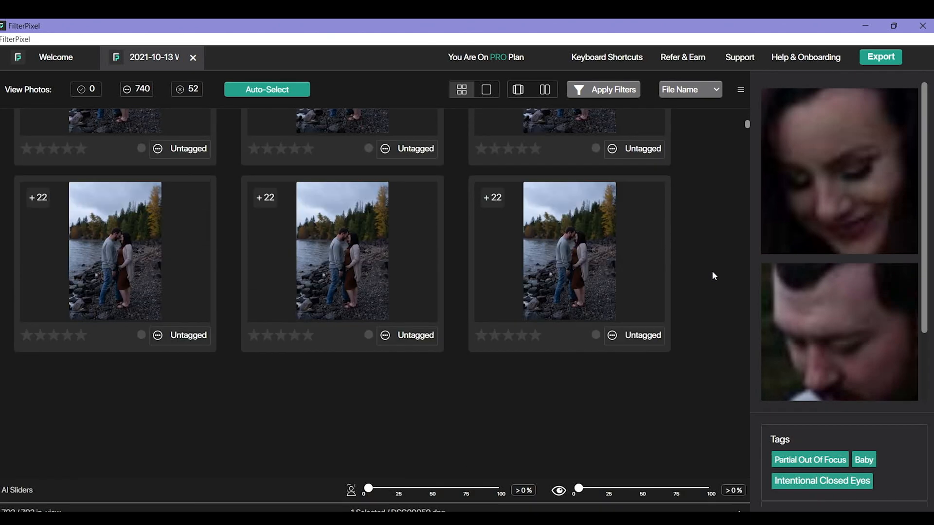
scroll("down", 3)
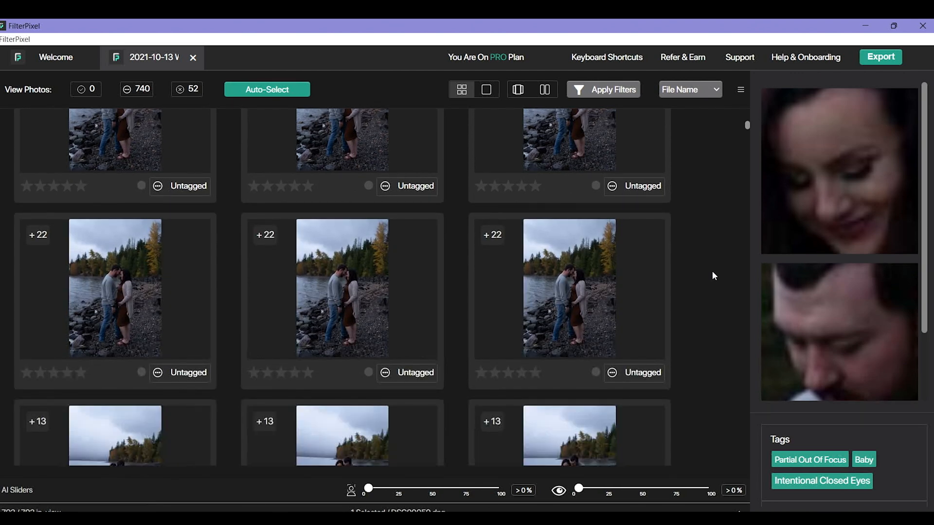
scroll("down", 3)
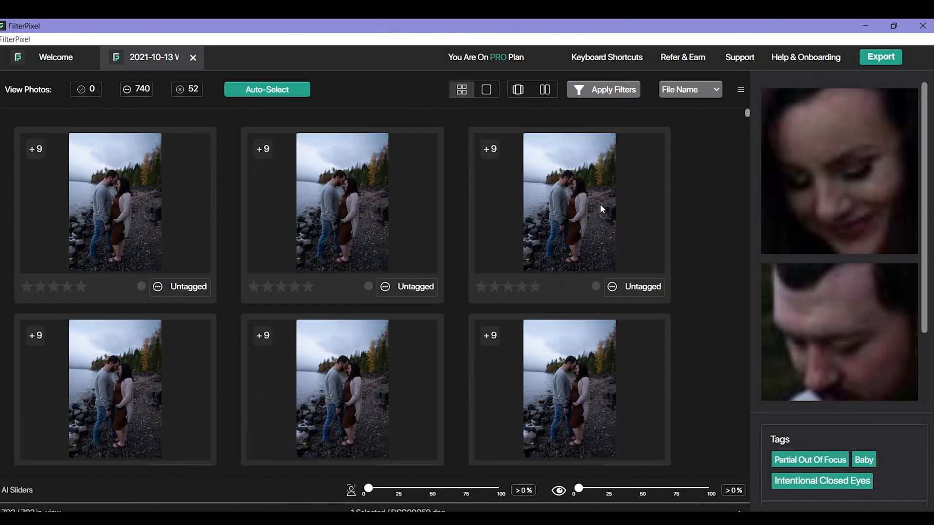
mouse_move(291, 99)
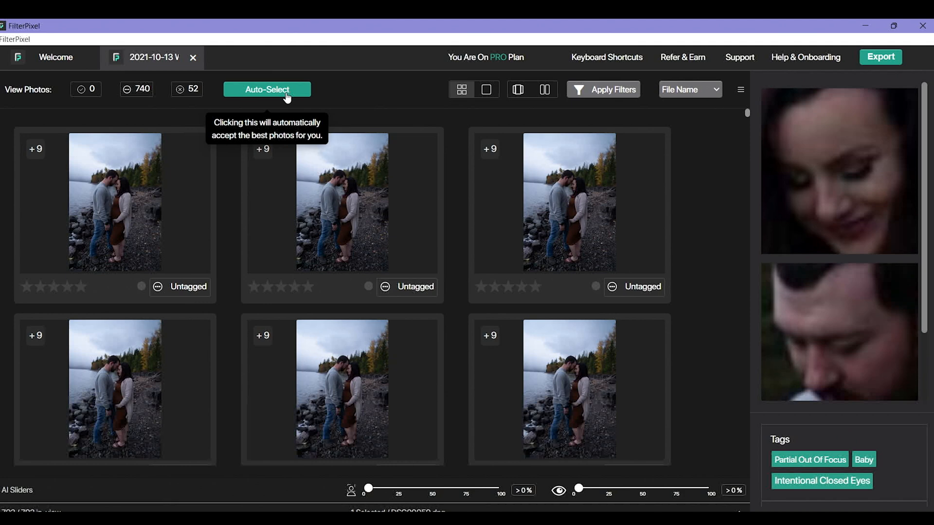
Run Auto-Select to accept 74 photos, then scroll the accepted stacks
left_click(267, 89)
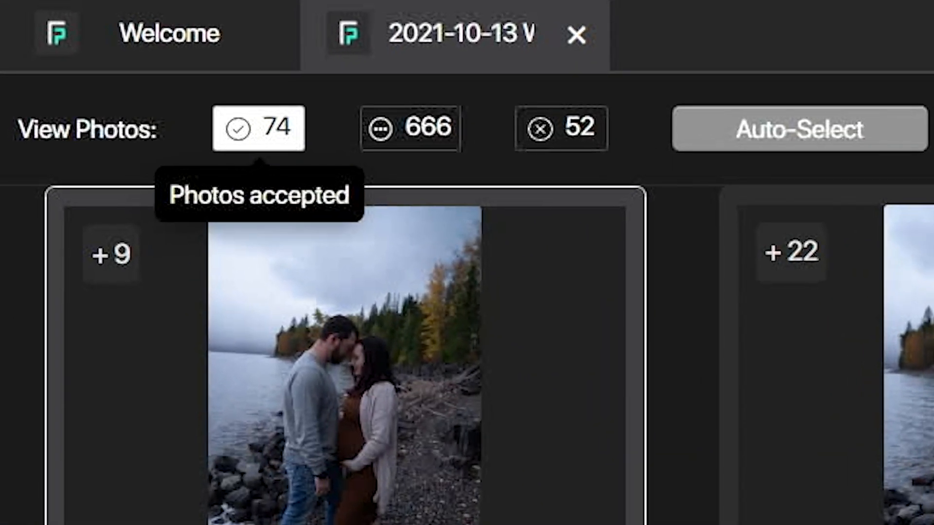
mouse_move(262, 146)
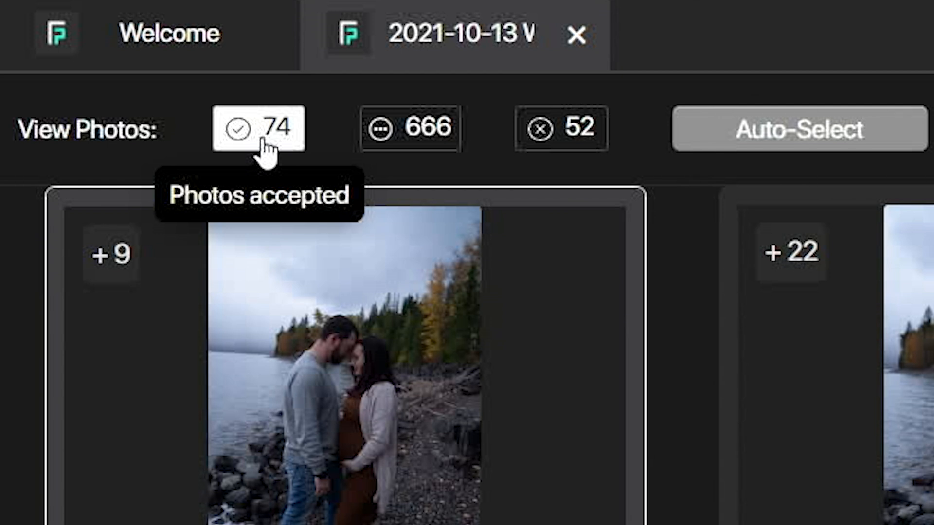
mouse_move(402, 134)
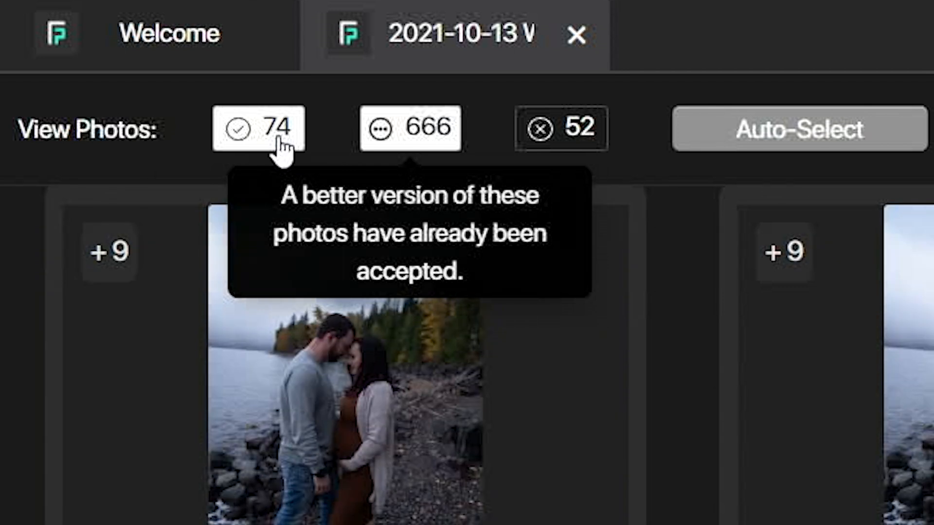
mouse_move(400, 143)
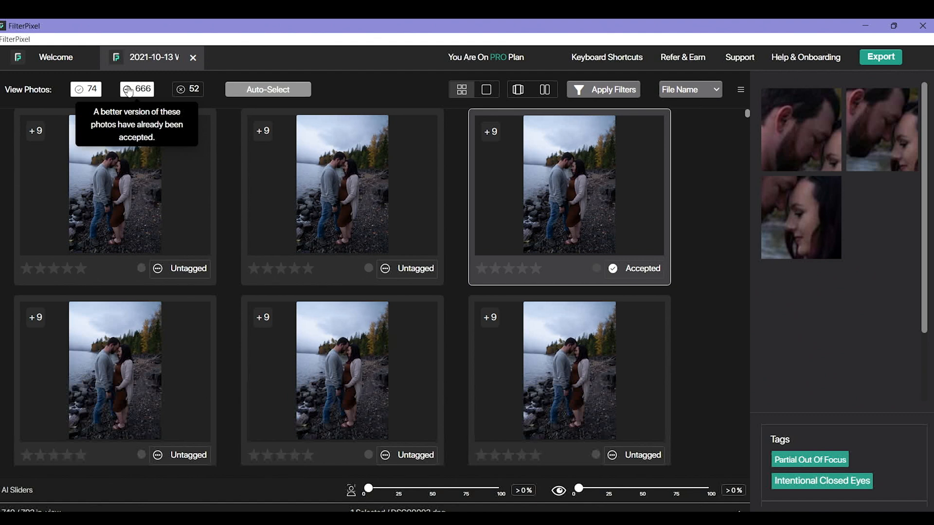
mouse_move(108, 75)
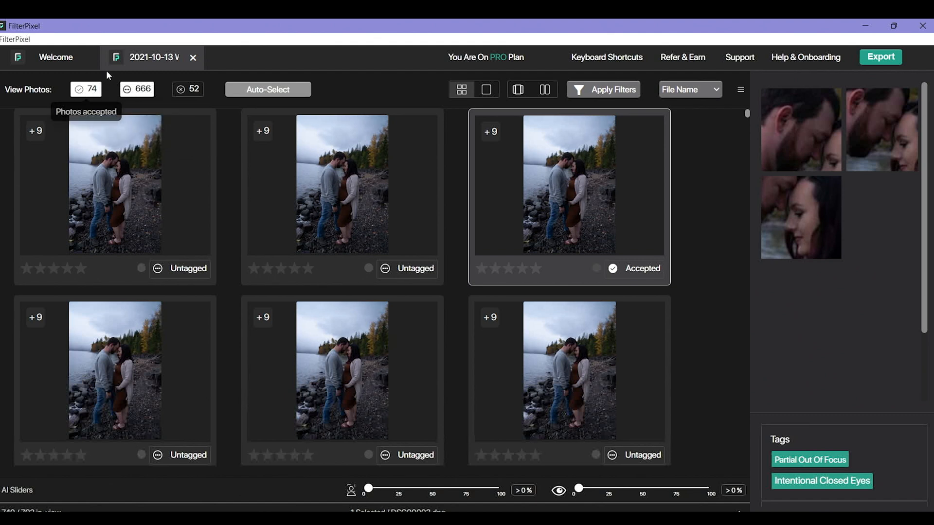
mouse_move(138, 89)
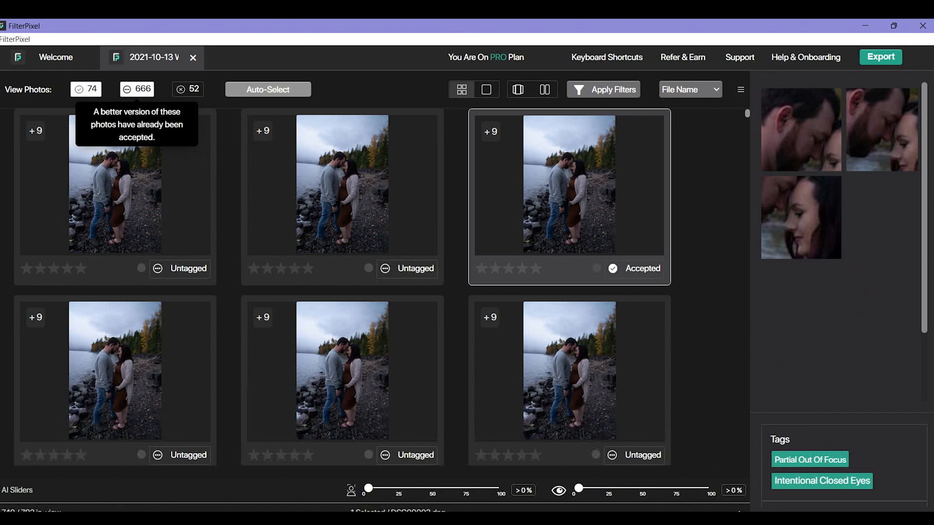
scroll("down", 3)
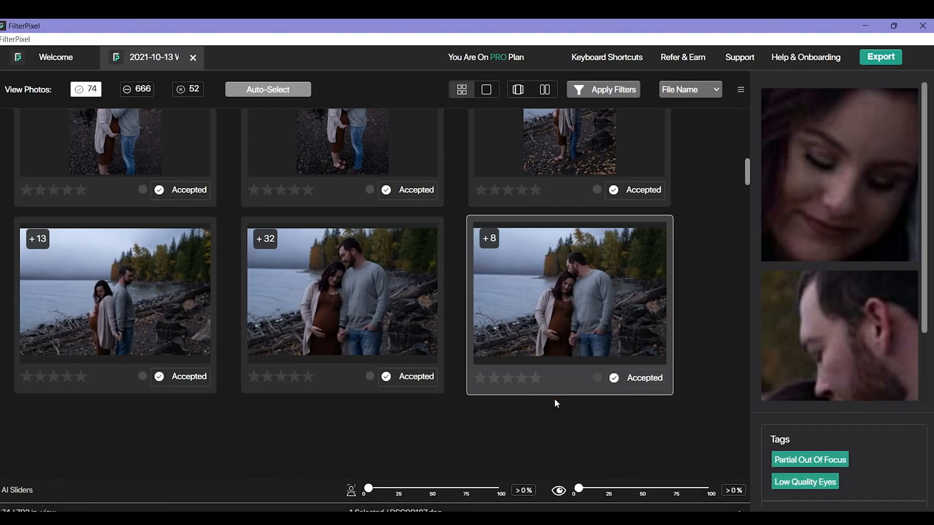
Find DSC00160 in its stack, accept it, and return to the accepted grid
scroll("down", 3)
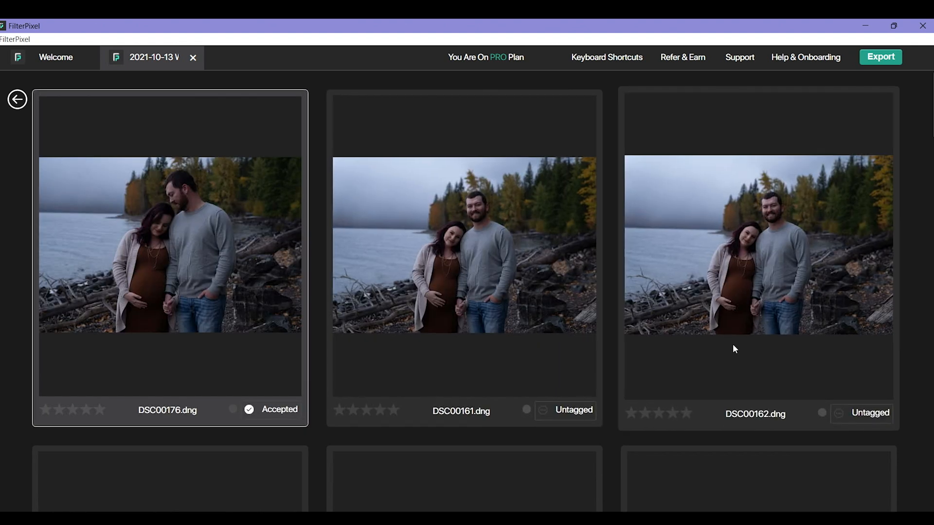
scroll("down", 3)
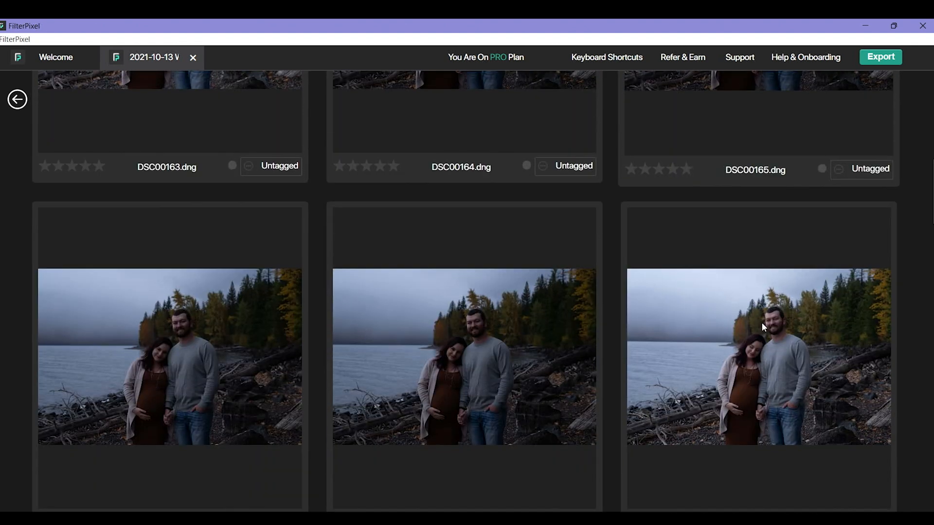
scroll("down", 3)
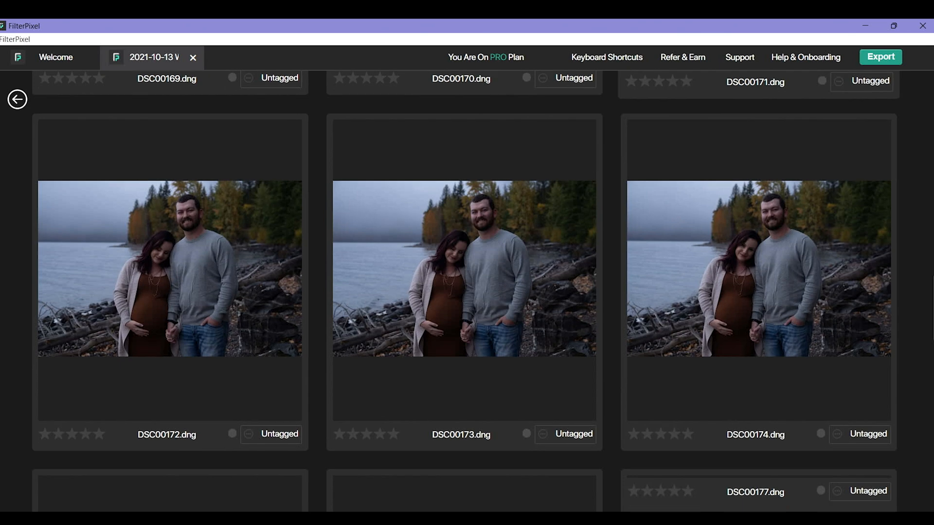
scroll("down", 3)
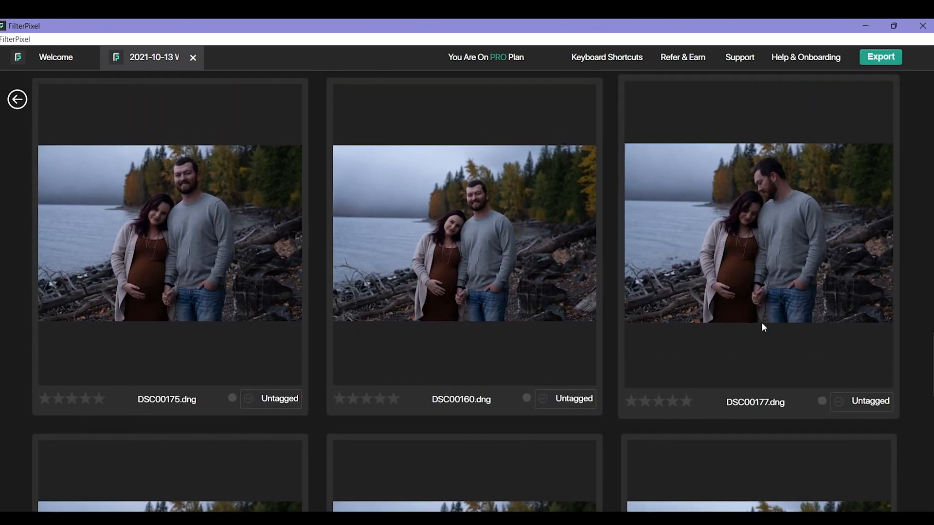
left_click(463, 238)
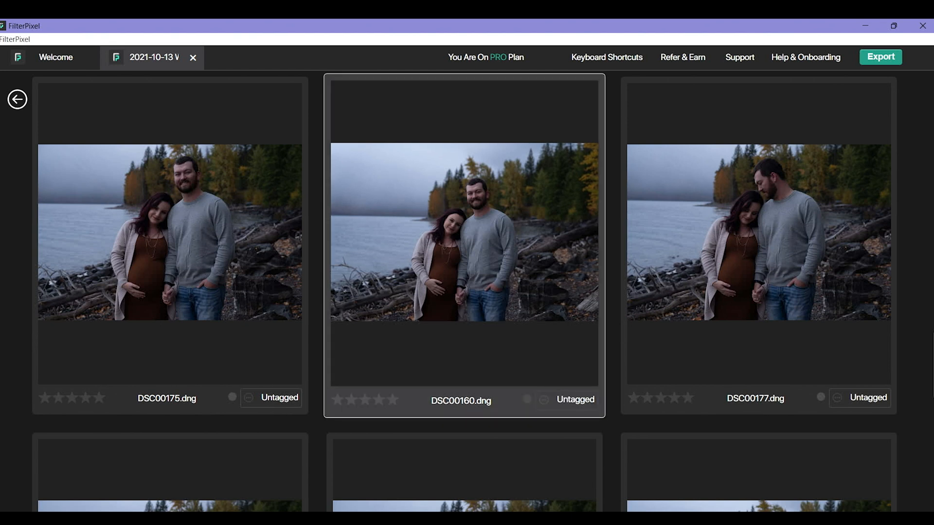
mouse_move(504, 312)
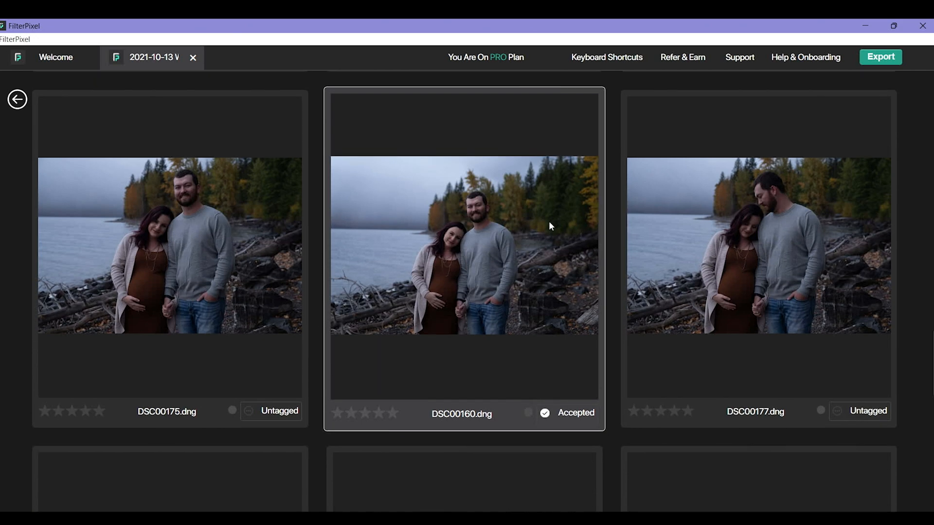
scroll("down", 3)
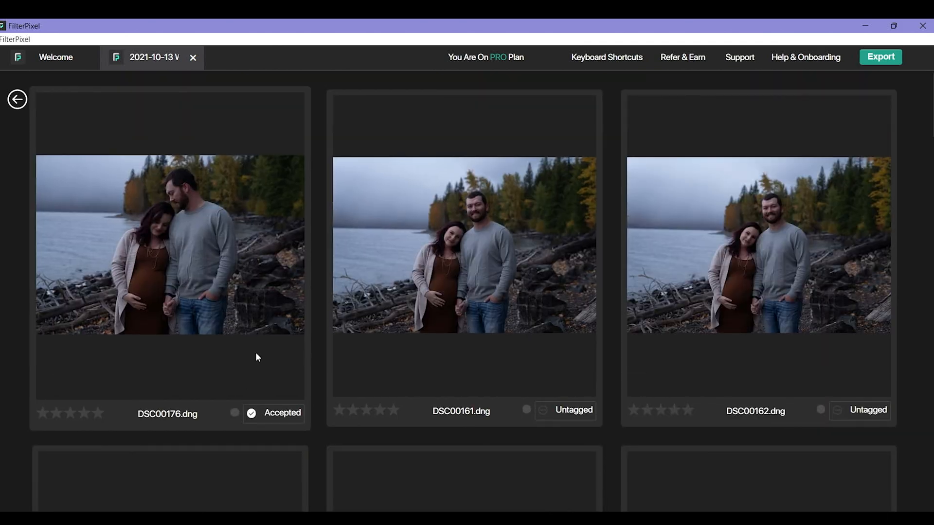
left_click(274, 413)
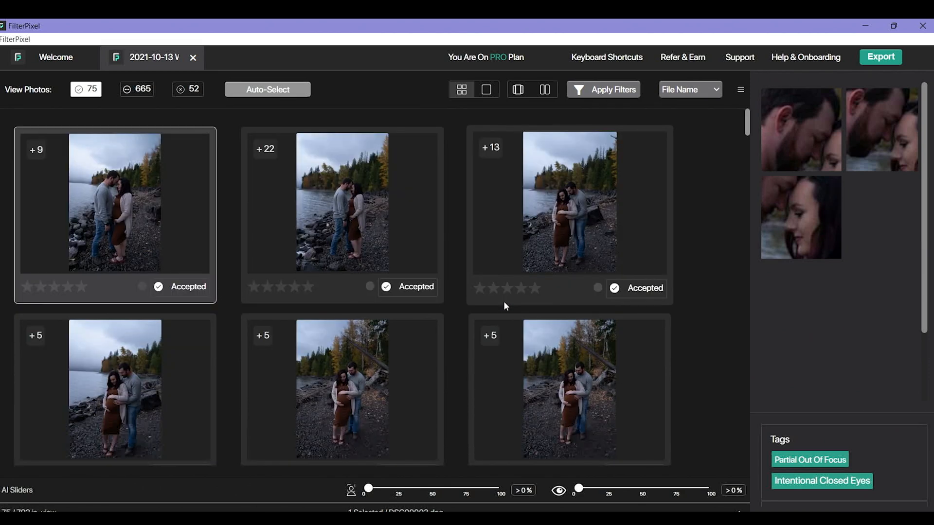
Scroll down the accepted stacks to the solo shoreline maternity shots
scroll("down", 3)
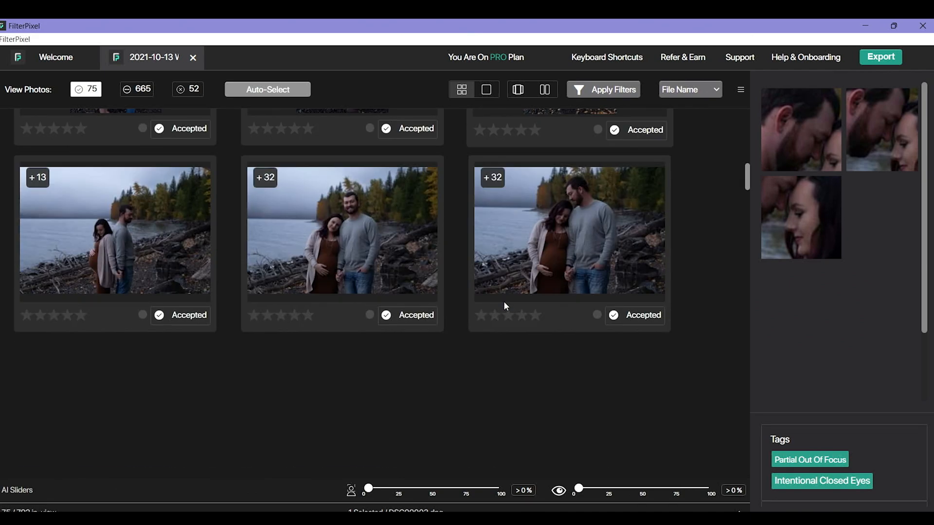
scroll("down", 3)
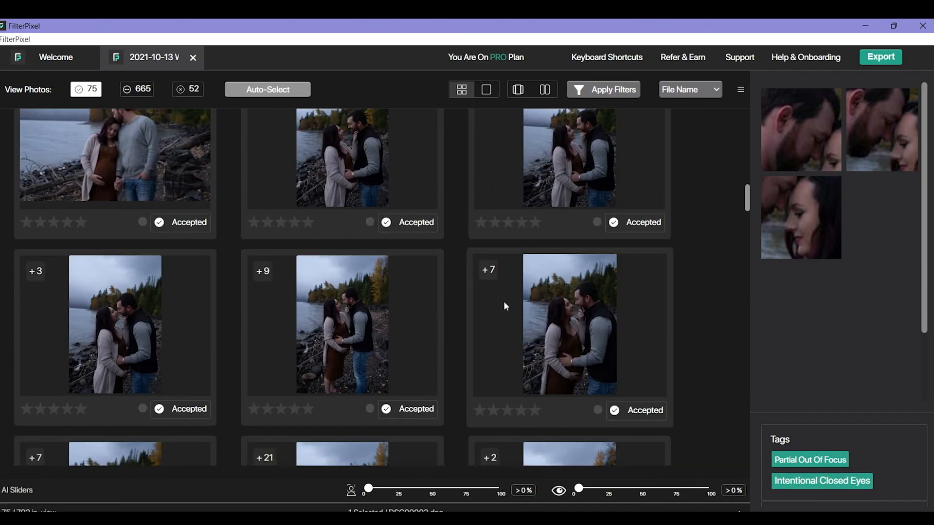
scroll("down", 3)
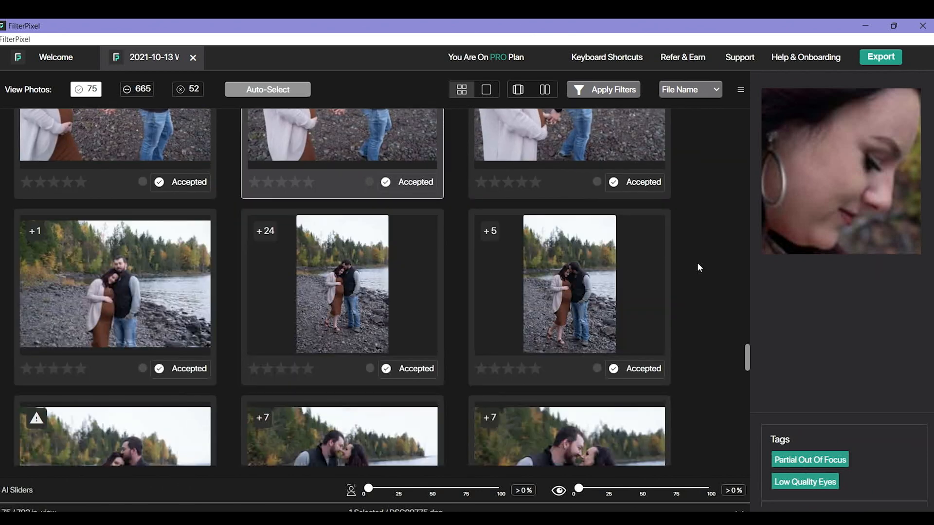
scroll("down", 3)
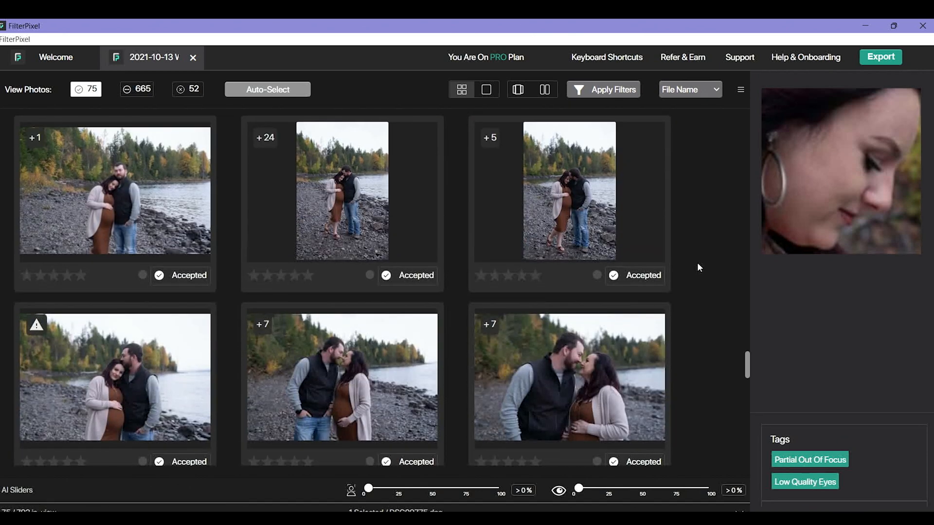
scroll("down", 3)
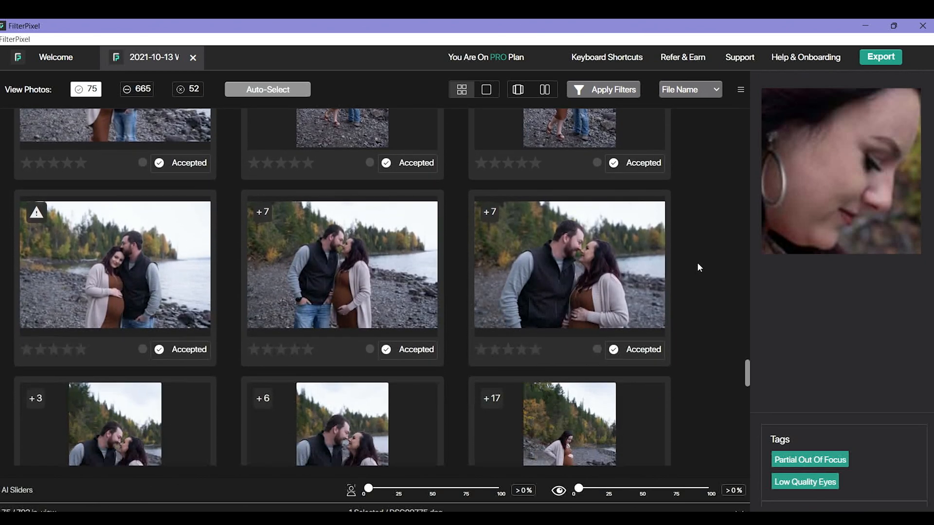
scroll("down", 3)
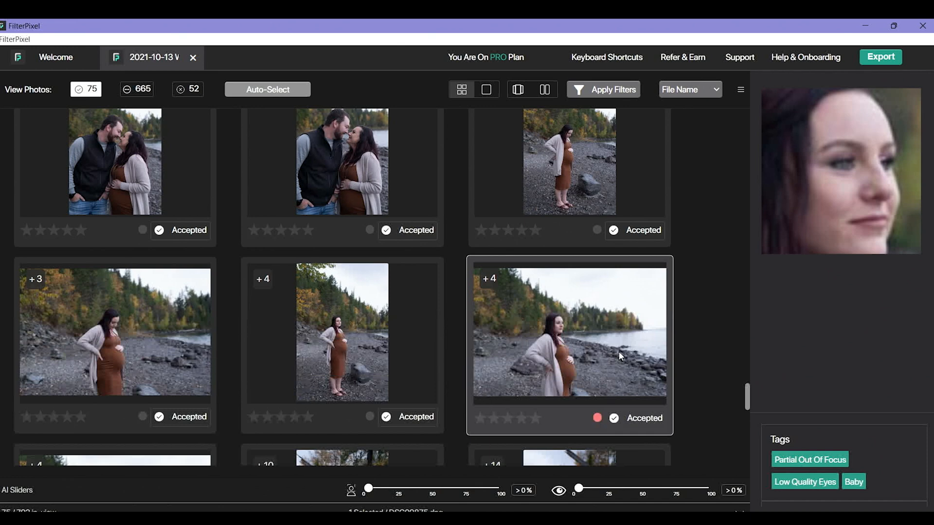
left_click(603, 89)
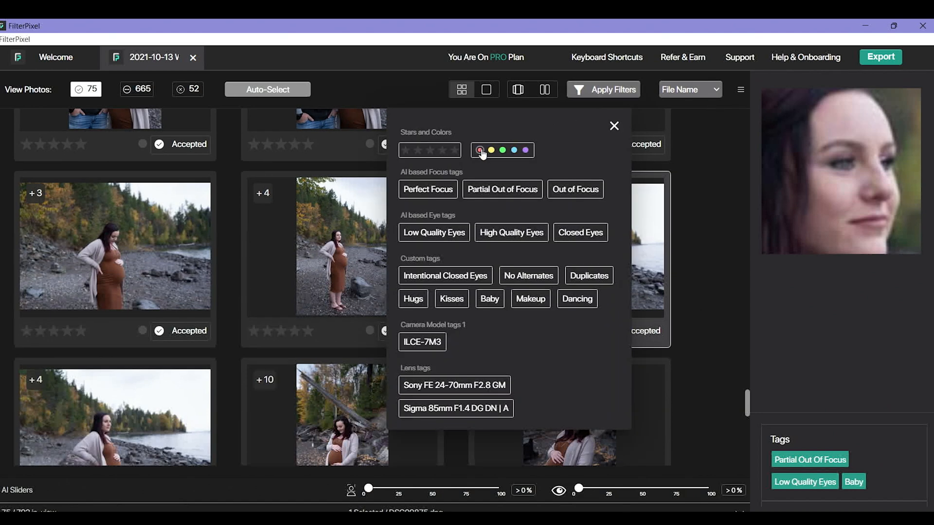
left_click(480, 149)
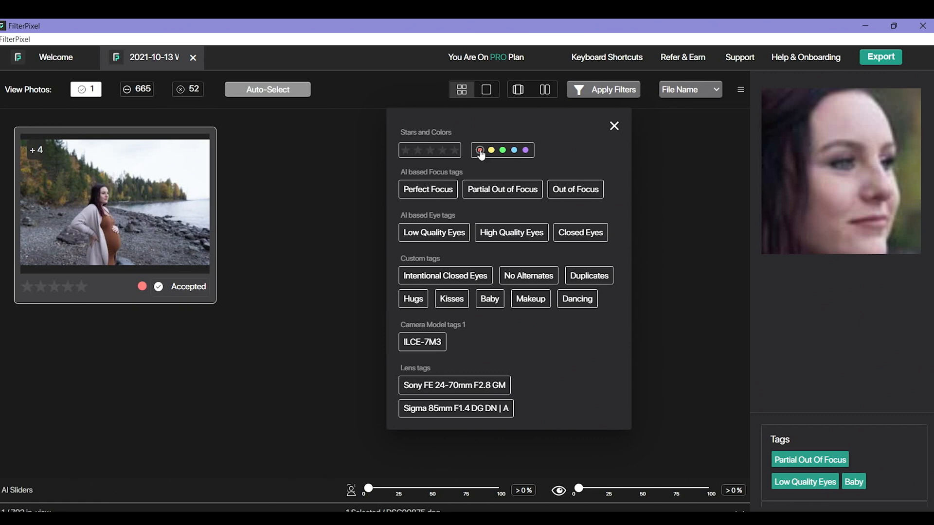
left_click(615, 125)
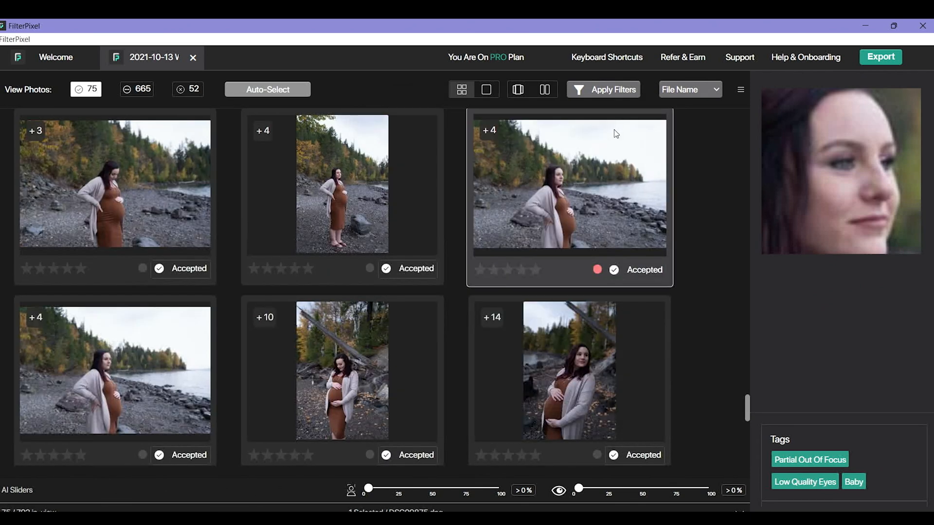
mouse_move(80, 90)
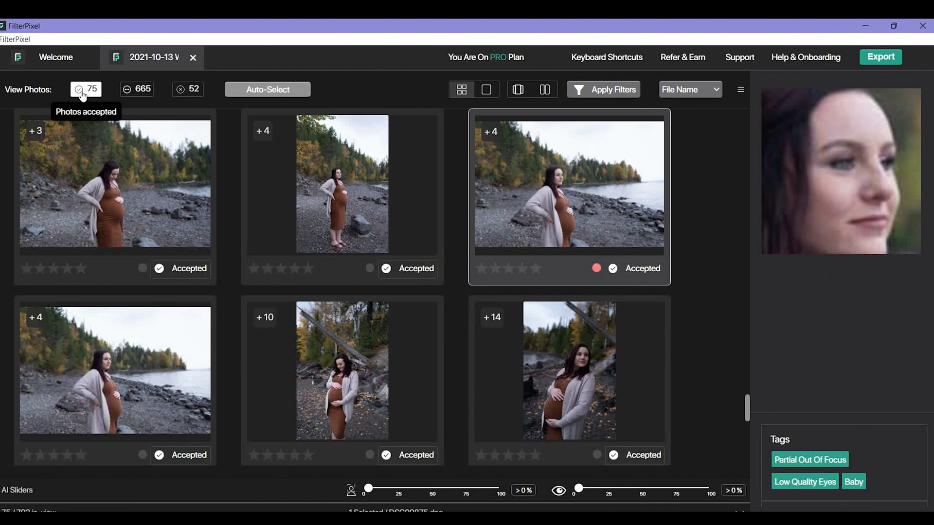
mouse_move(674, 302)
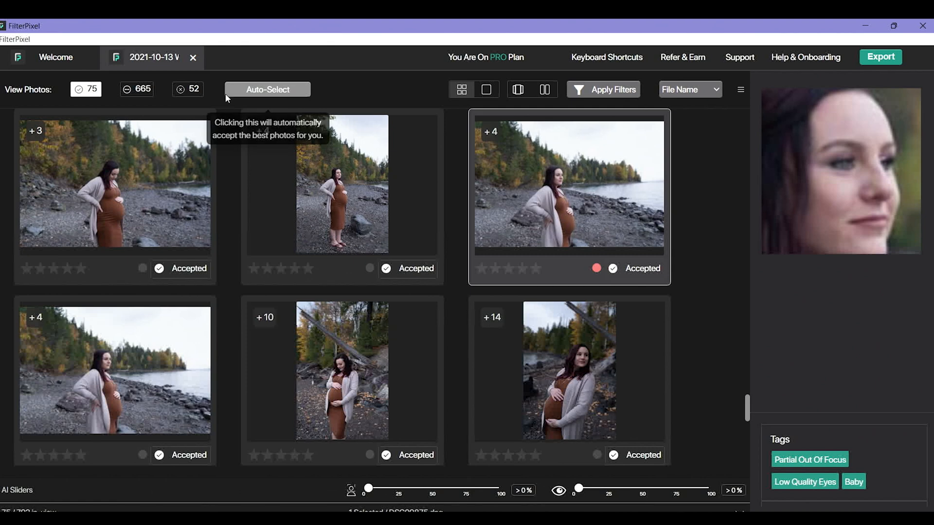
mouse_move(180, 89)
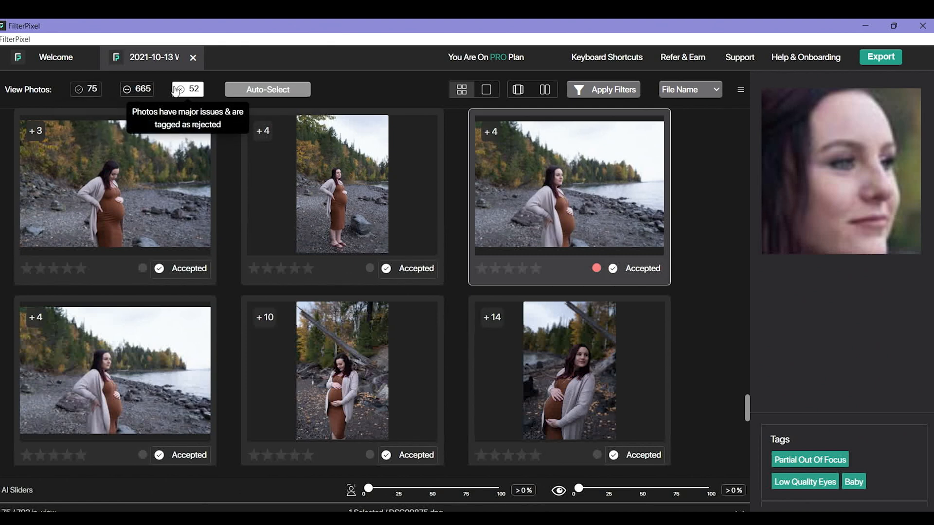
Open the rejected count (52) in grid view and scroll through the rejects
left_click(187, 89)
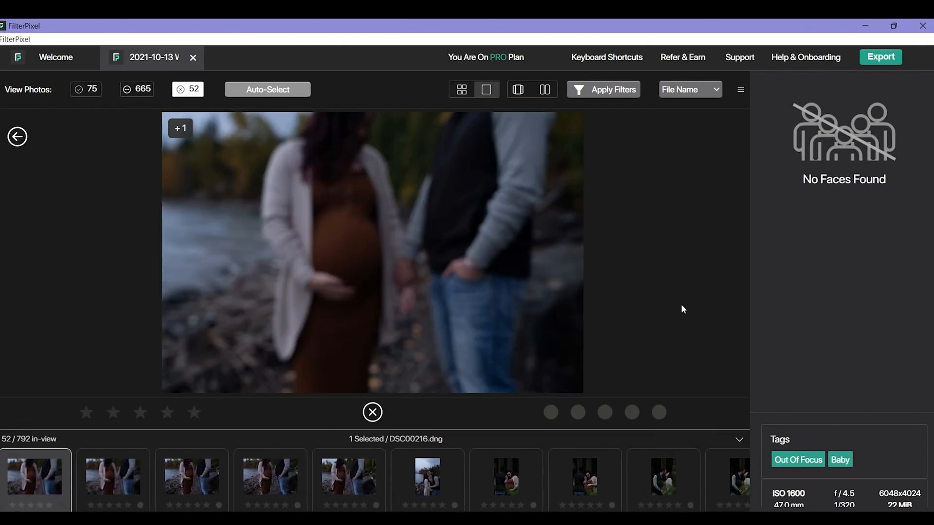
left_click(461, 89)
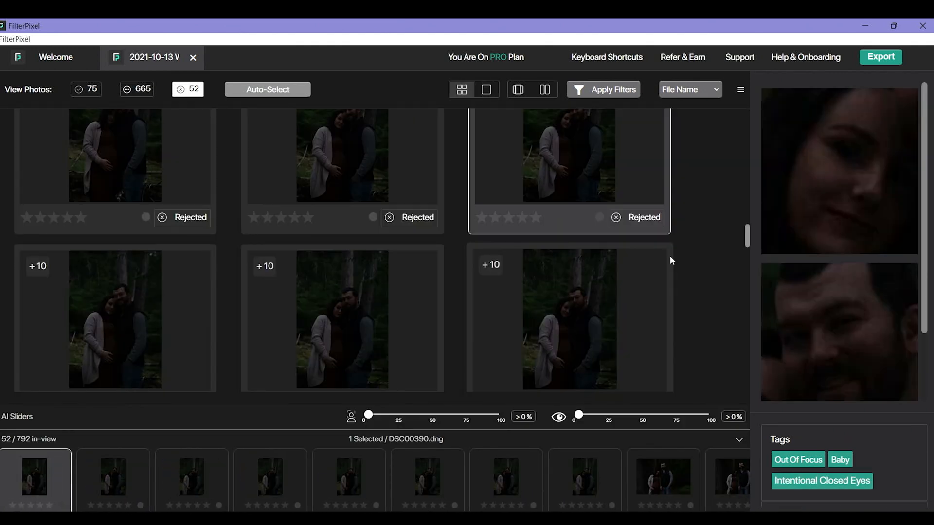
scroll("down", 3)
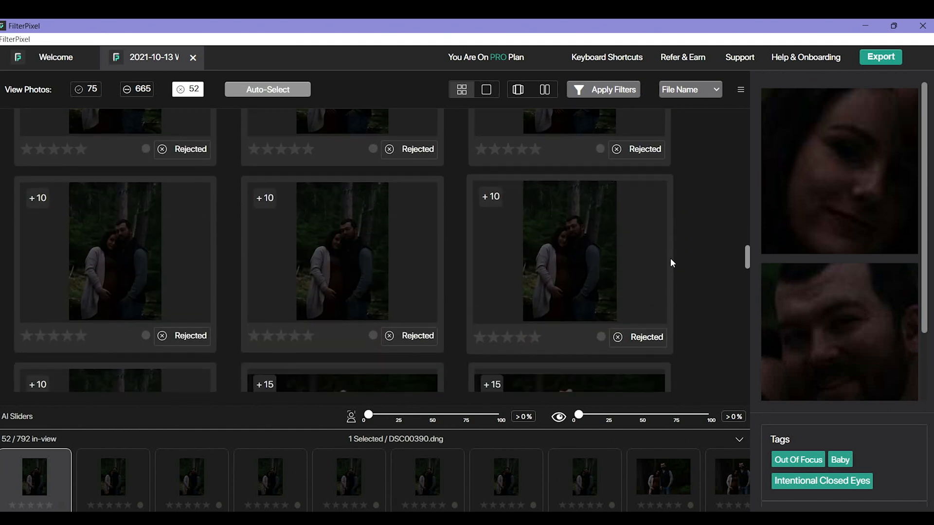
scroll("down", 3)
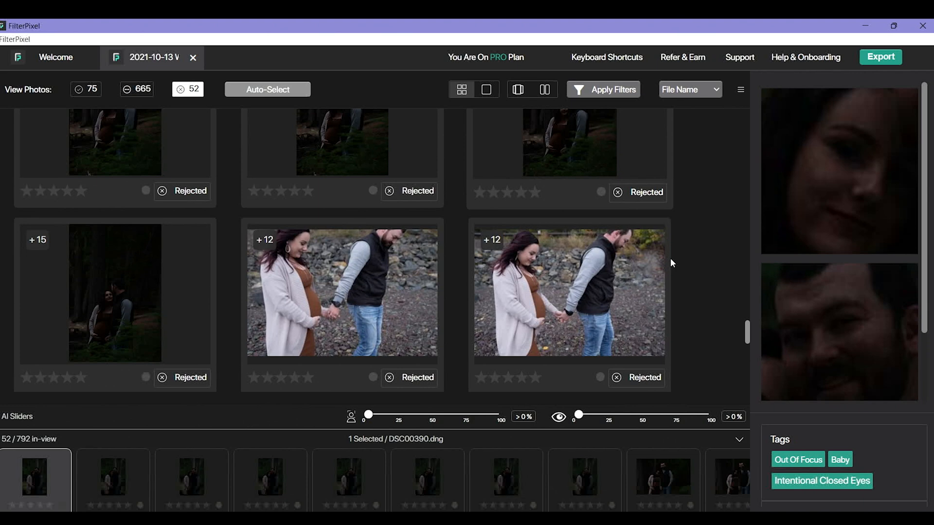
scroll("down", 3)
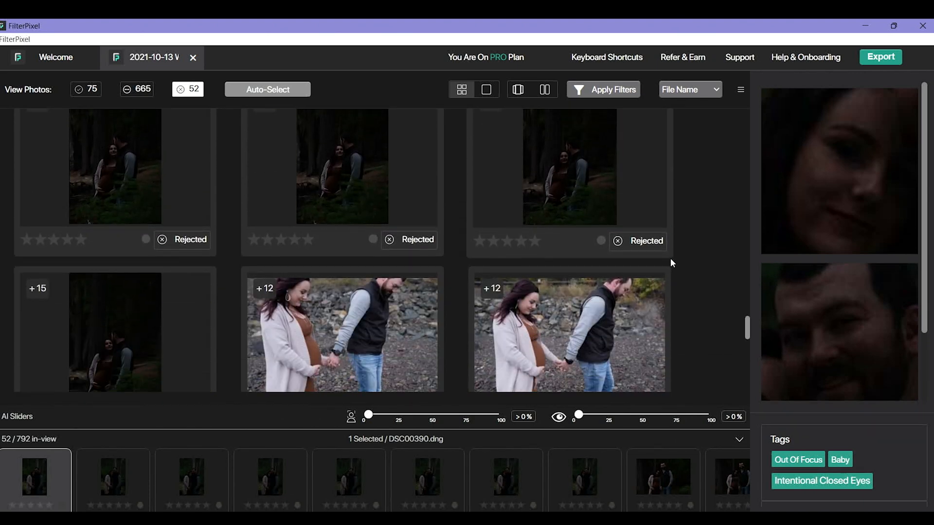
scroll("down", 3)
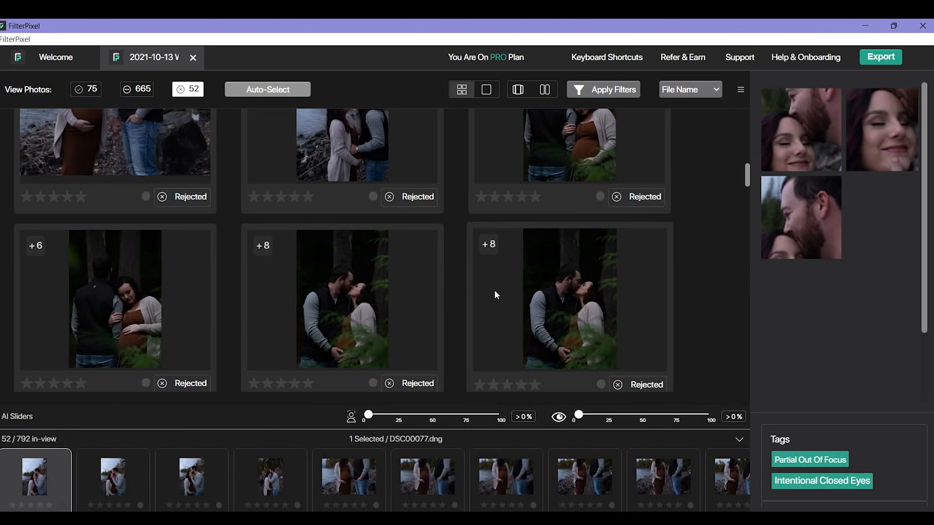
scroll("down", 3)
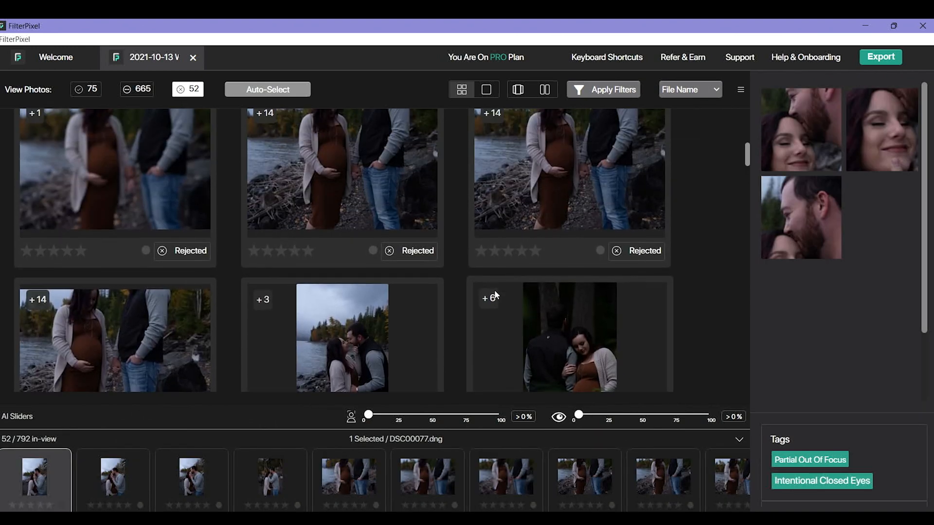
mouse_move(192, 90)
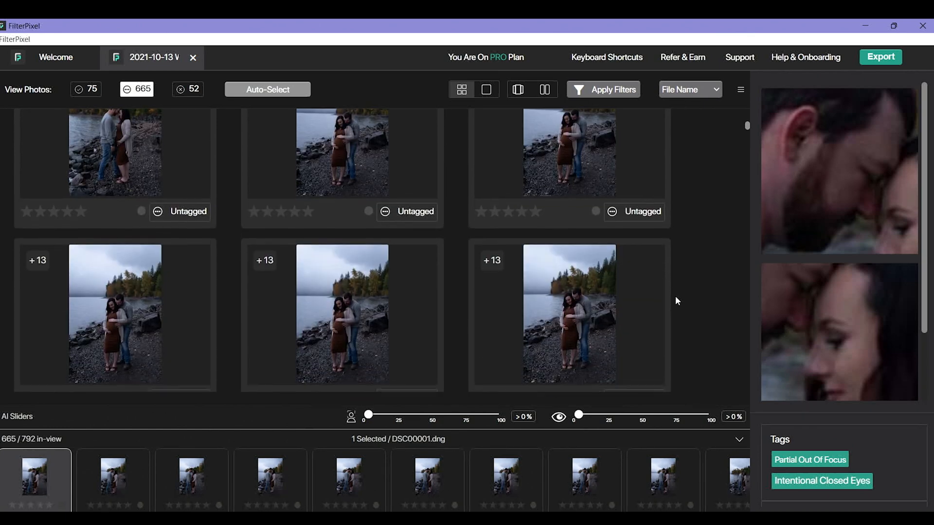
Scroll the 665 untagged stacks and select a forehead-kiss photo
scroll("down", 3)
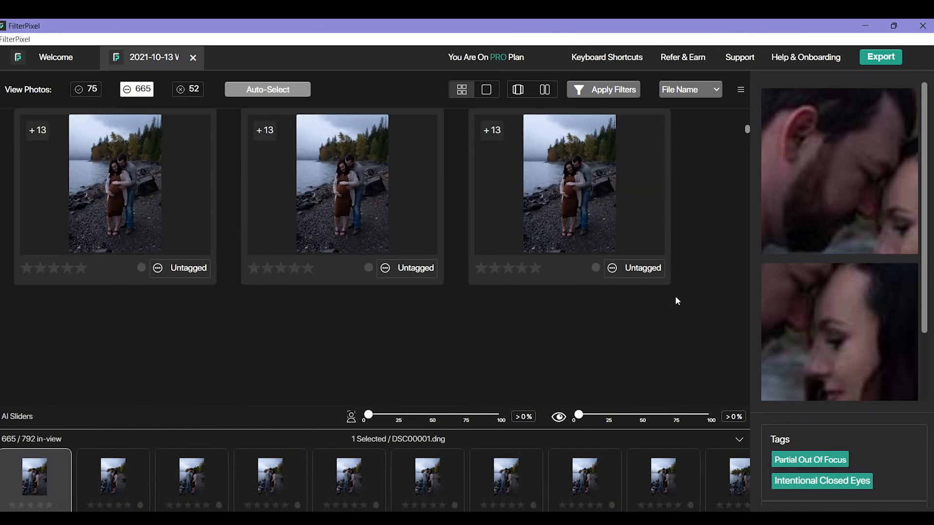
scroll("down", 3)
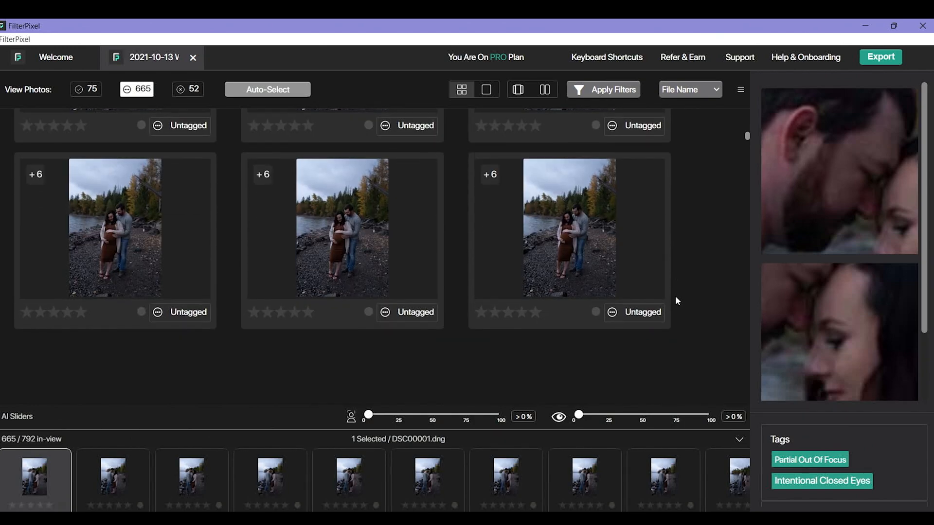
scroll("down", 3)
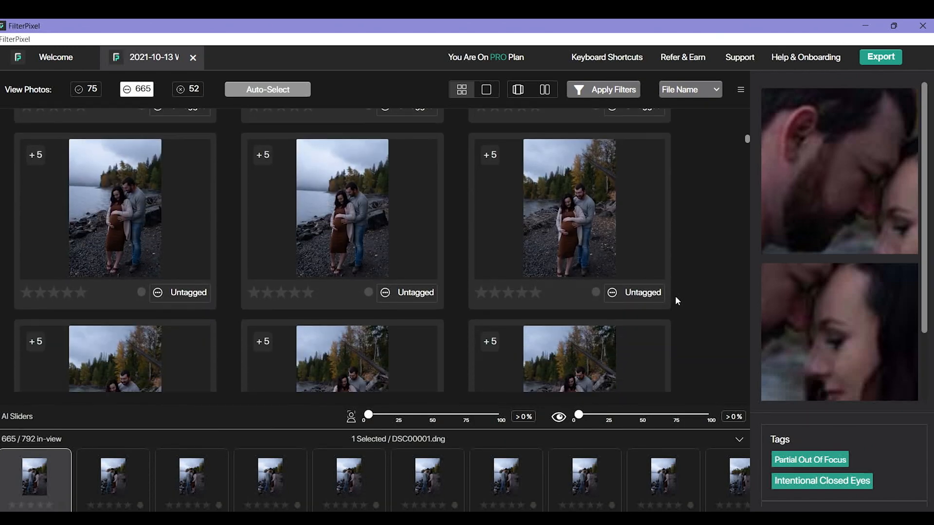
scroll("down", 3)
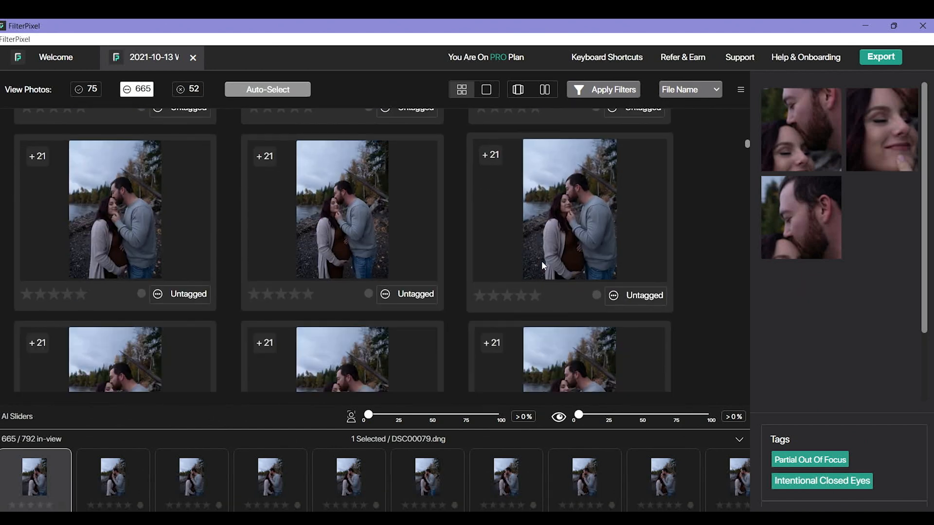
left_click(570, 211)
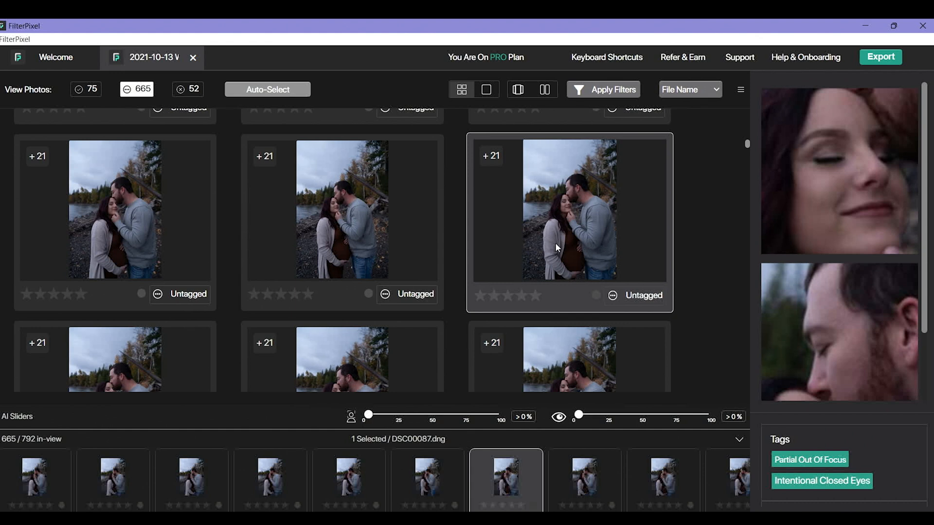
mouse_move(614, 296)
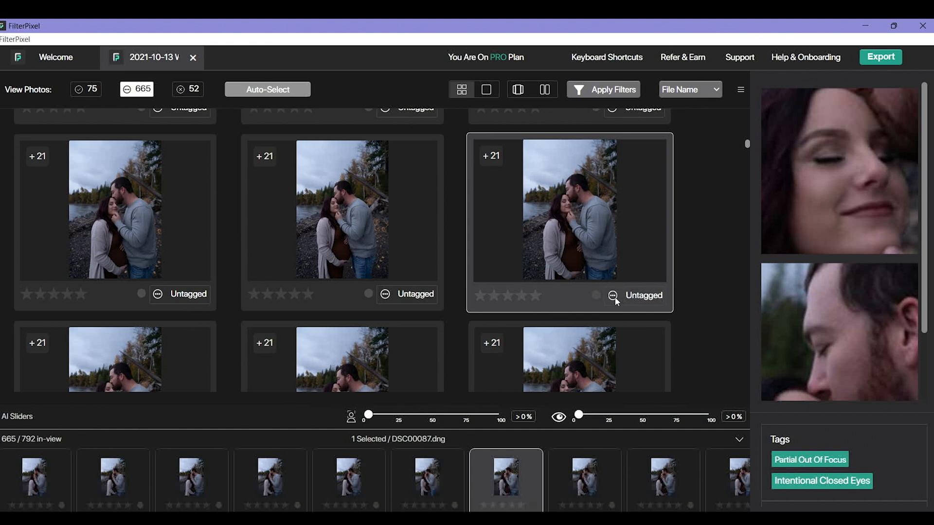
mouse_move(626, 291)
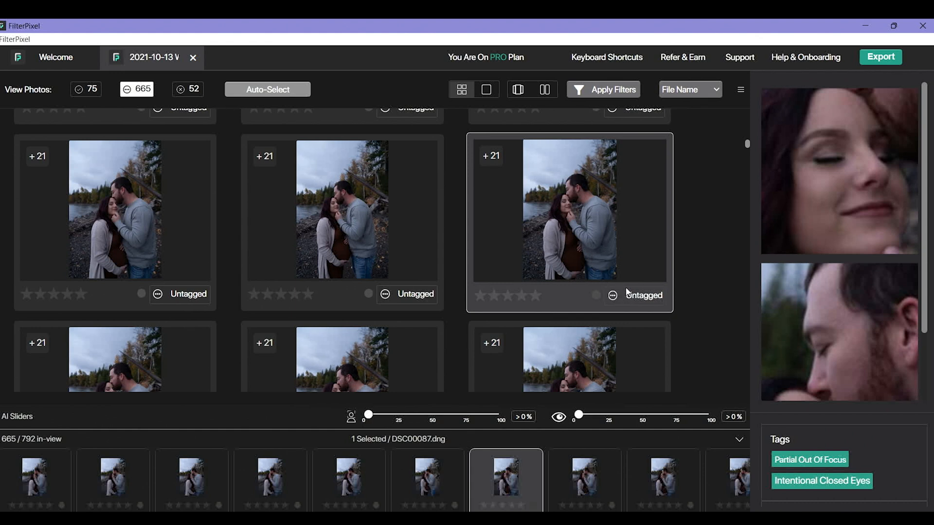
left_click(612, 294)
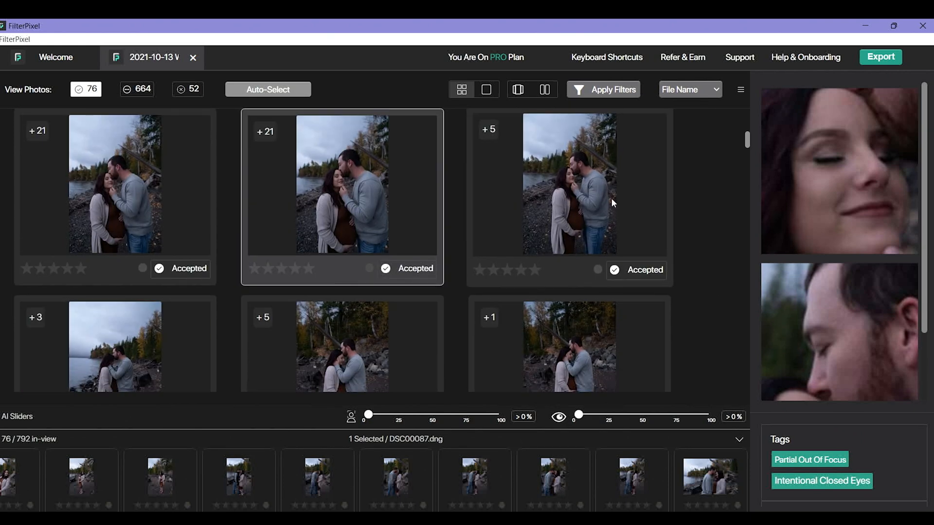
mouse_move(94, 95)
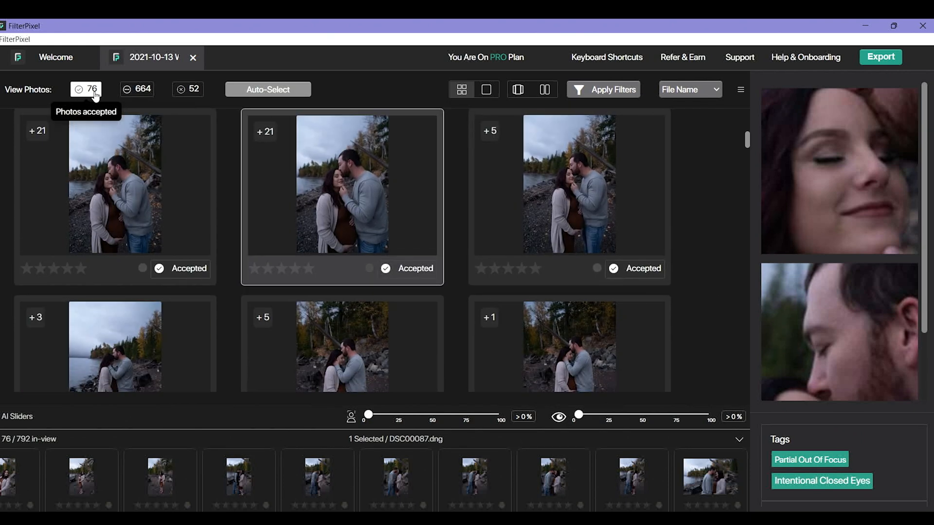
scroll("down", 3)
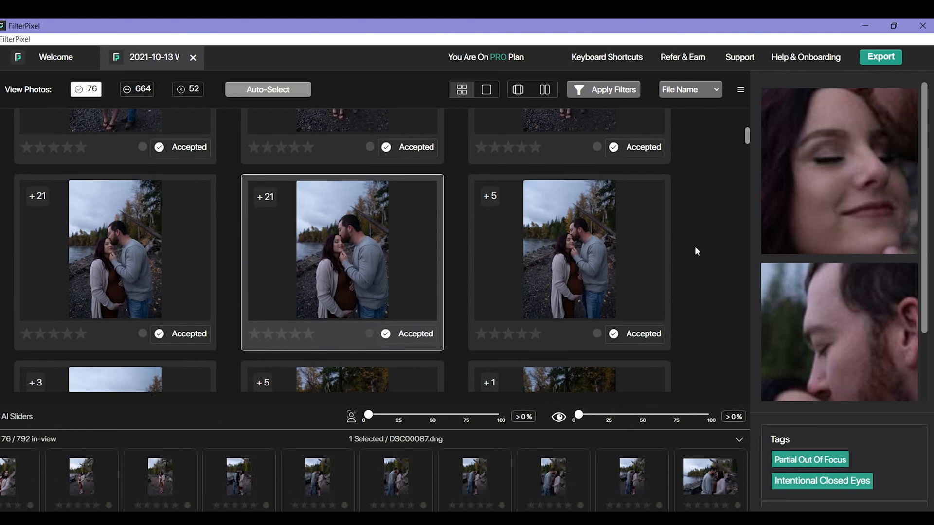
scroll("down", 3)
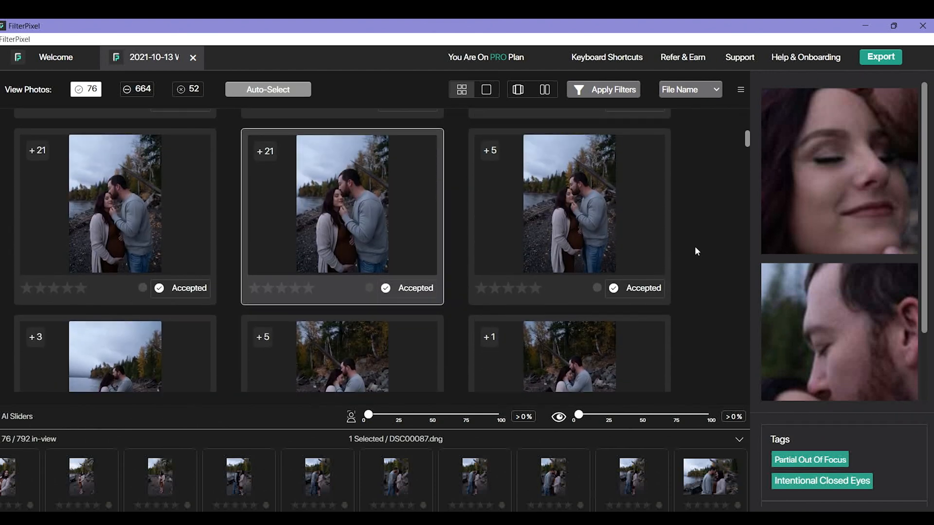
left_click(486, 89)
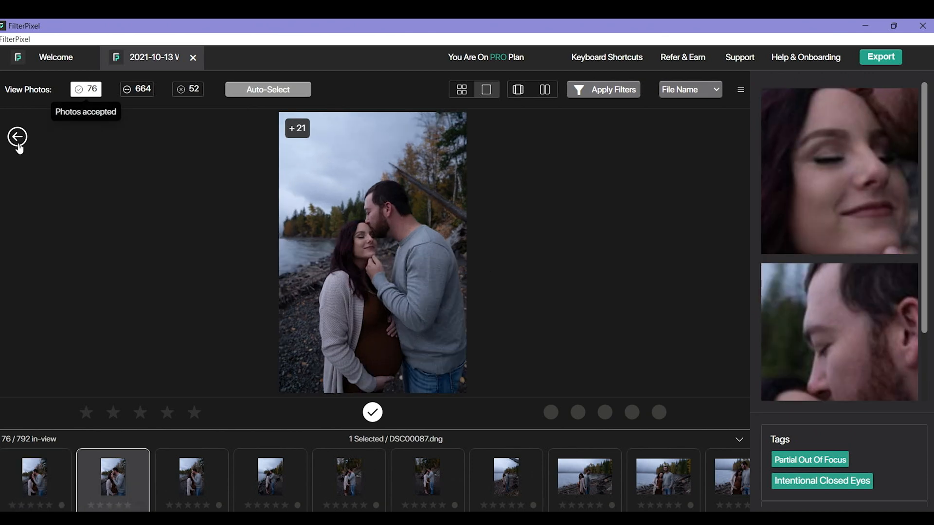
left_click(461, 89)
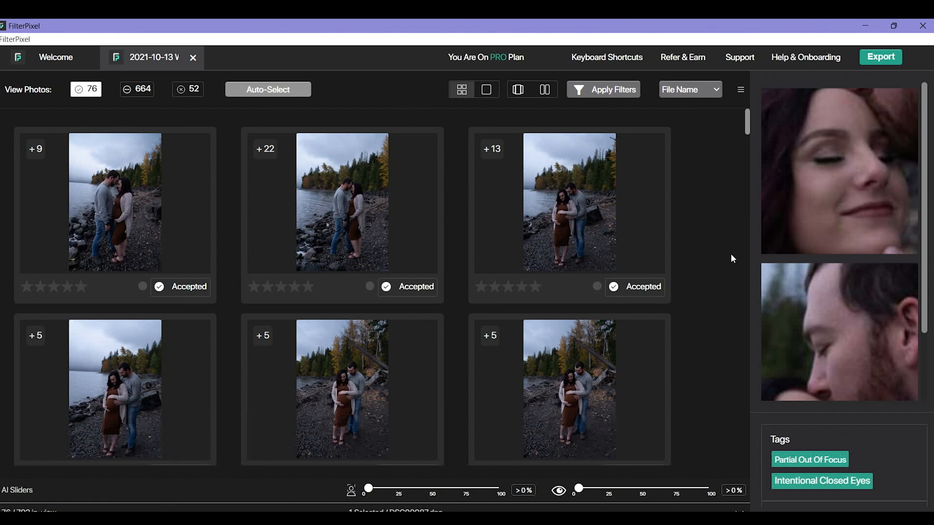
mouse_move(368, 489)
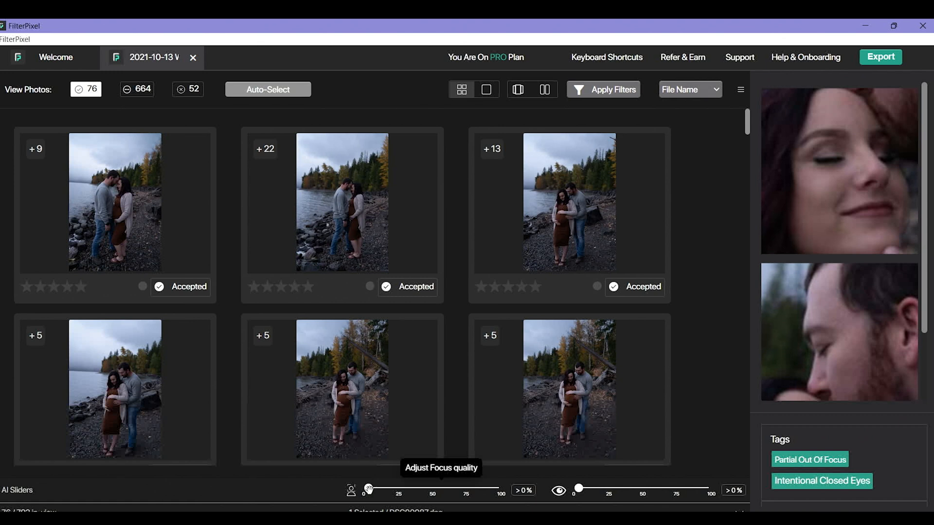
Raise the Focus quality slider to 51%, leaving 53 accepted photos shown
left_click_drag(364, 489, 372, 489)
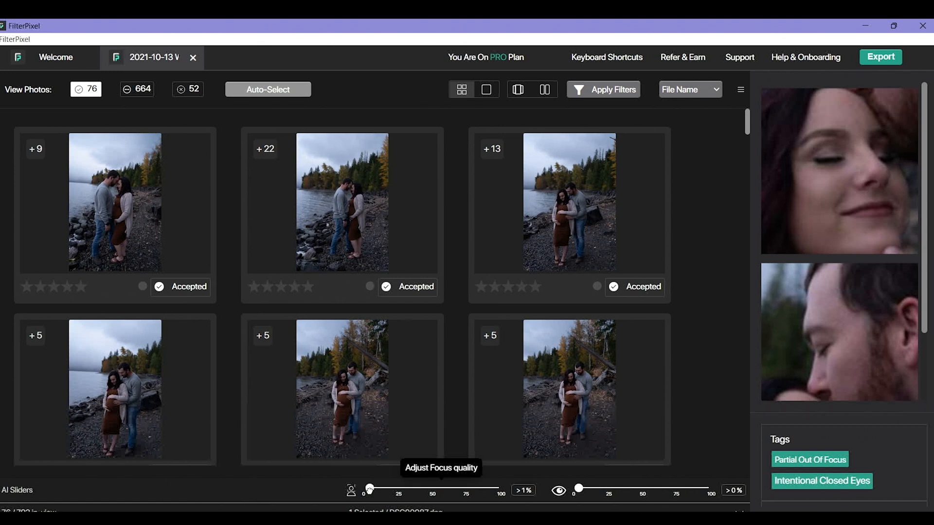
left_click_drag(370, 489, 399, 489)
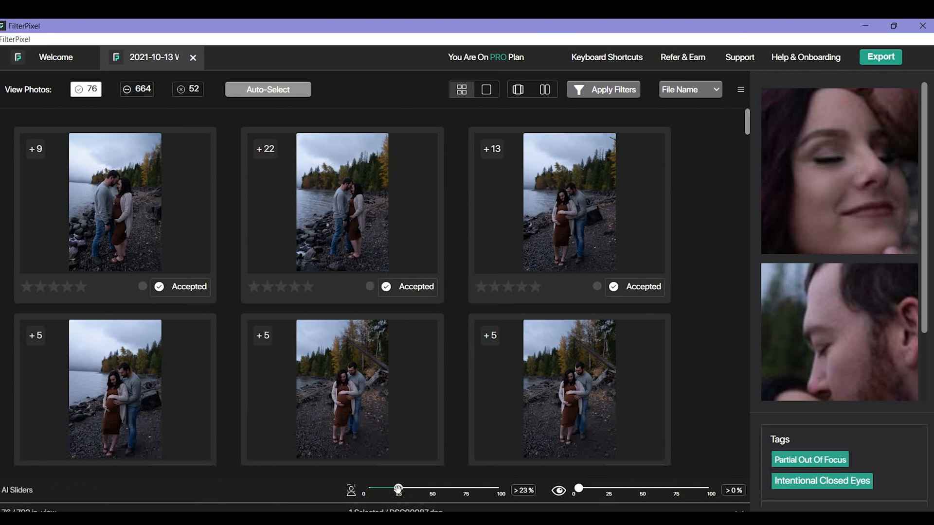
scroll("down", 3)
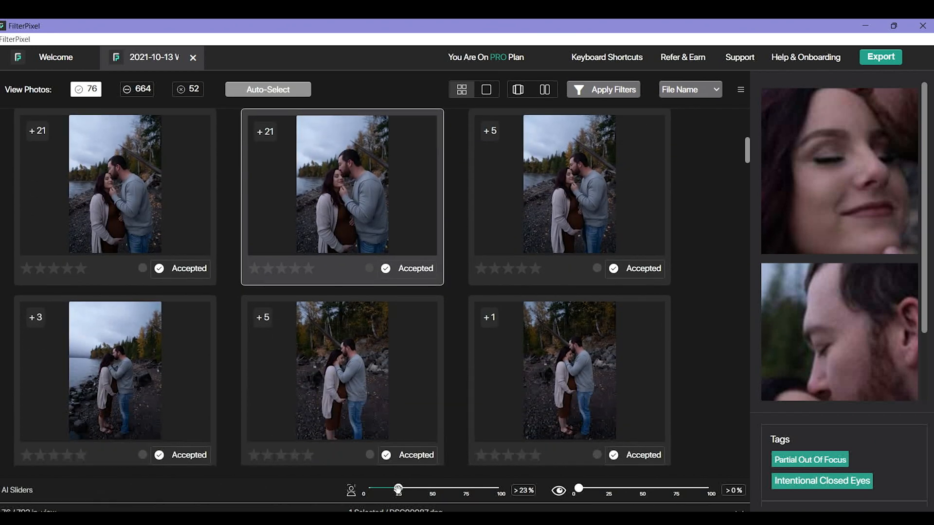
mouse_move(398, 490)
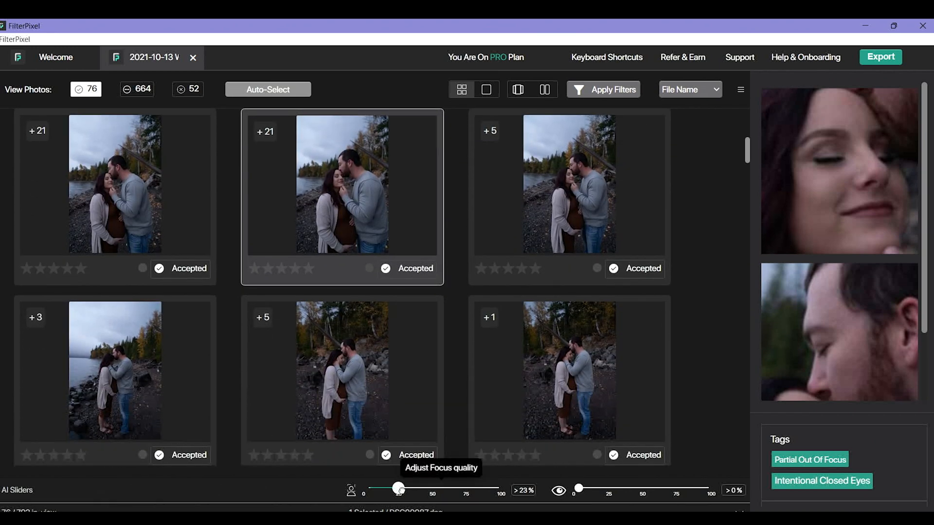
left_click_drag(399, 488, 434, 489)
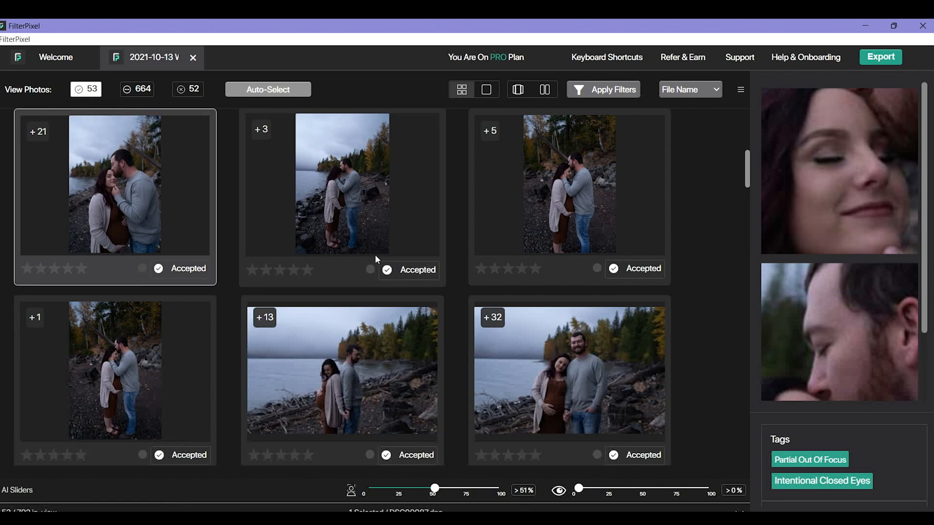
scroll("down", 3)
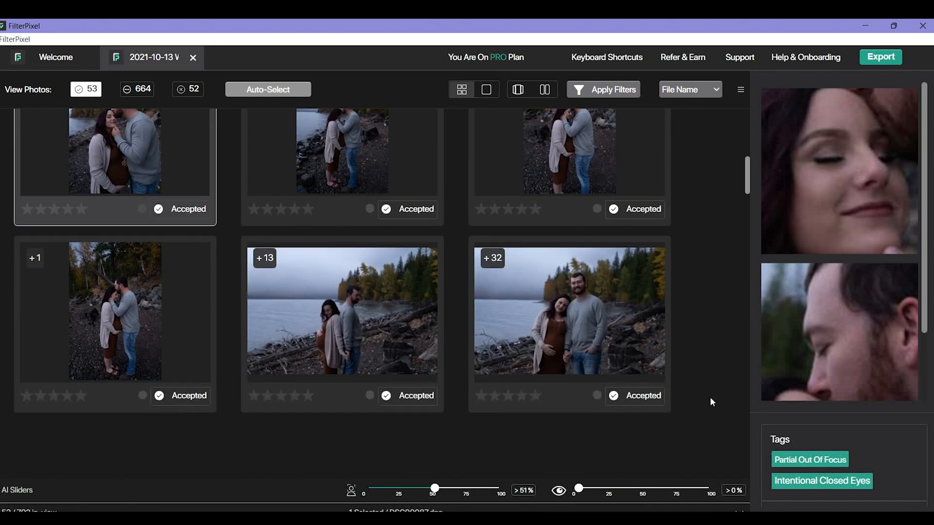
scroll("down", 3)
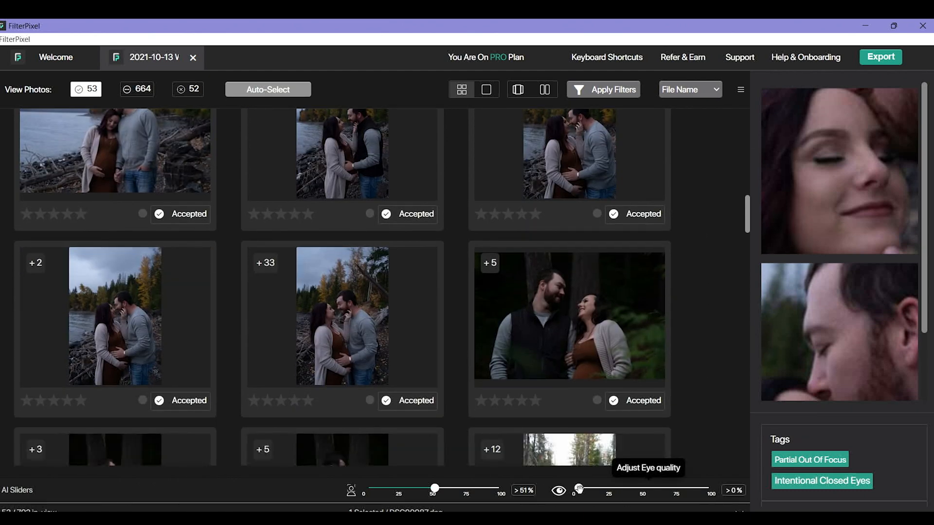
left_click_drag(578, 488, 600, 488)
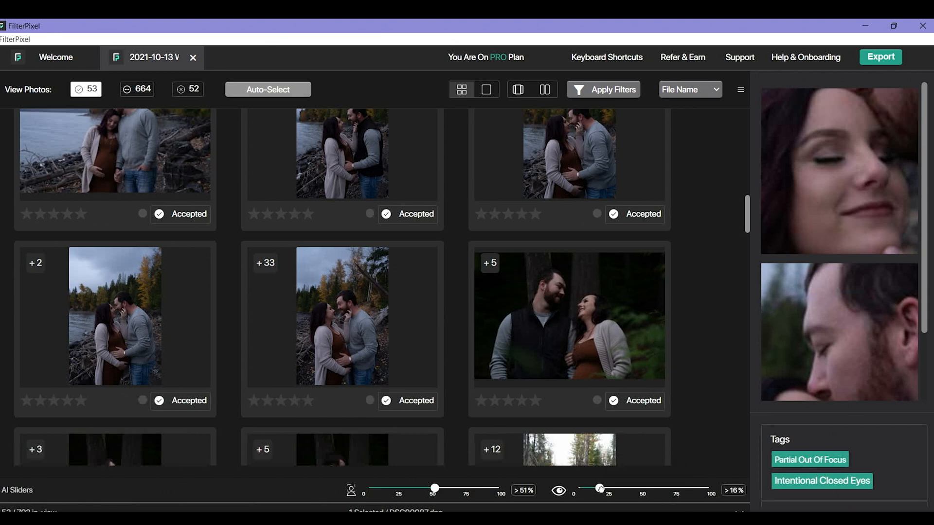
left_click_drag(601, 489, 610, 489)
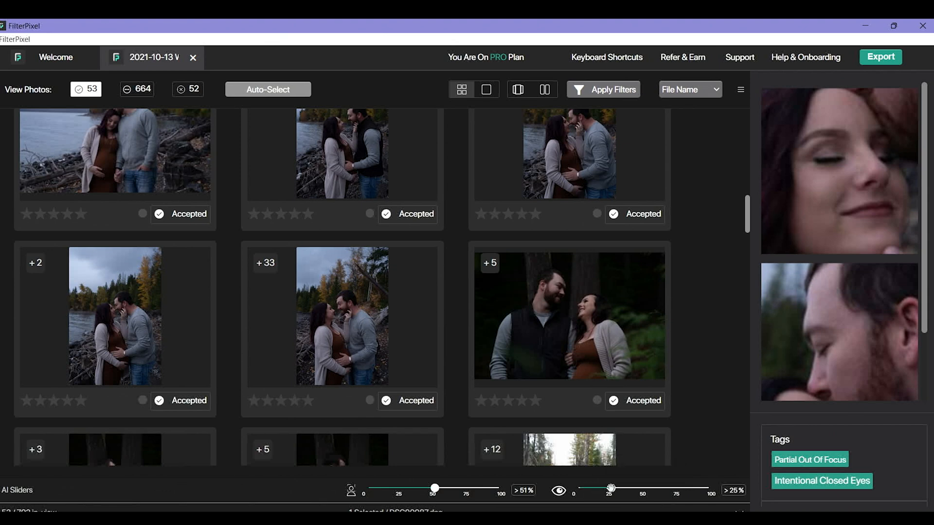
scroll("down", 3)
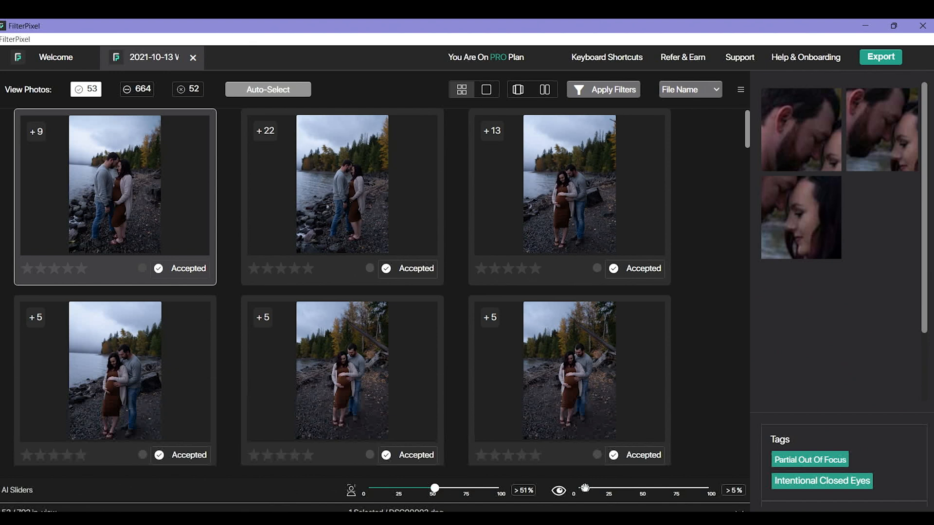
mouse_move(437, 489)
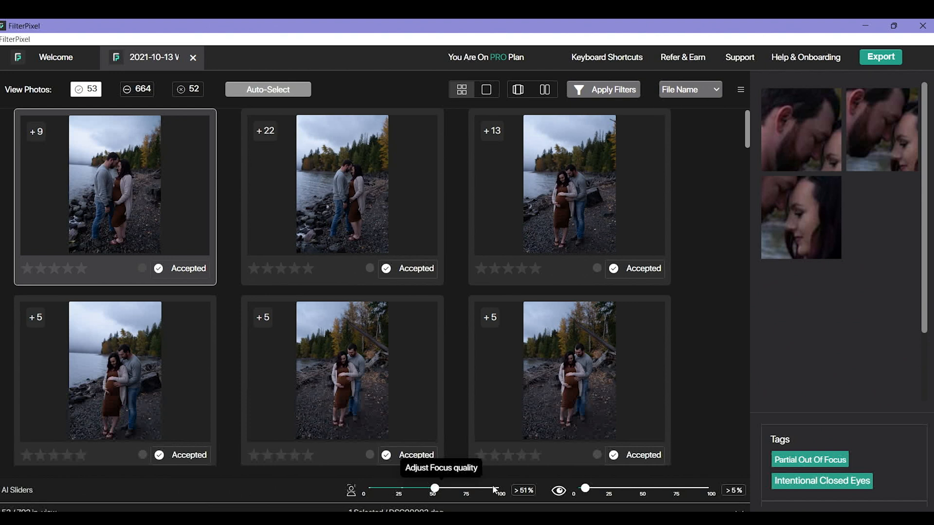
left_click_drag(587, 488, 640, 488)
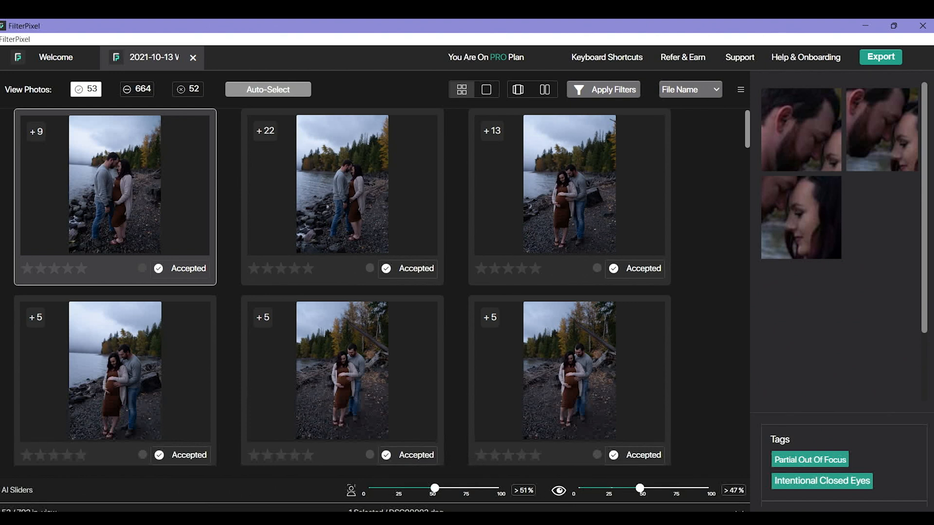
left_click_drag(640, 488, 644, 489)
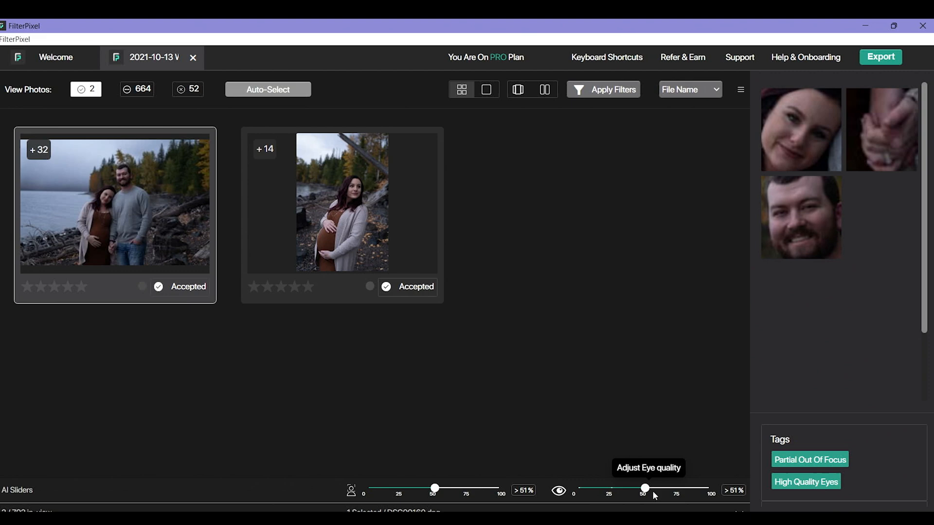
left_click_drag(645, 488, 576, 489)
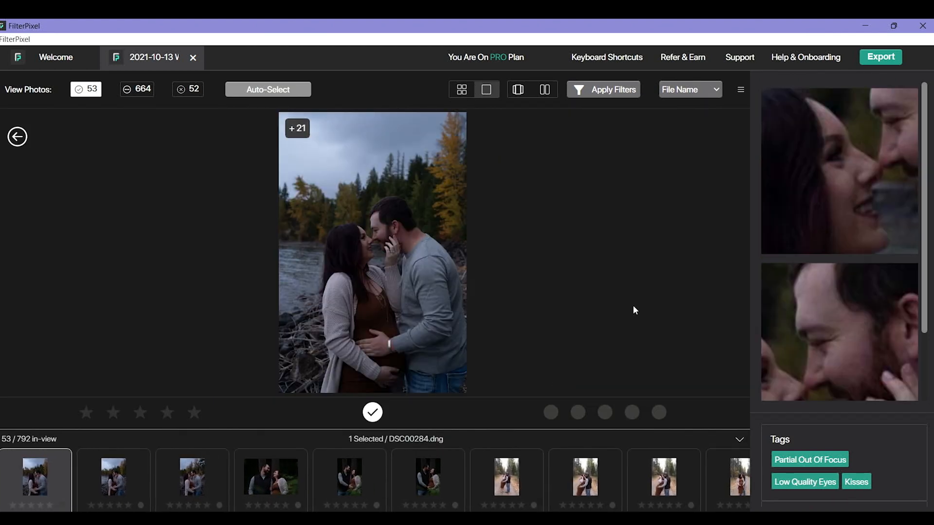
mouse_move(95, 285)
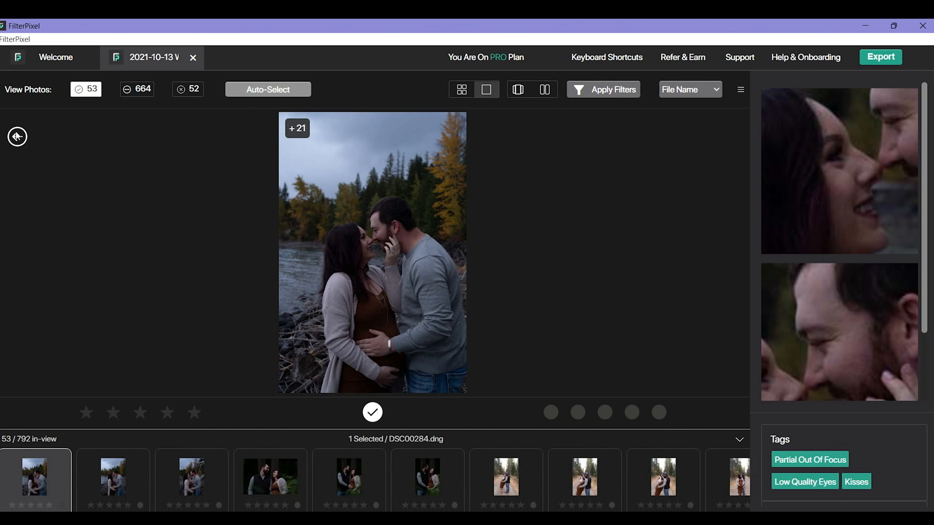
left_click(460, 89)
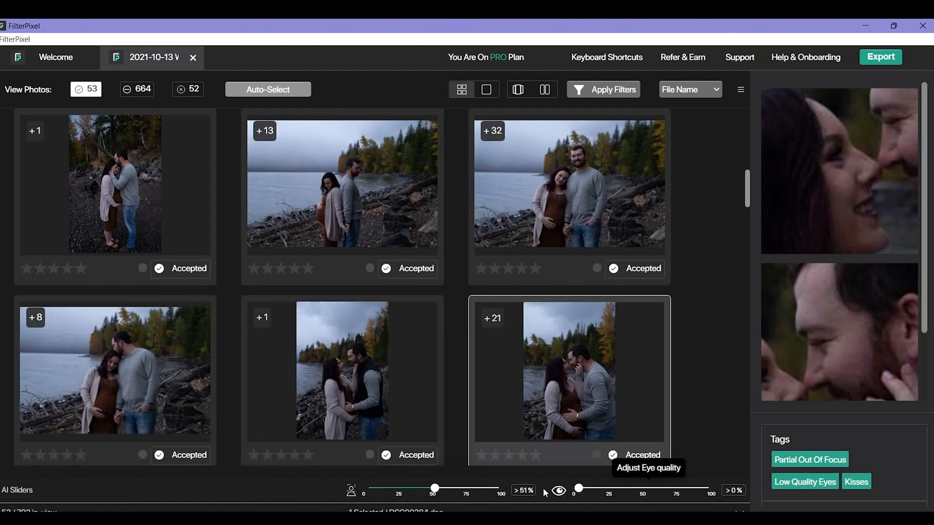
mouse_move(79, 90)
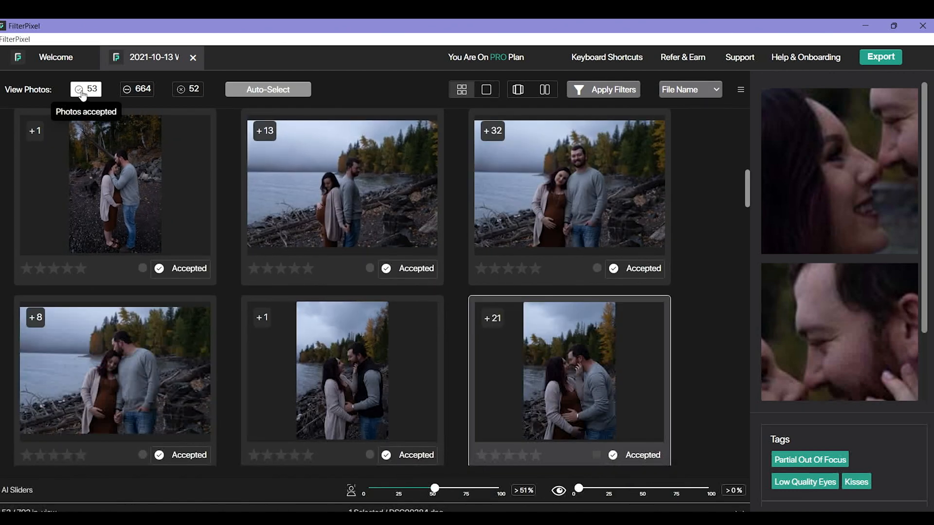
mouse_move(108, 78)
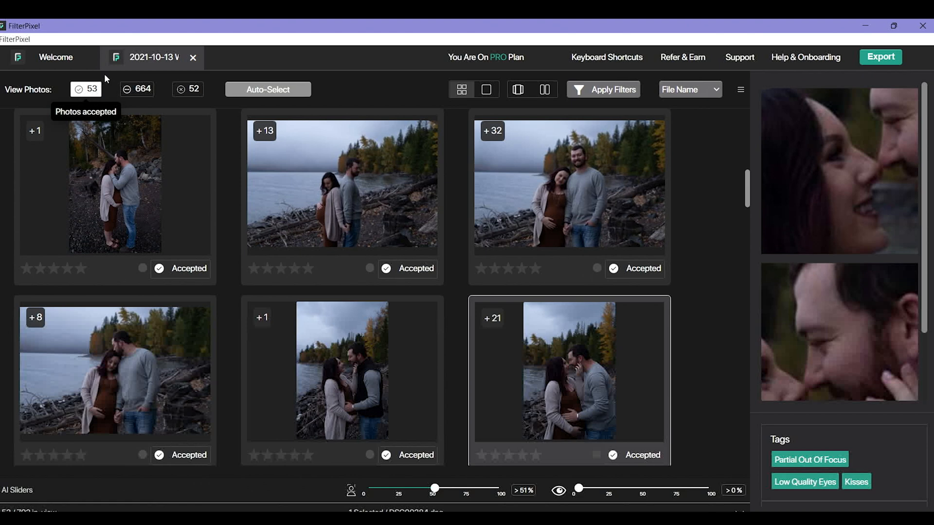
scroll("down", 3)
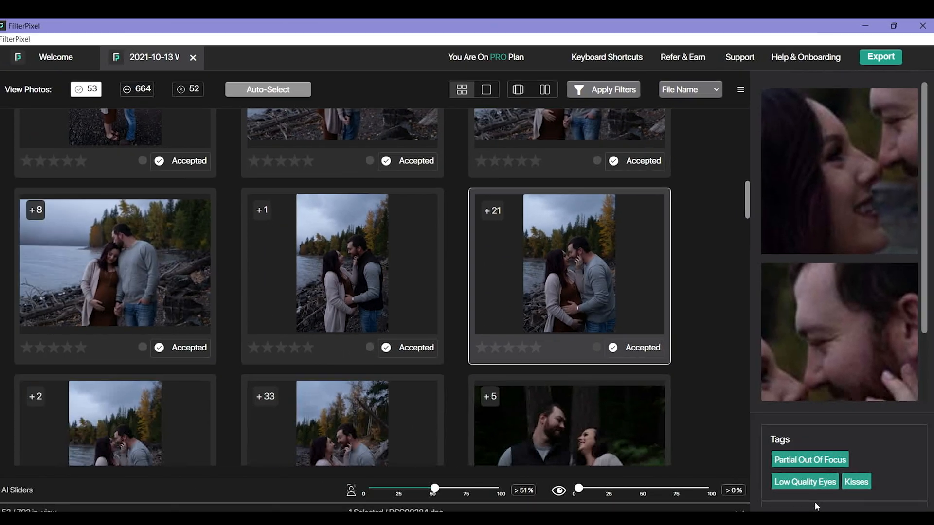
mouse_move(833, 470)
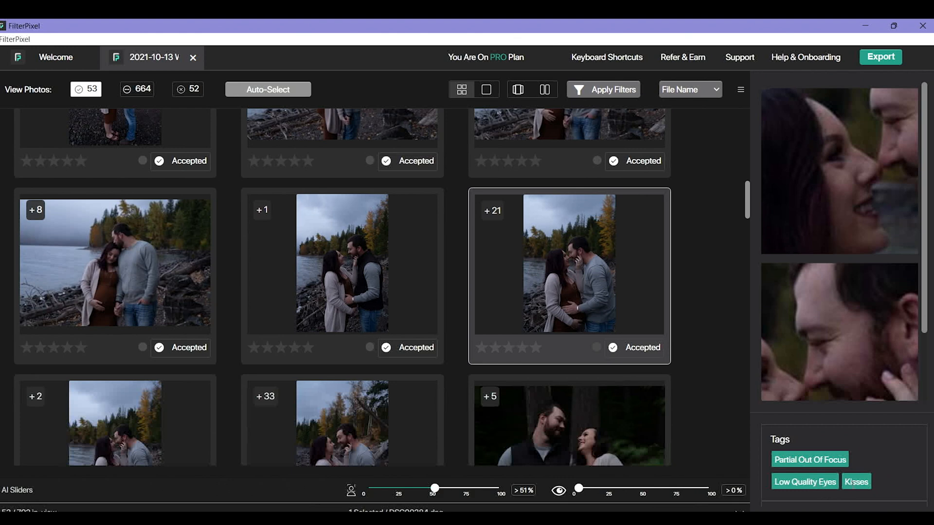
mouse_move(769, 194)
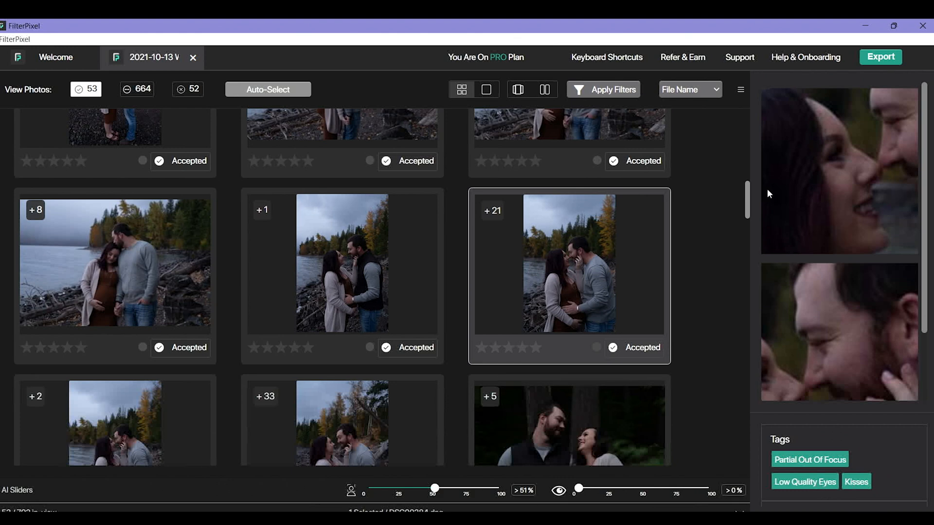
scroll("down", 3)
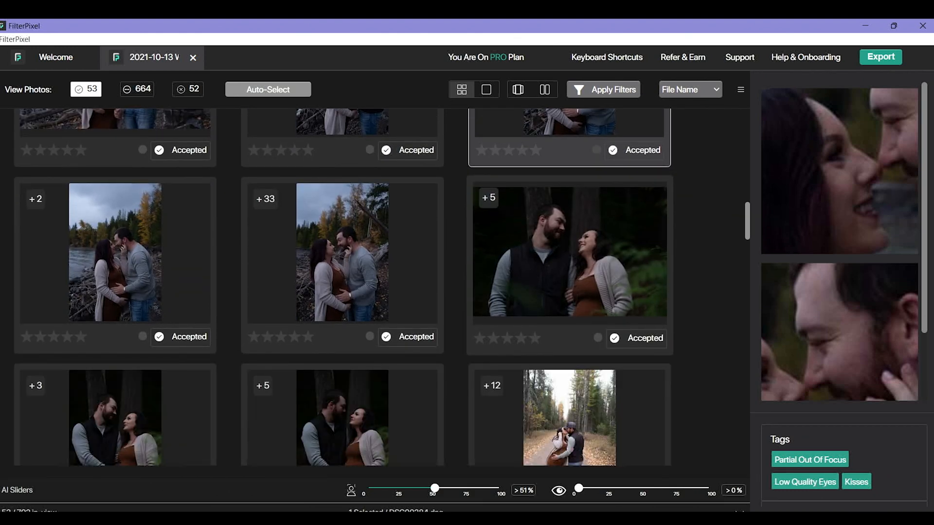
left_click(569, 261)
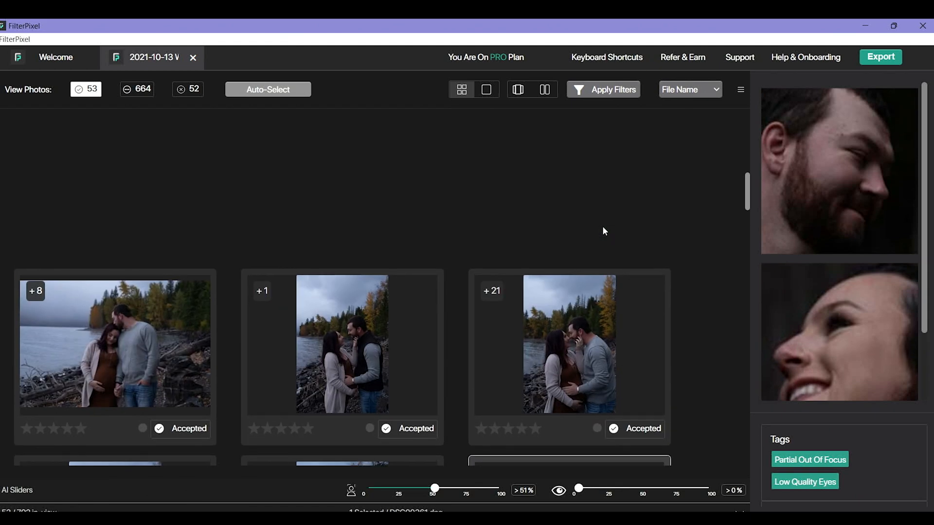
scroll("down", 3)
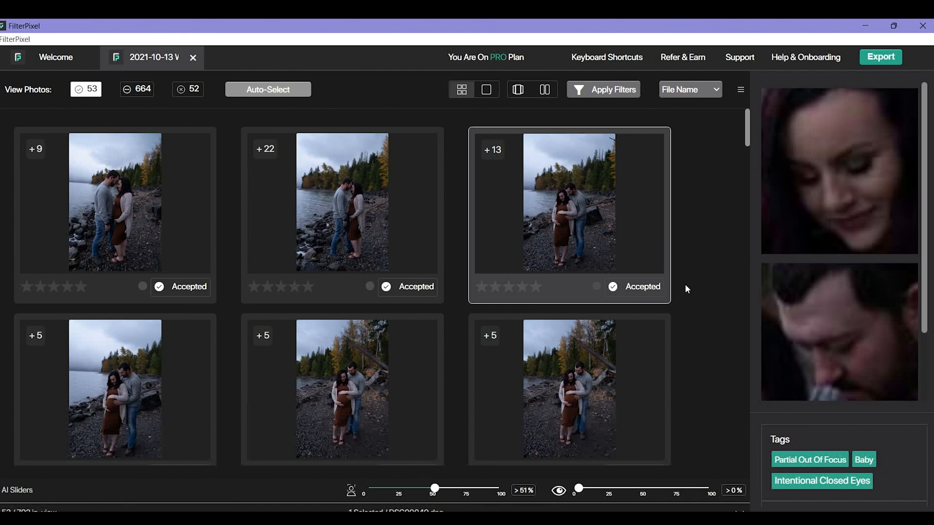
scroll("down", 3)
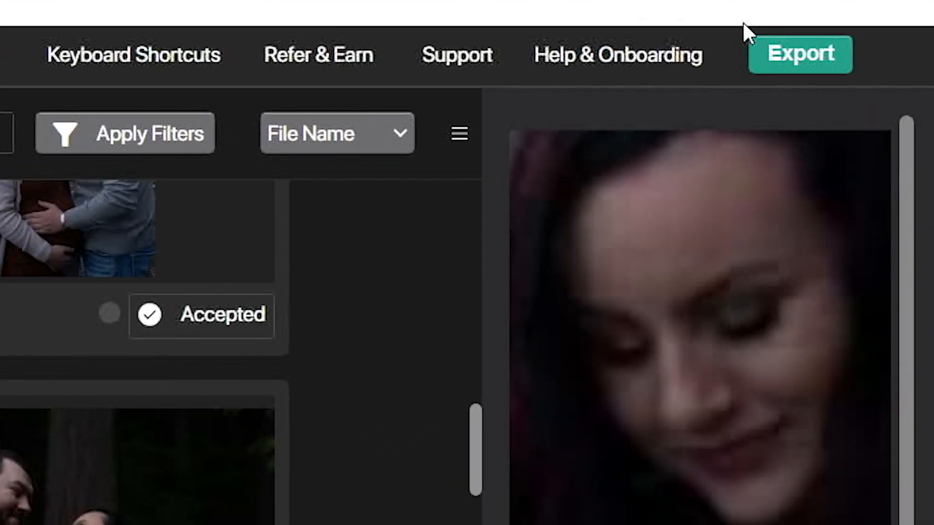
mouse_move(798, 58)
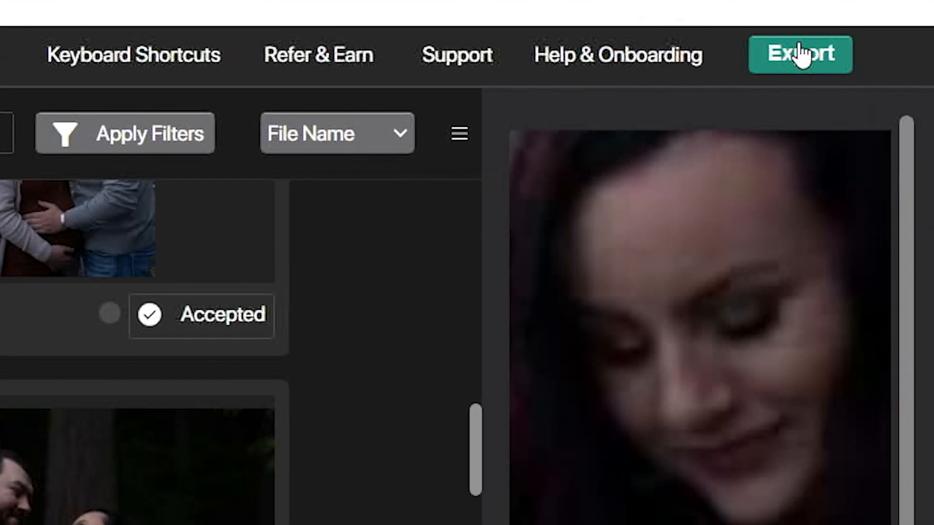
left_click(801, 53)
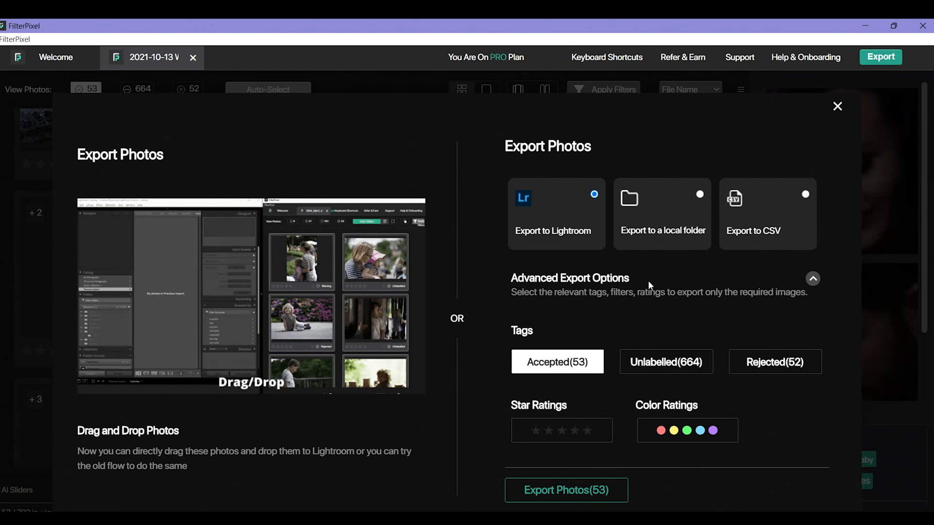
mouse_move(476, 290)
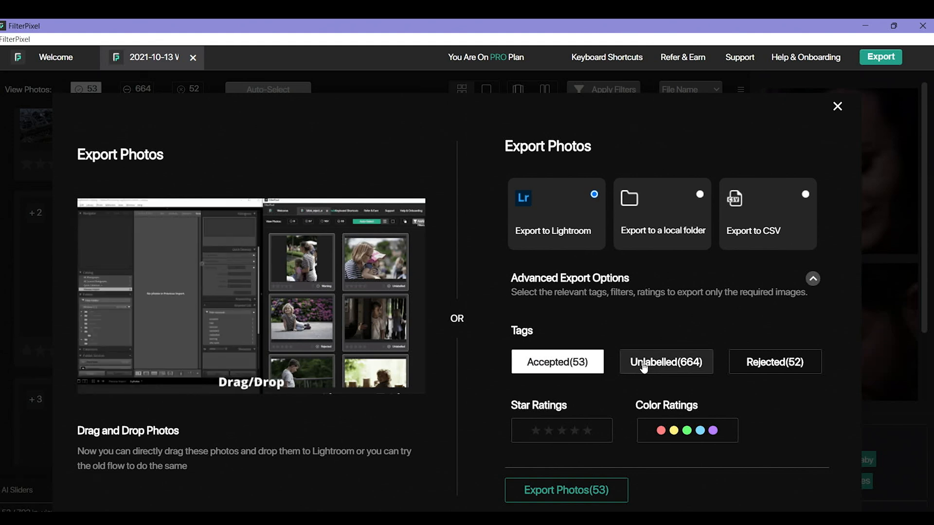
left_click(666, 361)
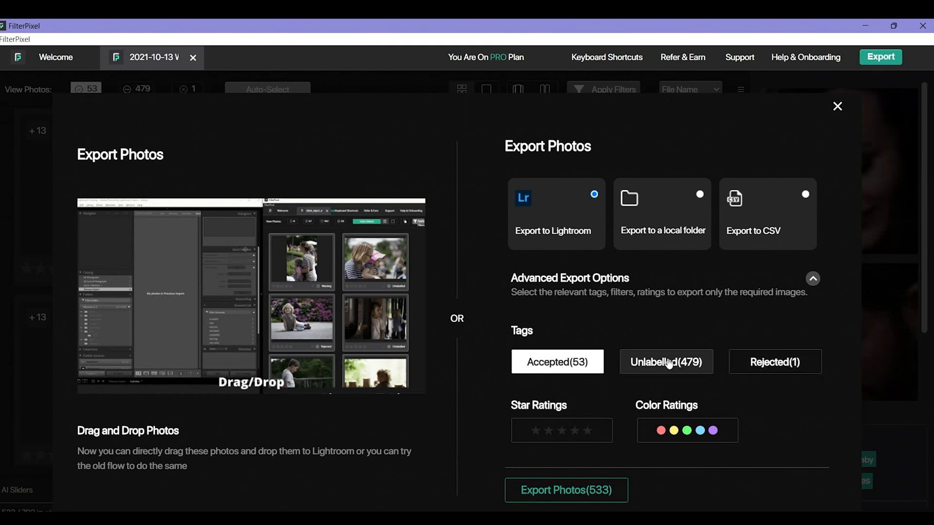
left_click(558, 362)
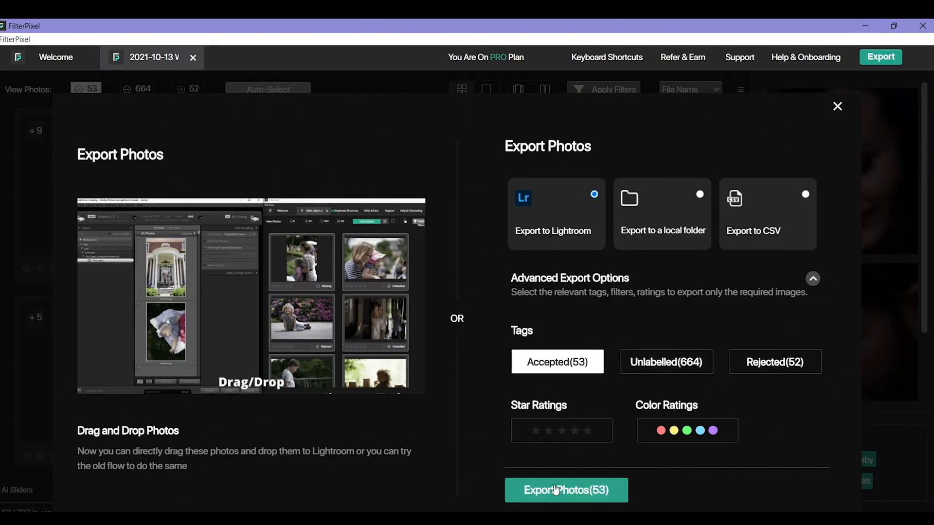
Export the 53 accepted photos to Lightroom and review the pre-checked shots in its import grid
left_click(566, 491)
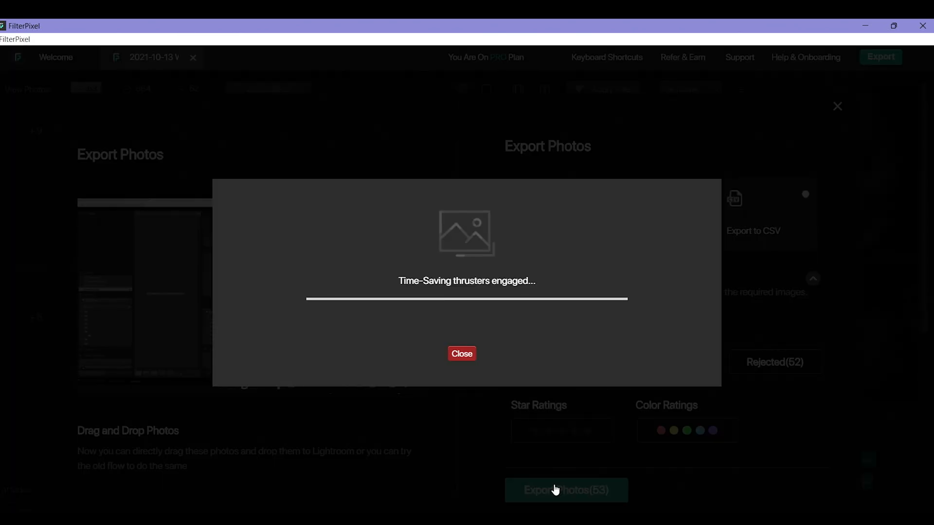
left_click(555, 491)
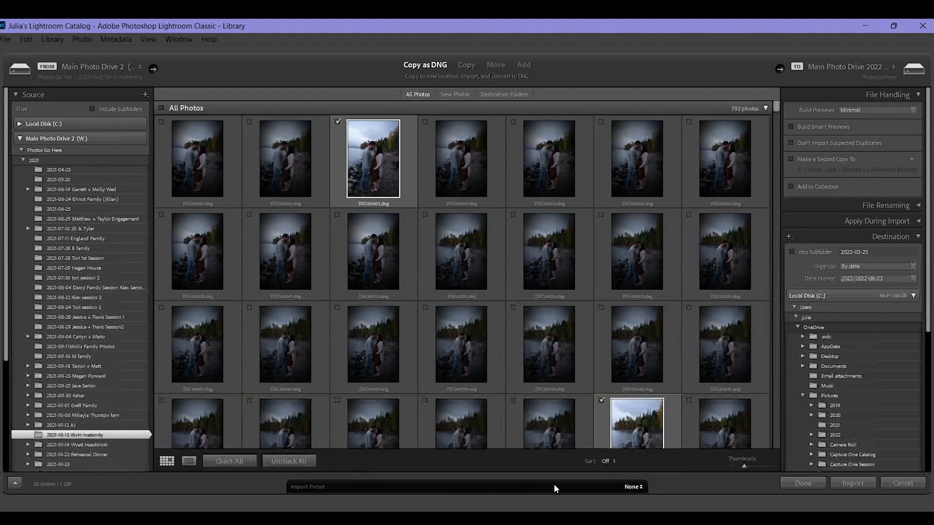
scroll("down", 3)
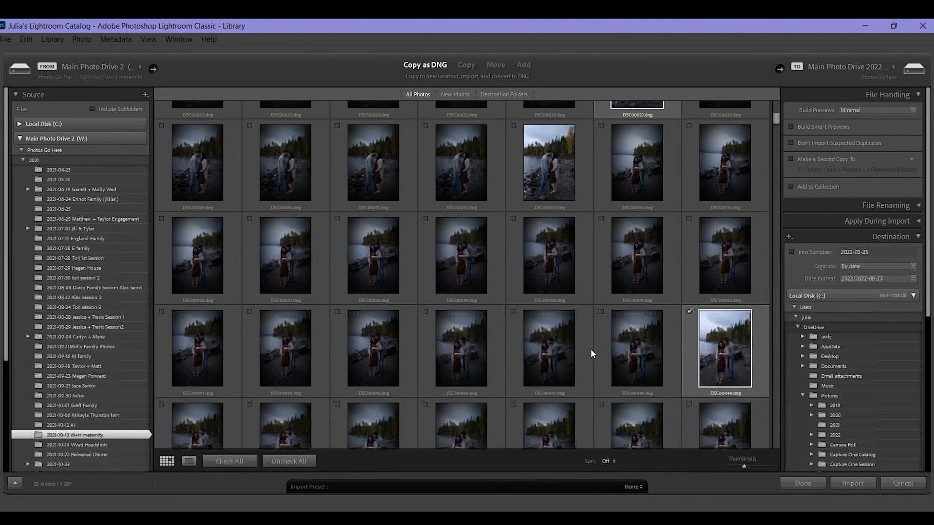
scroll("down", 3)
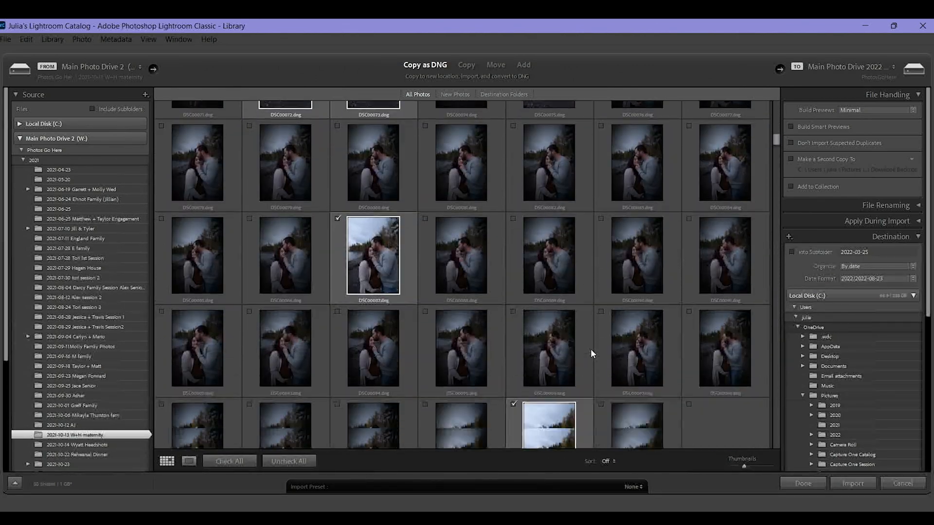
scroll("down", 3)
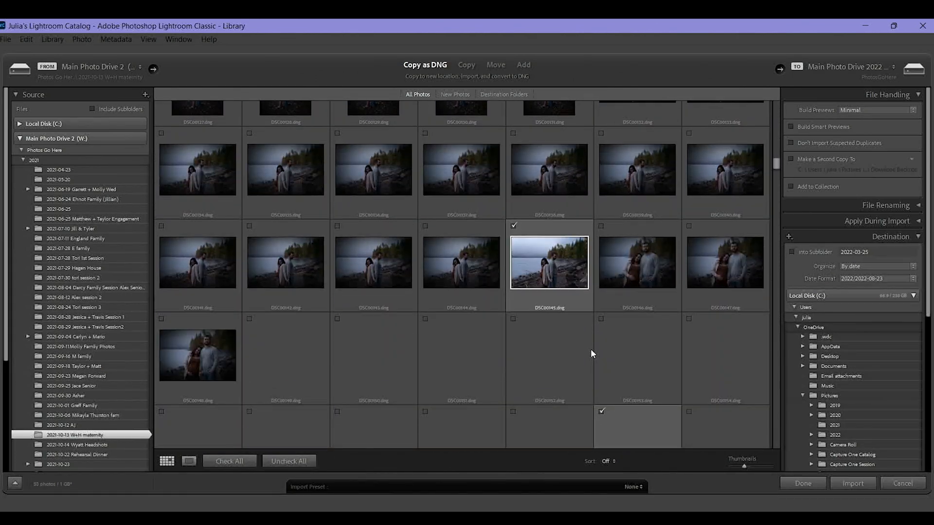
scroll("down", 3)
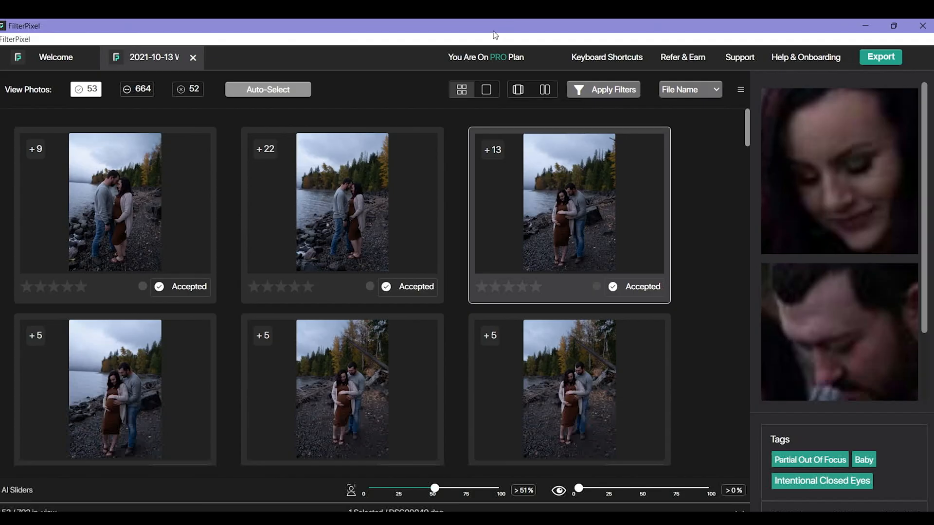
mouse_move(457, 30)
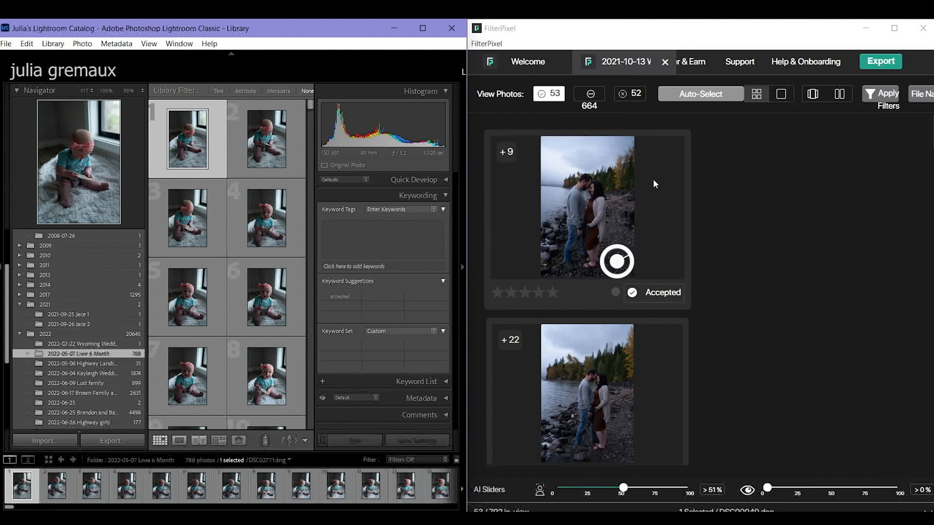
Import the checked photos into Main Photo Drive 2022 > PhotosGoHere > 2021
key("ctrl+a")
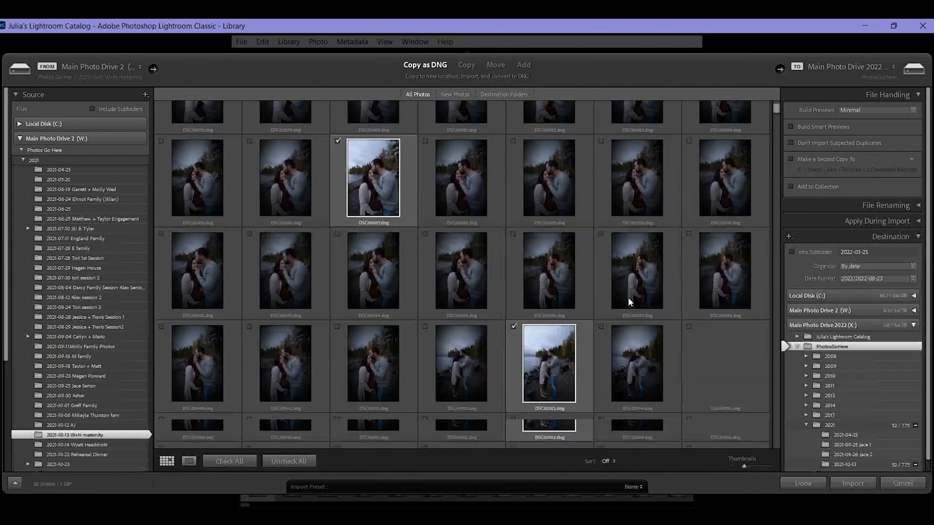
scroll("down", 3)
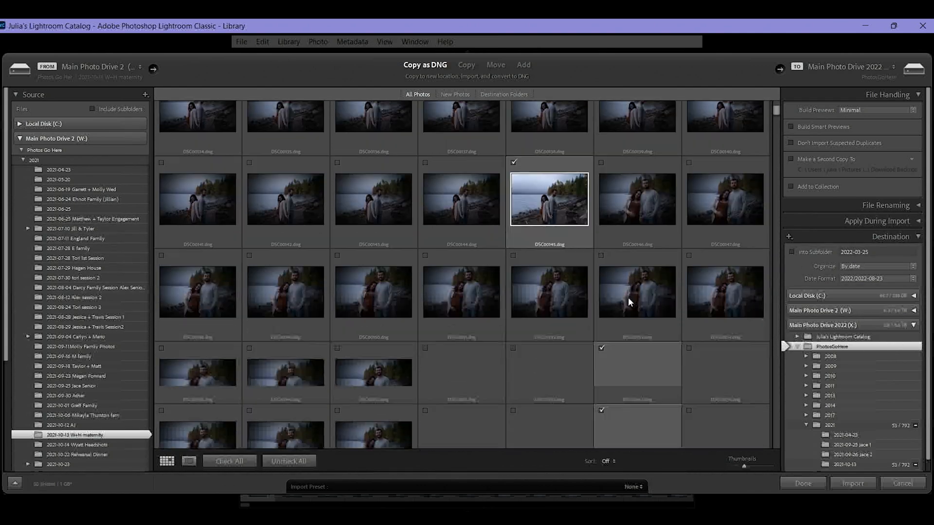
scroll("down", 3)
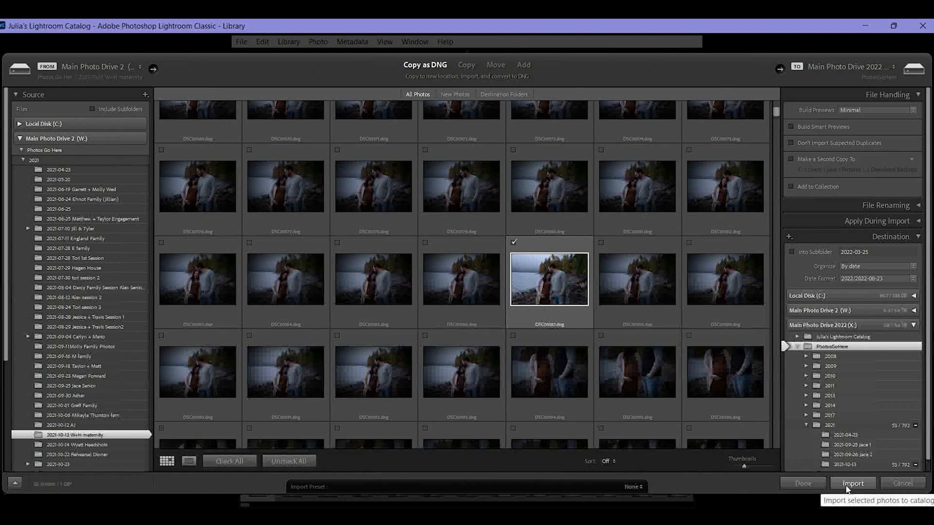
left_click(853, 483)
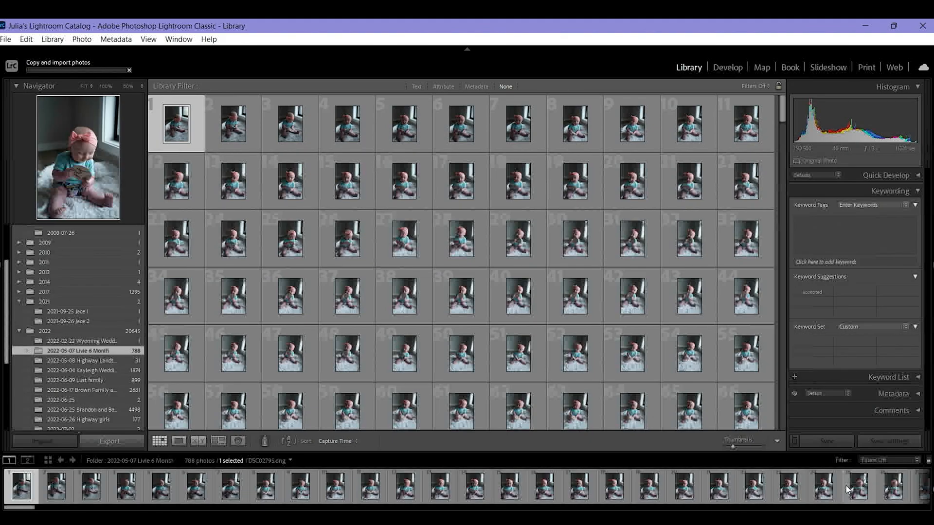
Select the 2021-10-13 folder to view the 53 imported maternity photos
left_click(63, 330)
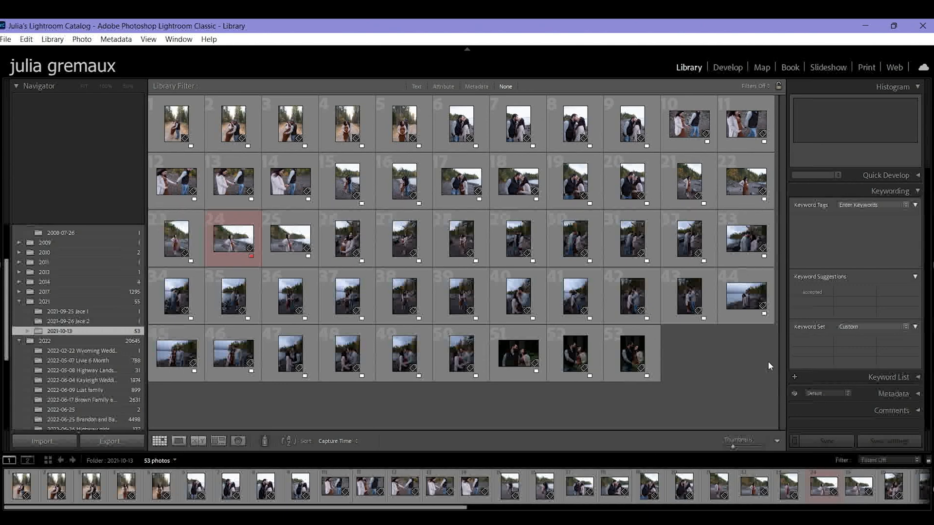
mouse_move(175, 123)
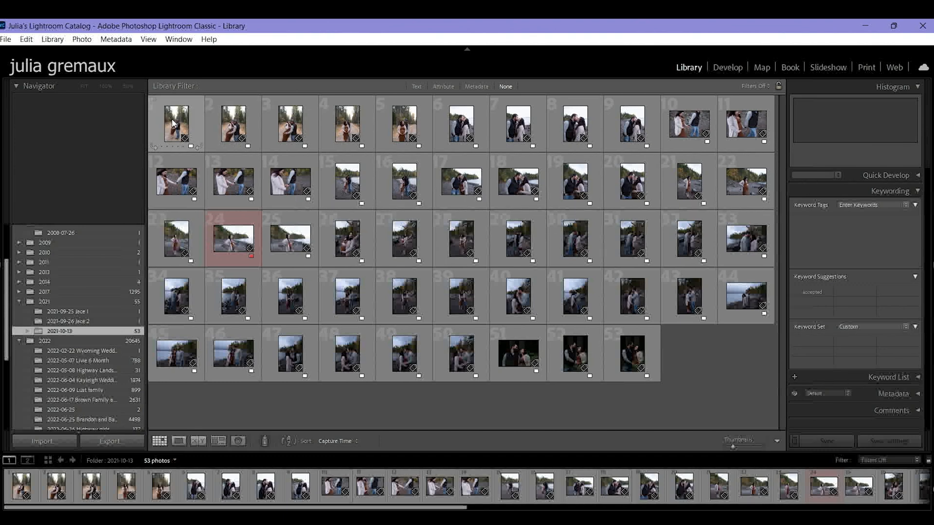
mouse_move(175, 122)
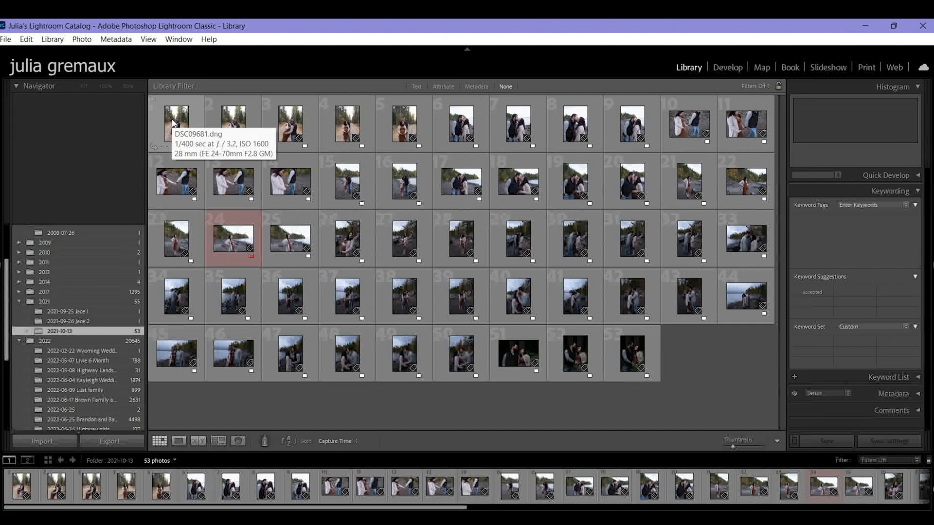
mouse_move(257, 287)
type("accepted")
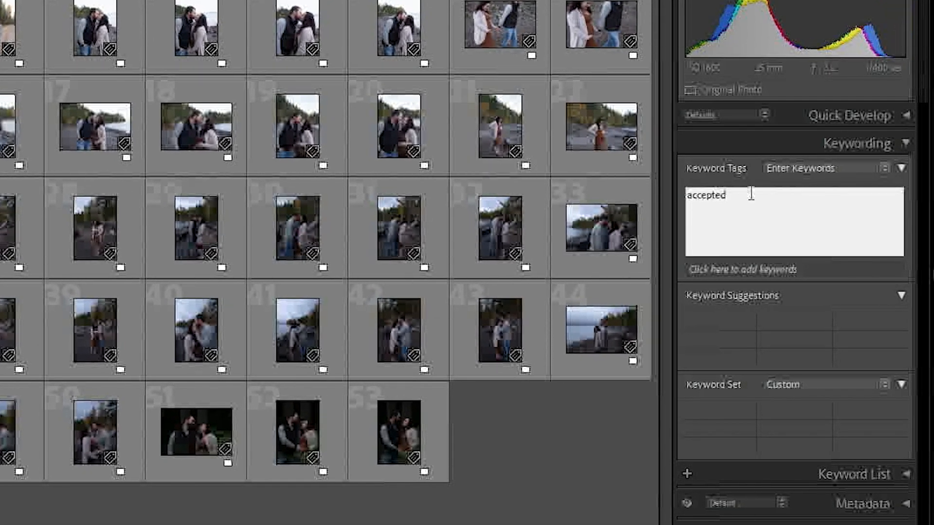
mouse_move(756, 200)
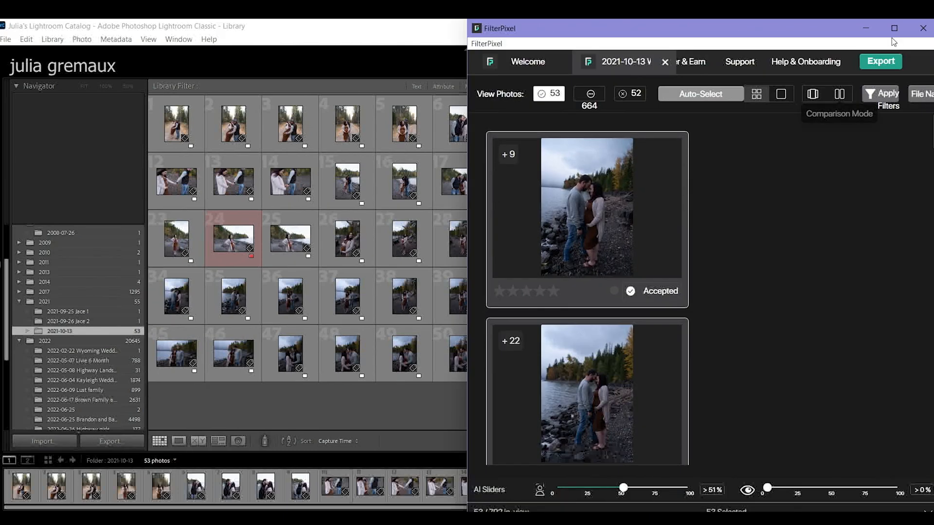
Maximize FilterPixel, close the maternity project, and delete the 2021-10-13 project card
left_click(894, 27)
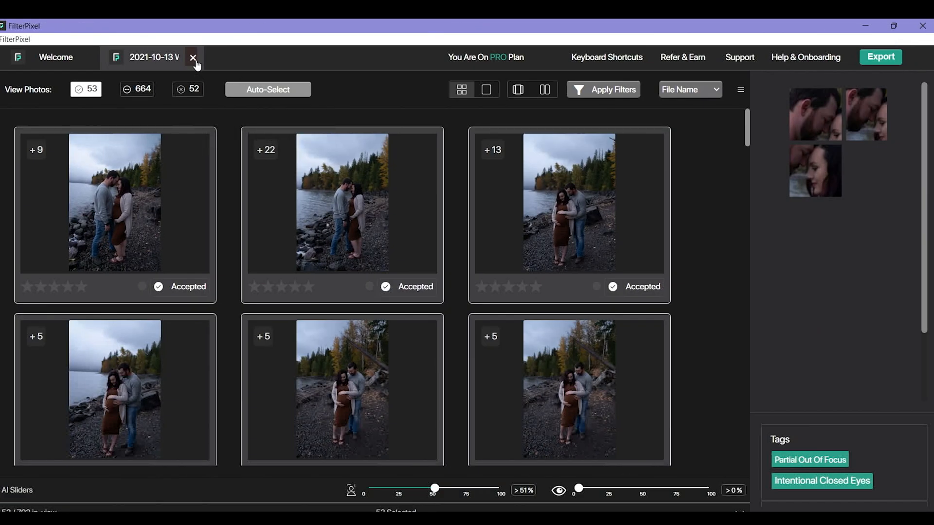
left_click(193, 57)
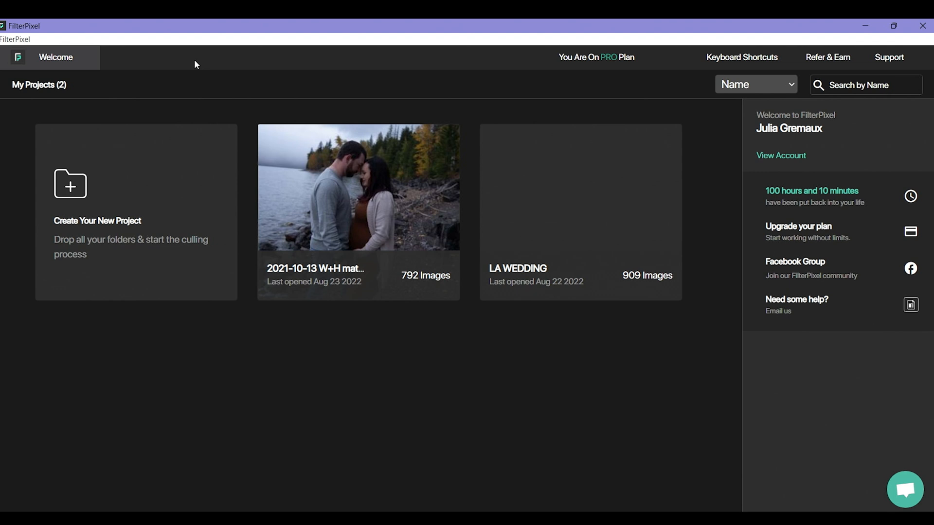
mouse_move(379, 225)
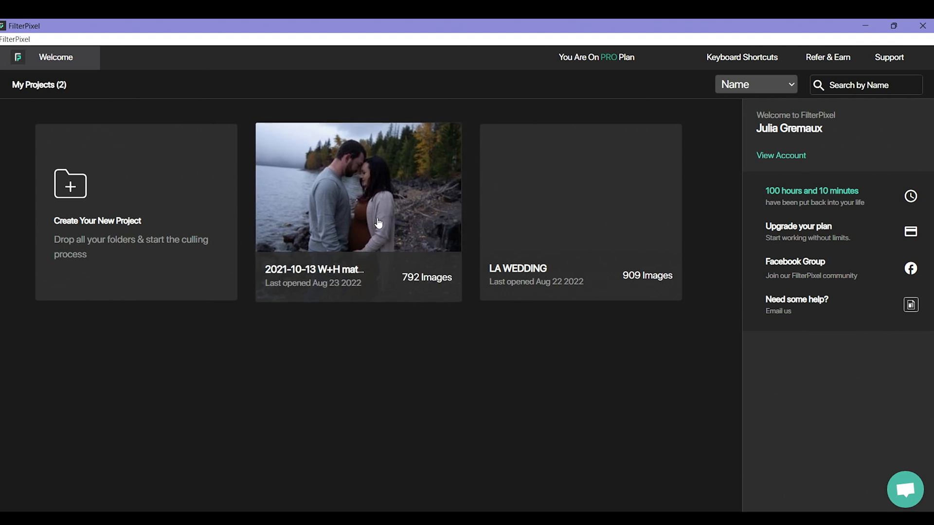
mouse_move(328, 216)
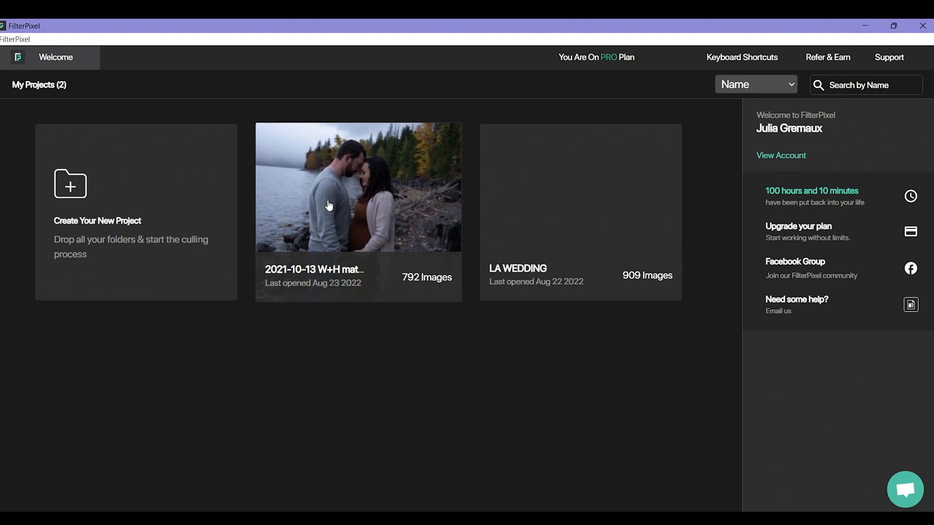
mouse_move(395, 249)
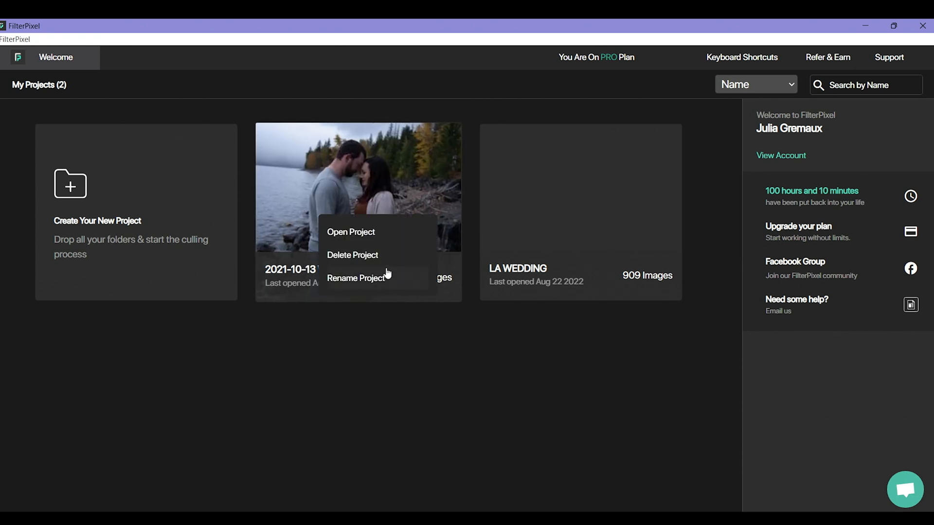
left_click(352, 255)
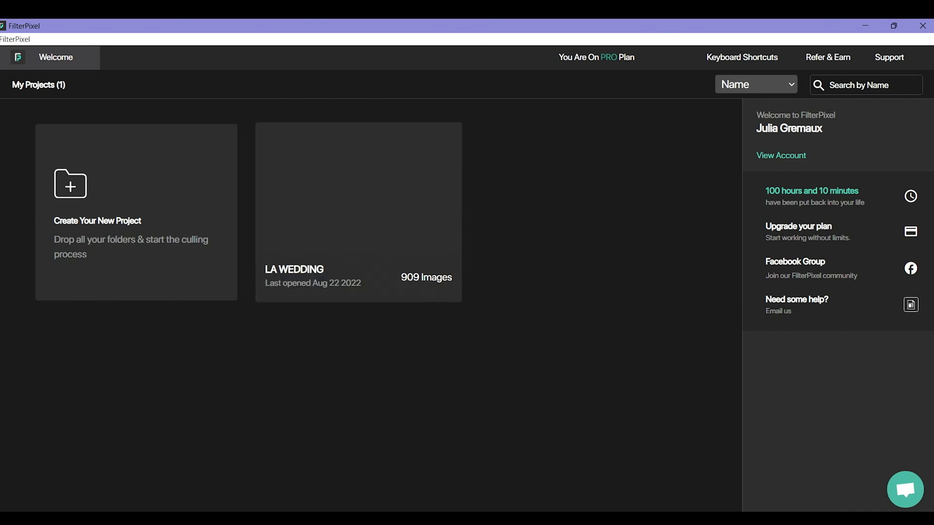
mouse_move(387, 266)
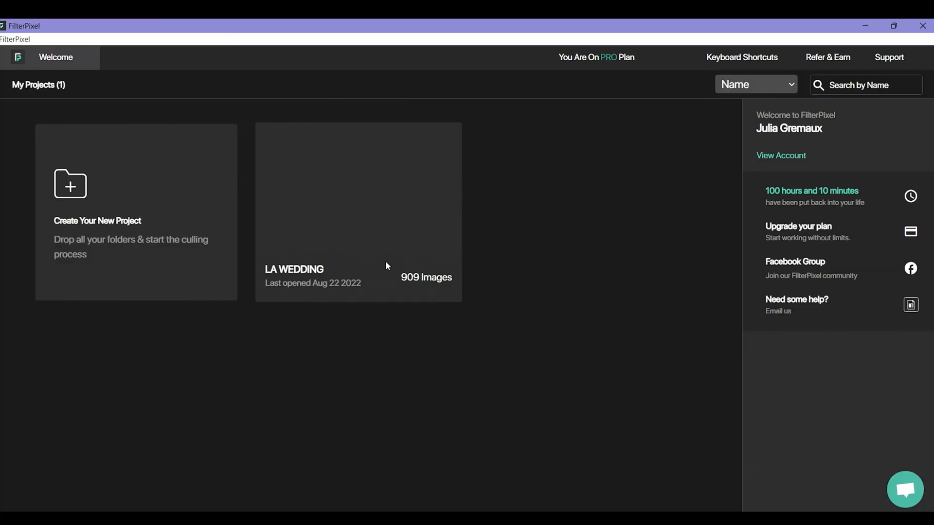